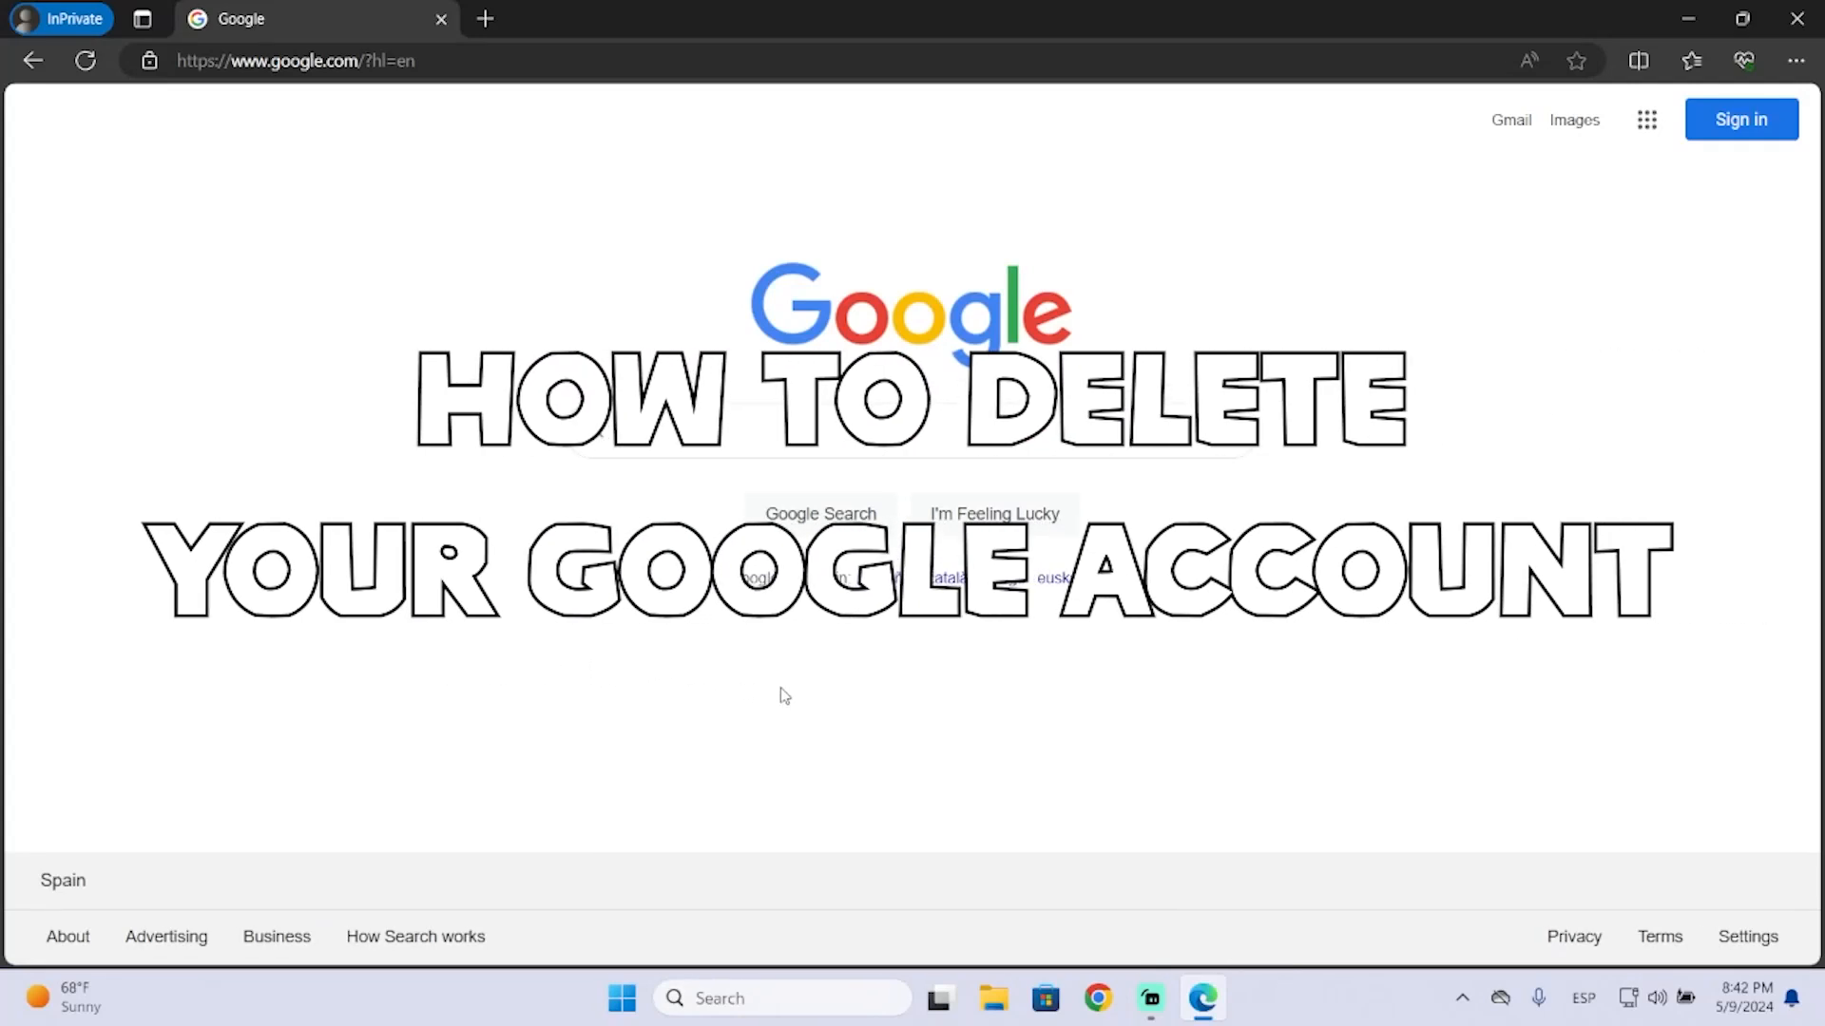
mouse_move(1262, 770)
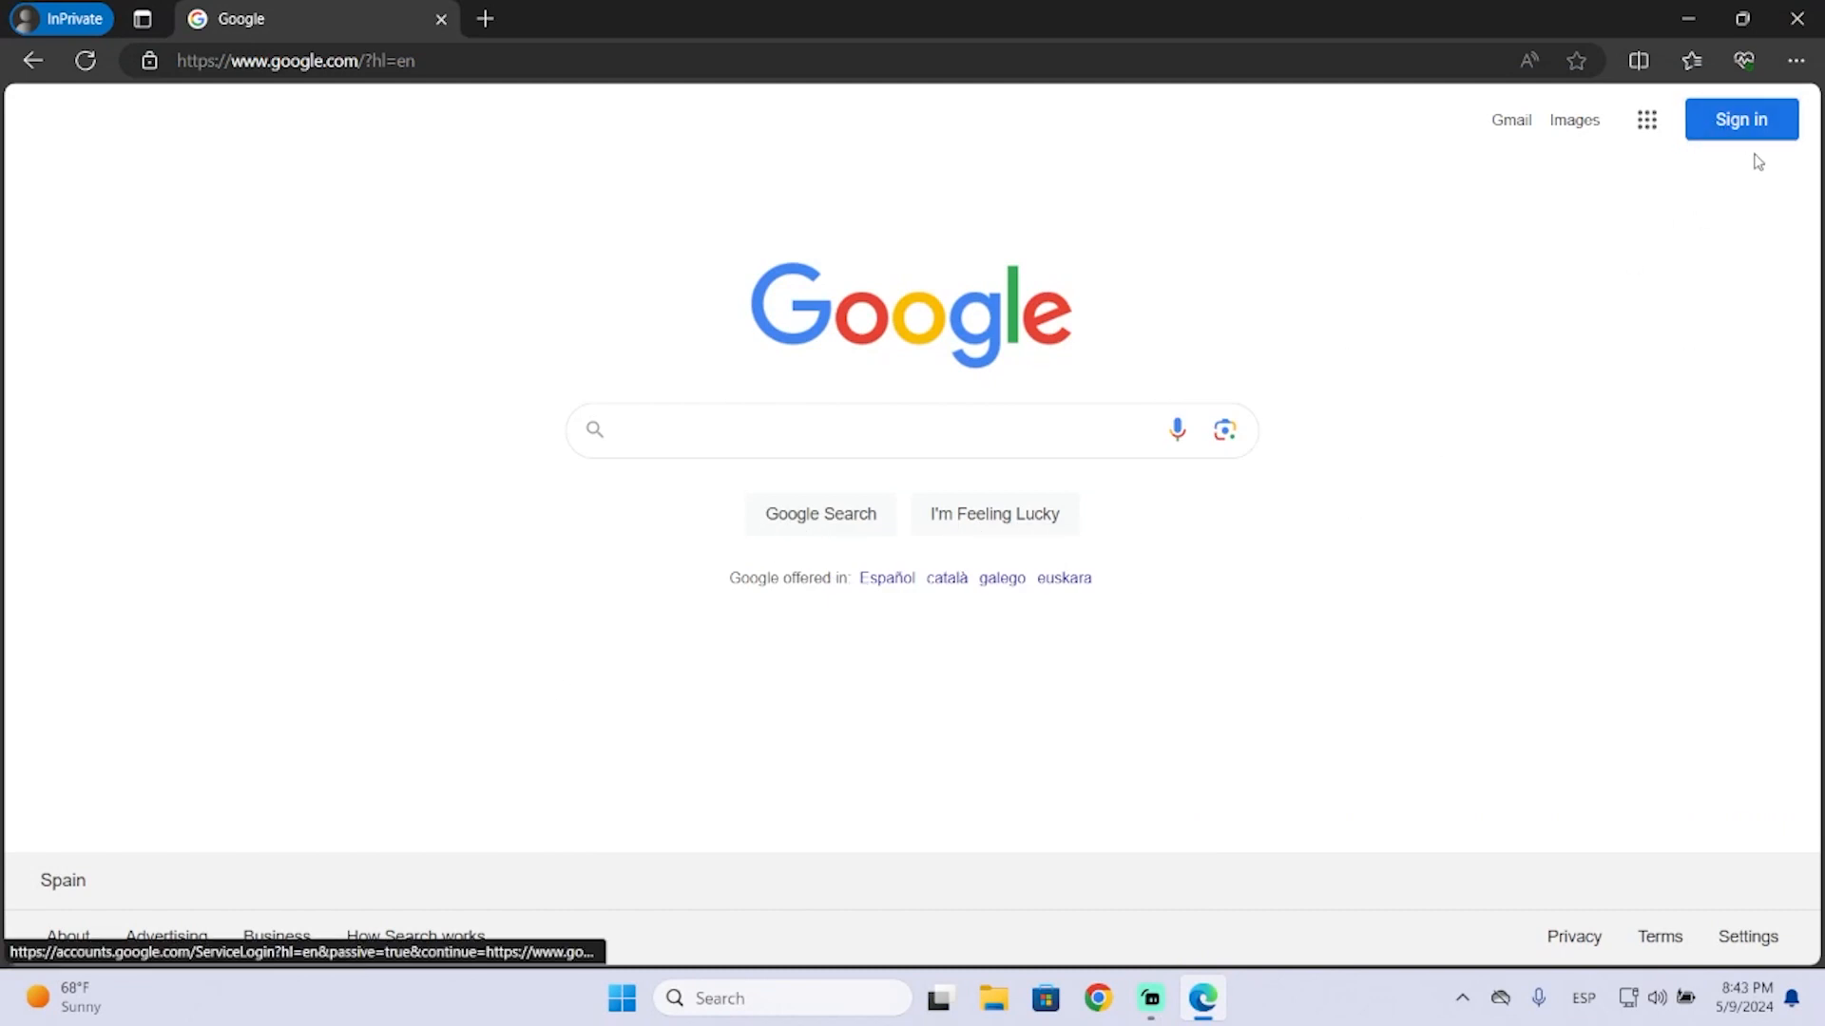
Sign in to the Google account and dismiss the setup suggestions with 'Not now'.
click(1739, 117)
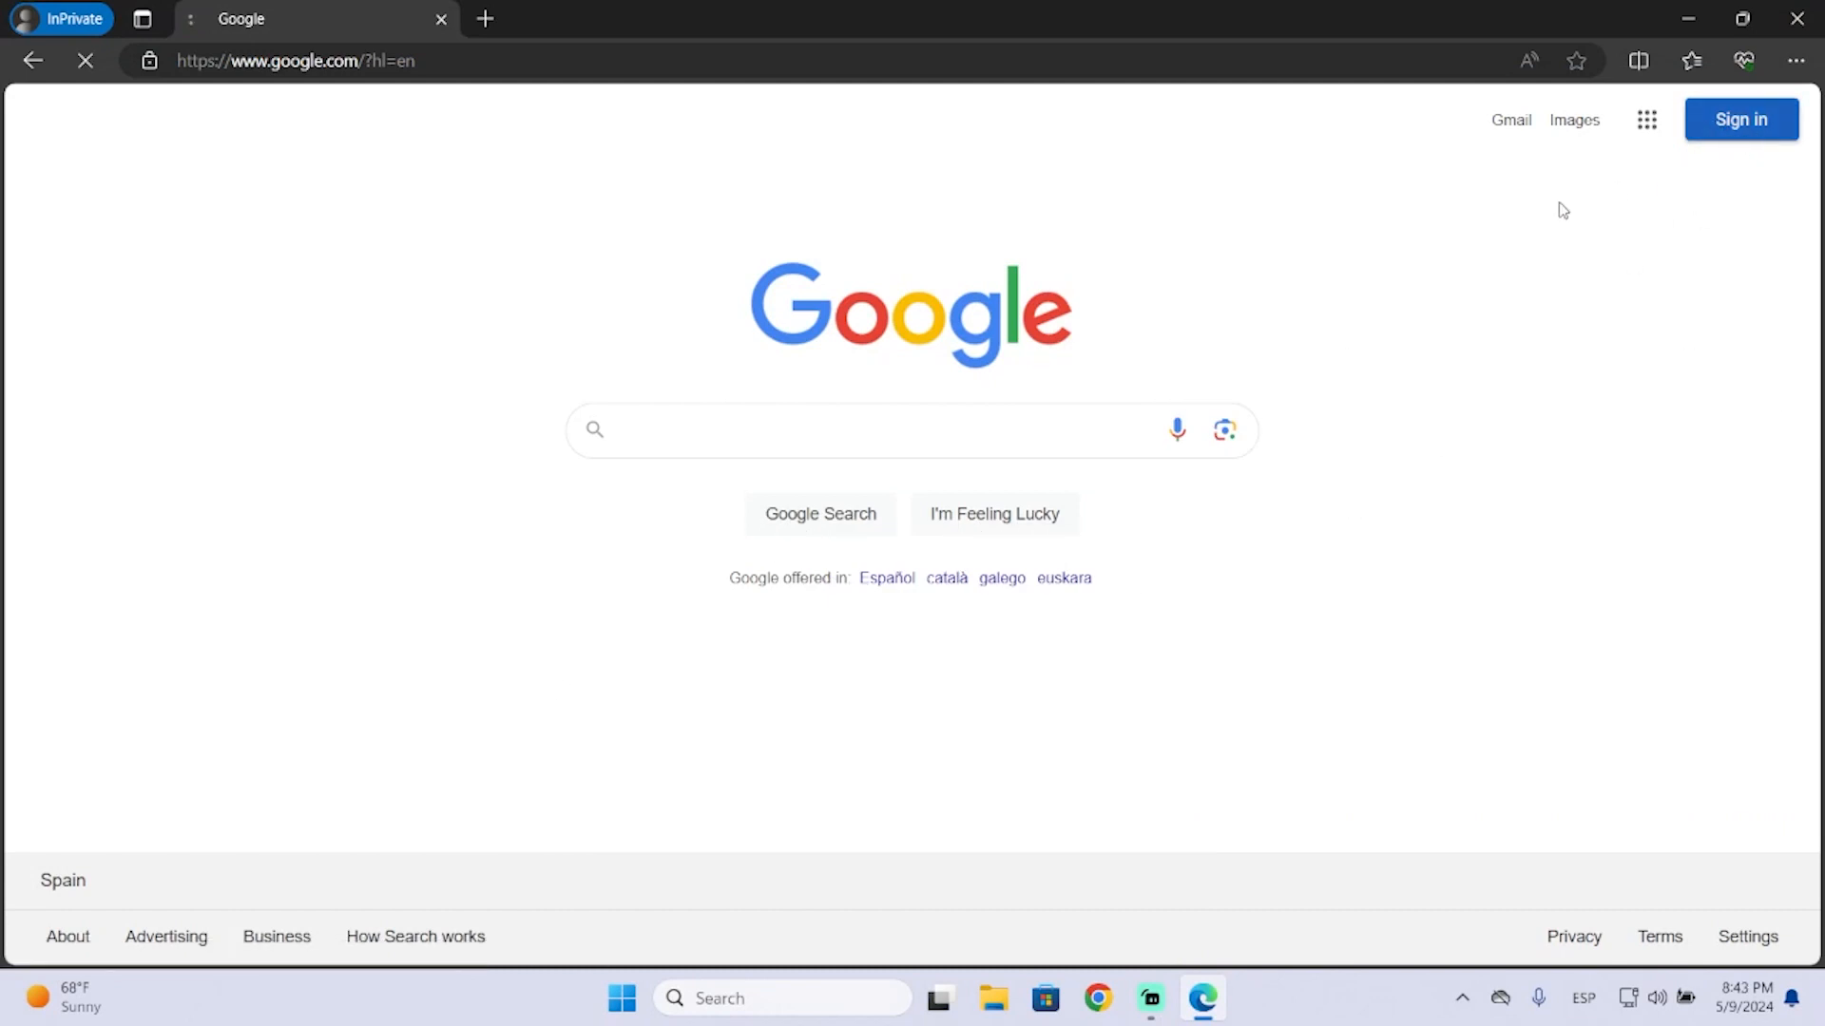
click(1739, 118)
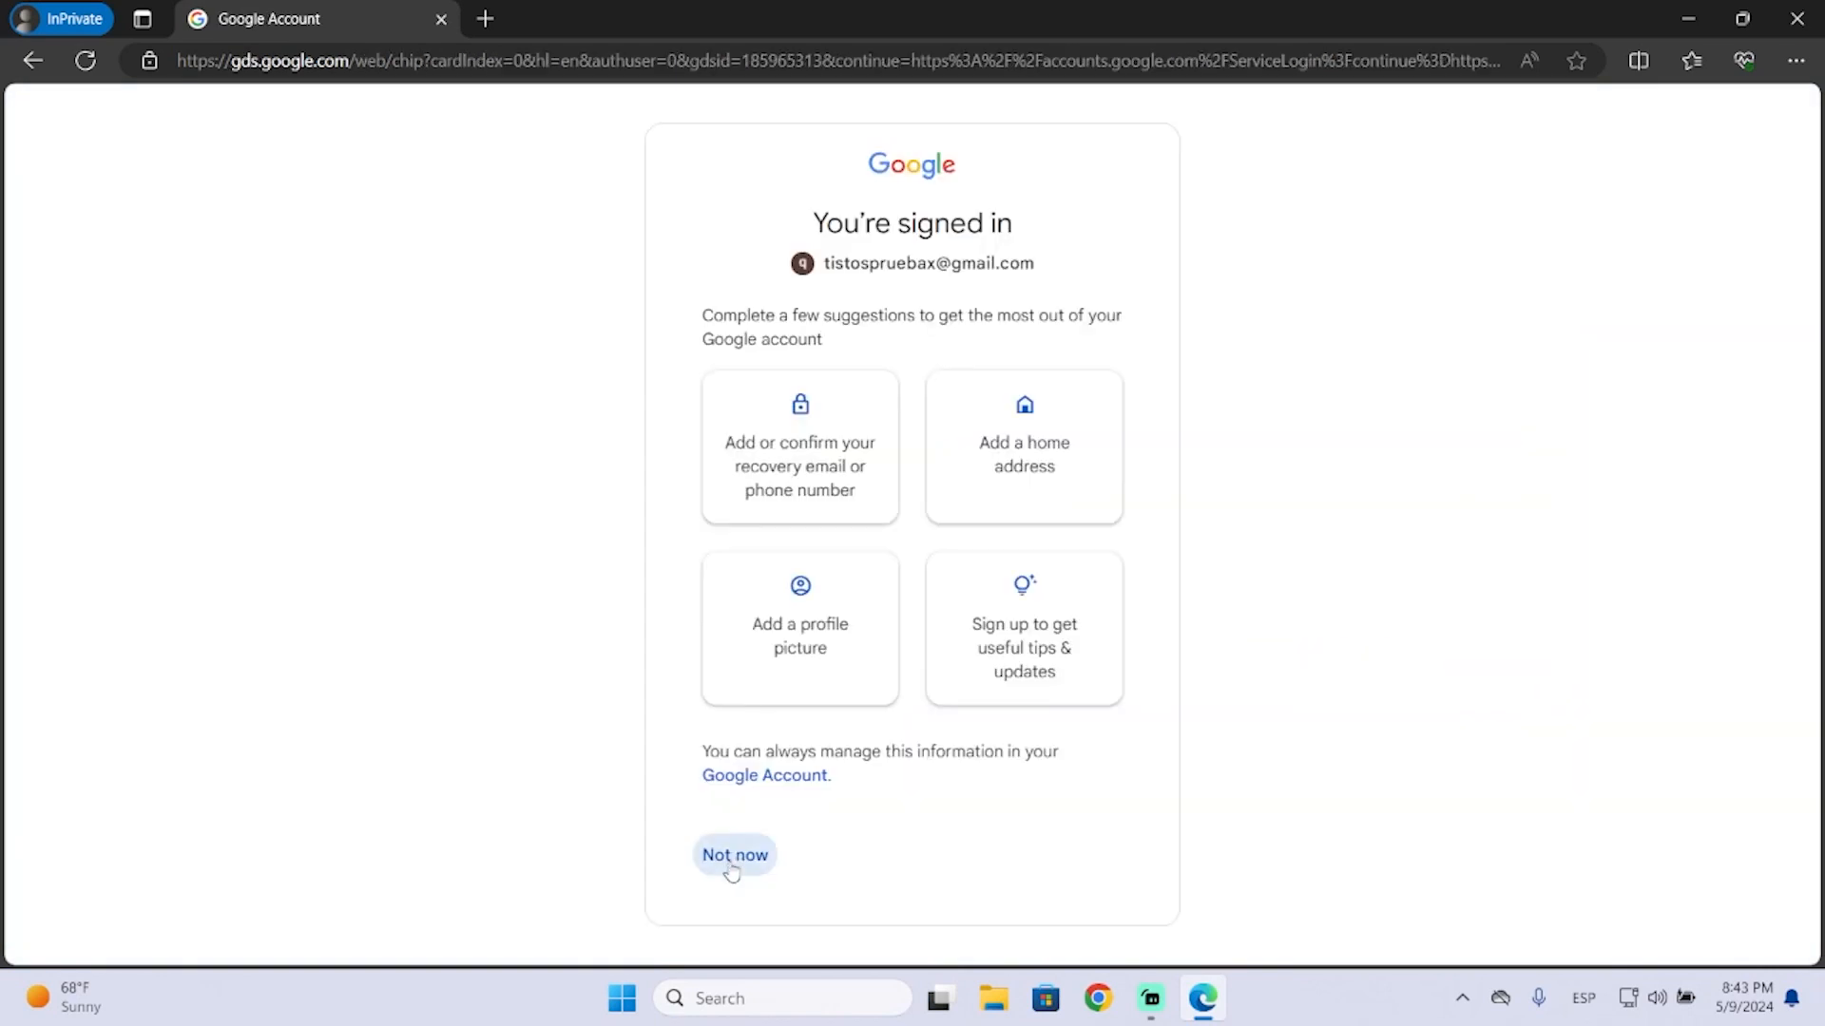
click(733, 855)
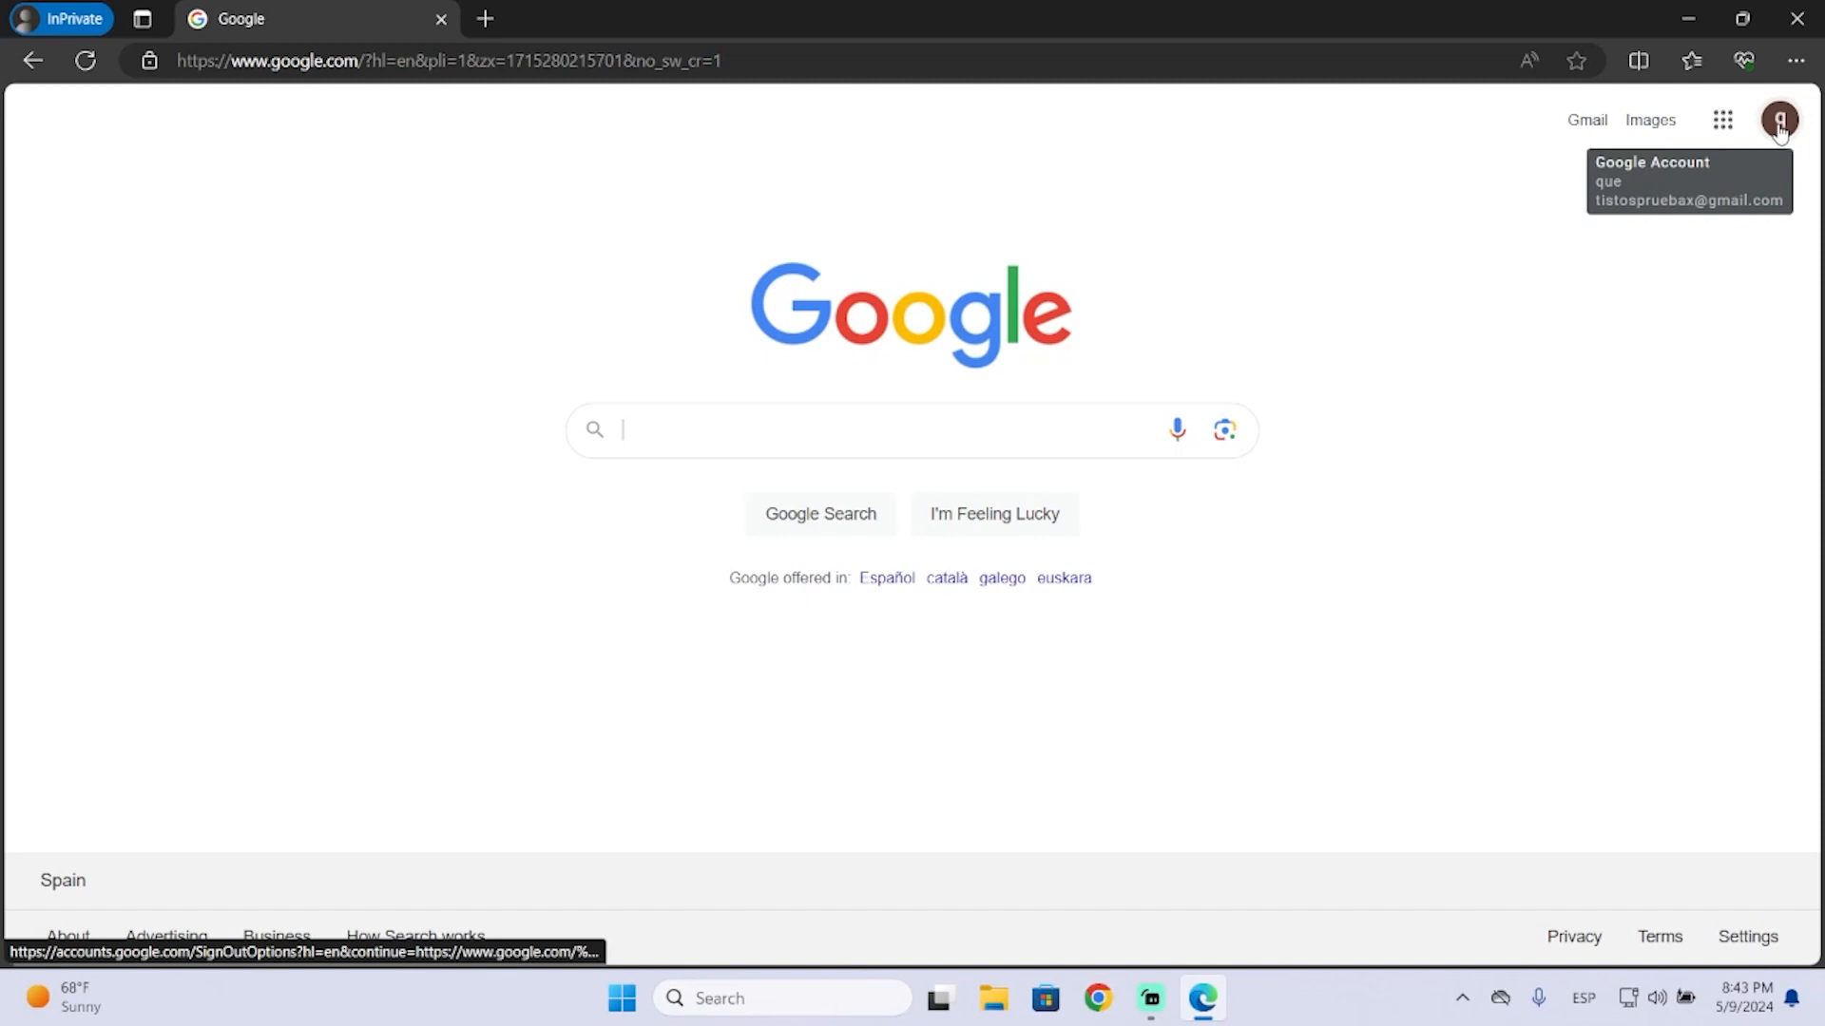
Go to 'Manage your Google Account' from the profile avatar panel.
click(1779, 119)
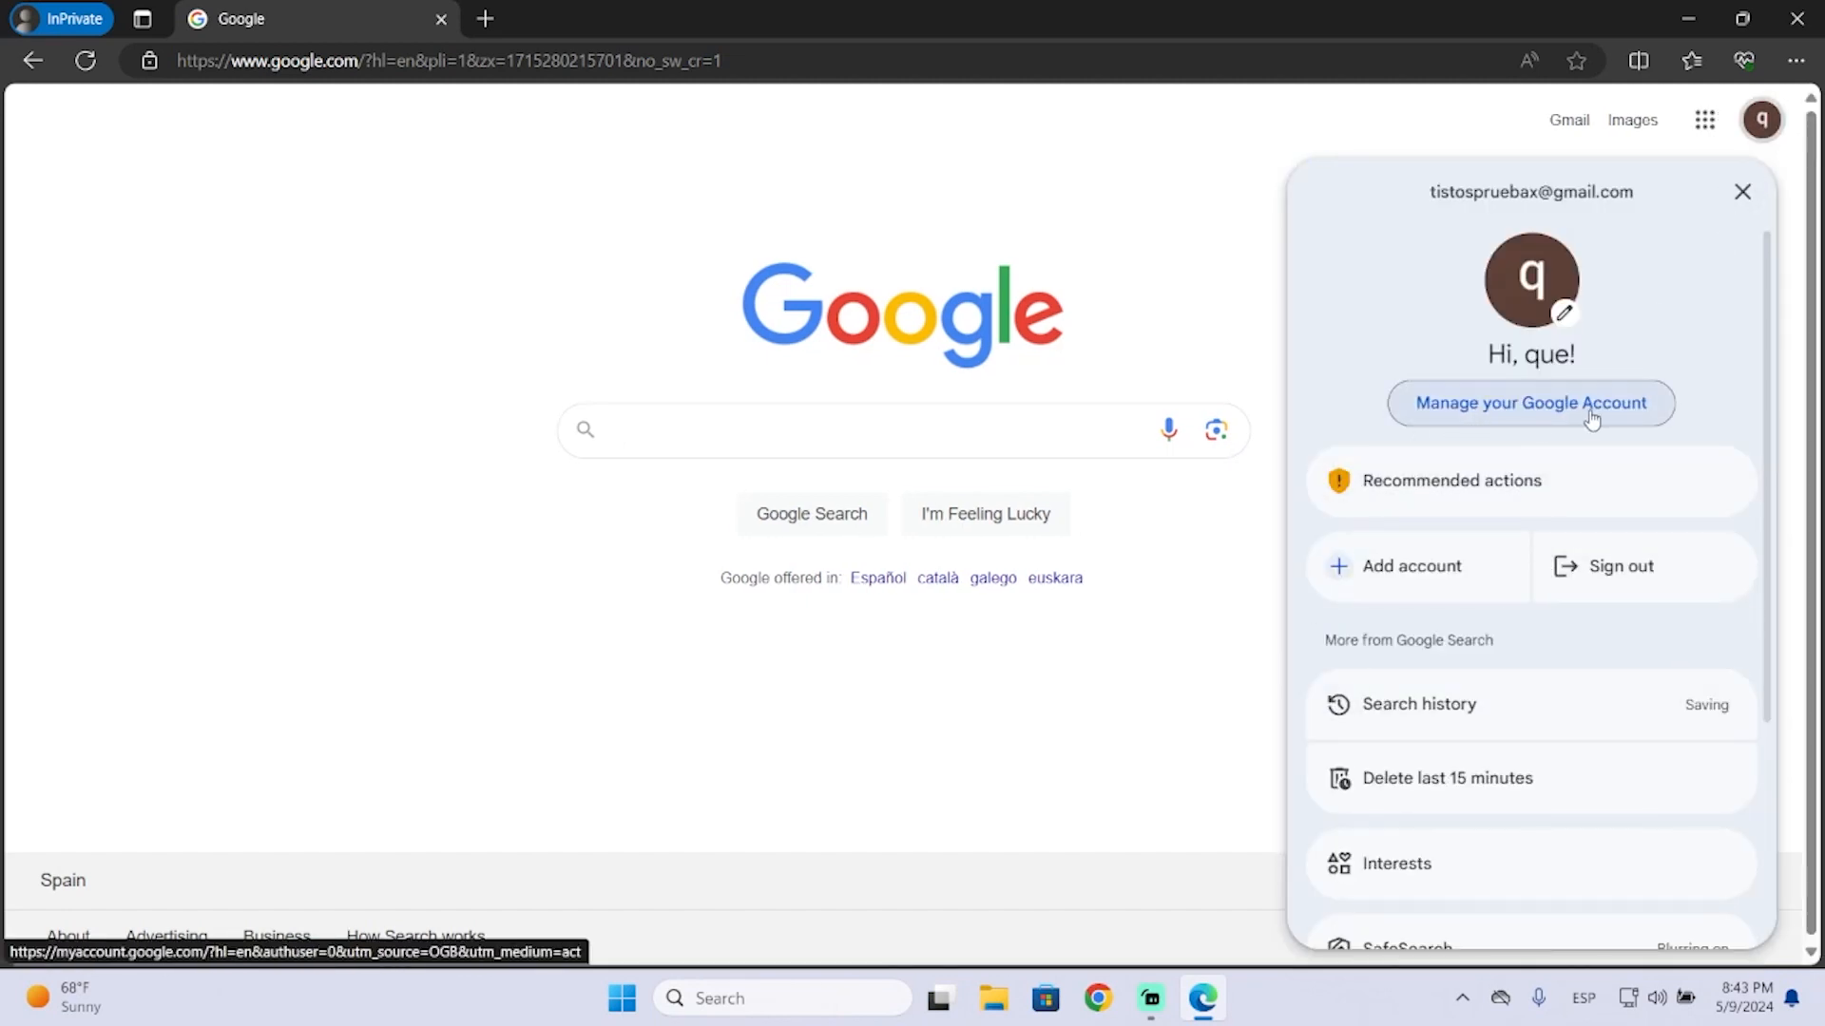
click(1530, 403)
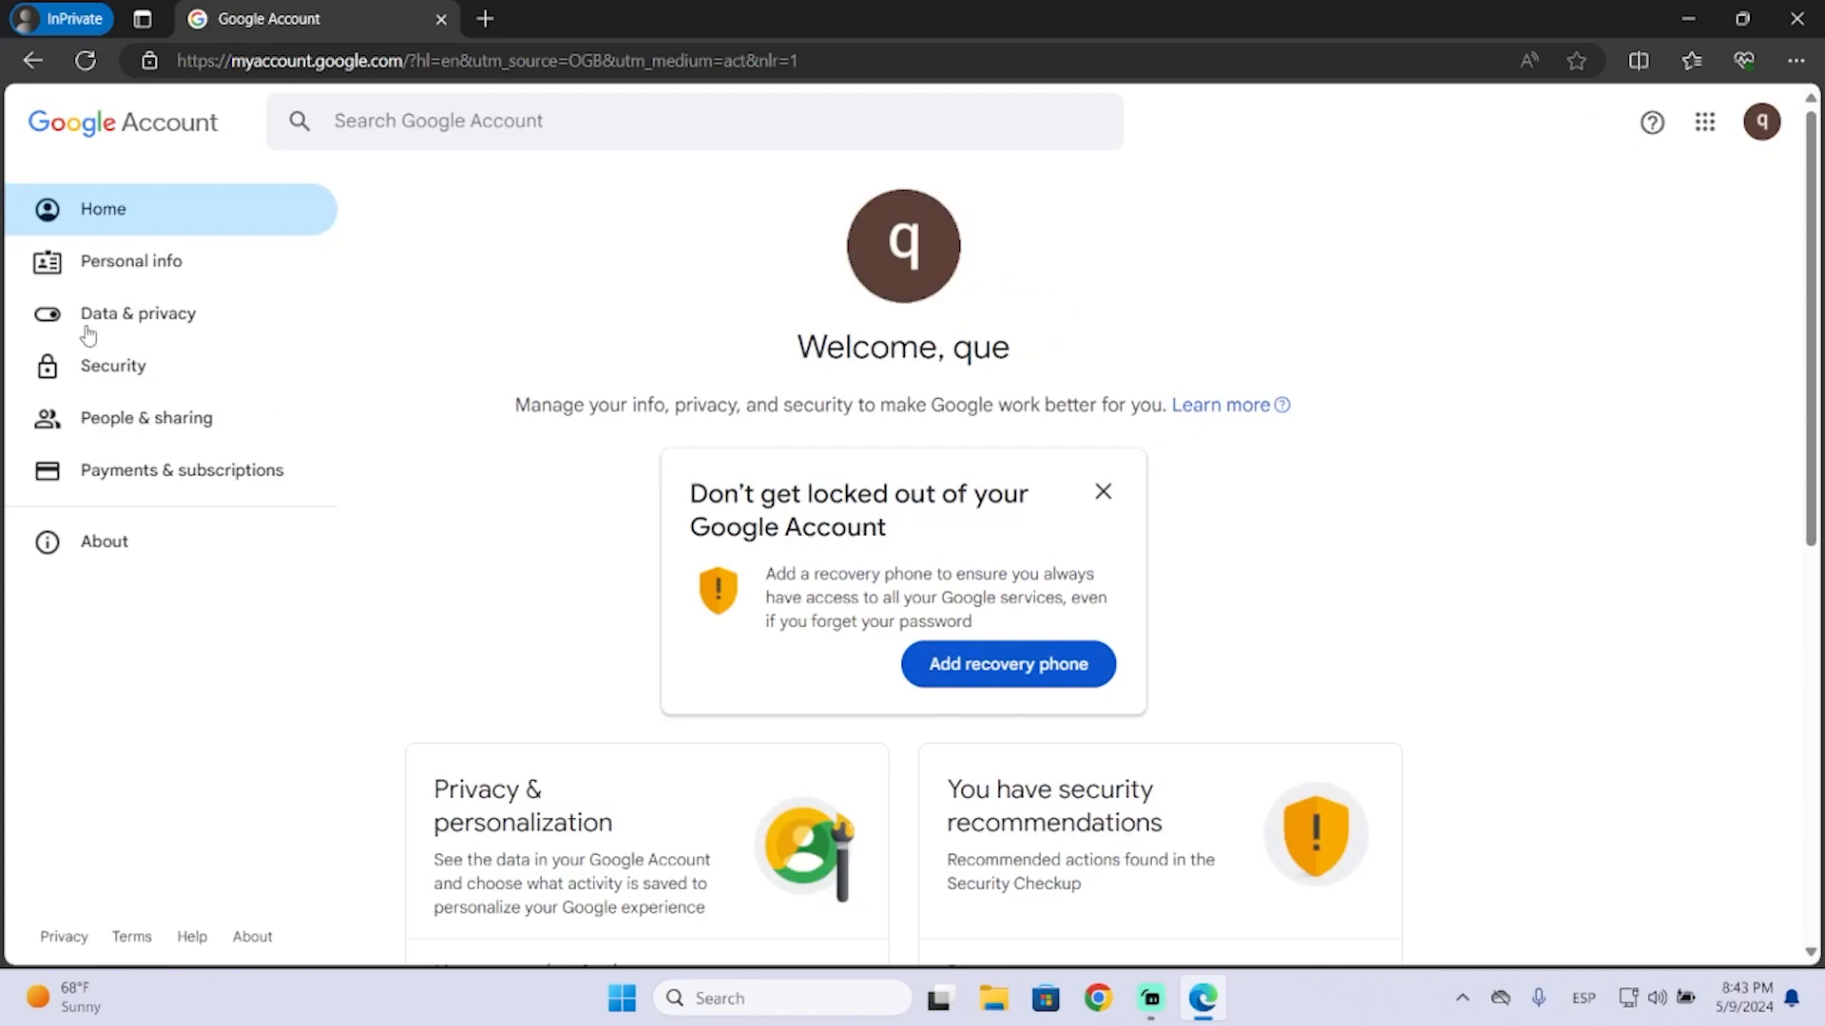
mouse_move(152, 325)
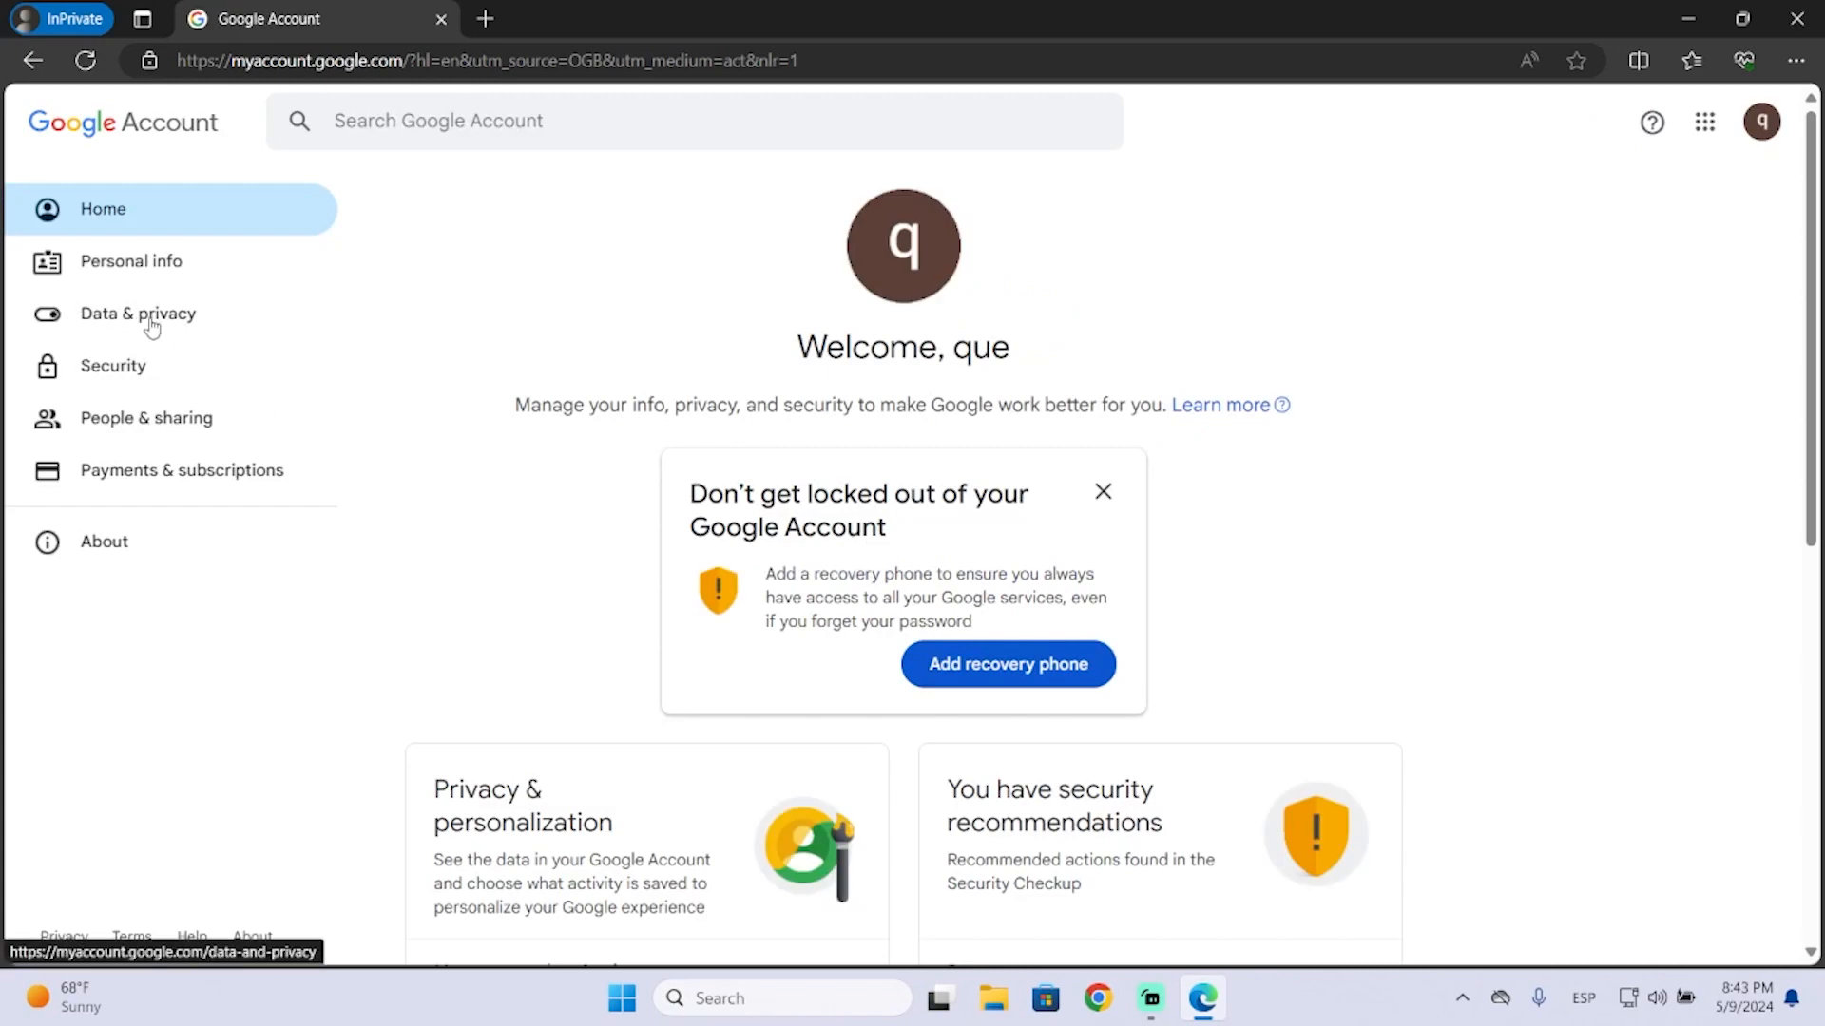
In Data & privacy, scroll to More options and choose 'Delete your Google Account'.
click(137, 314)
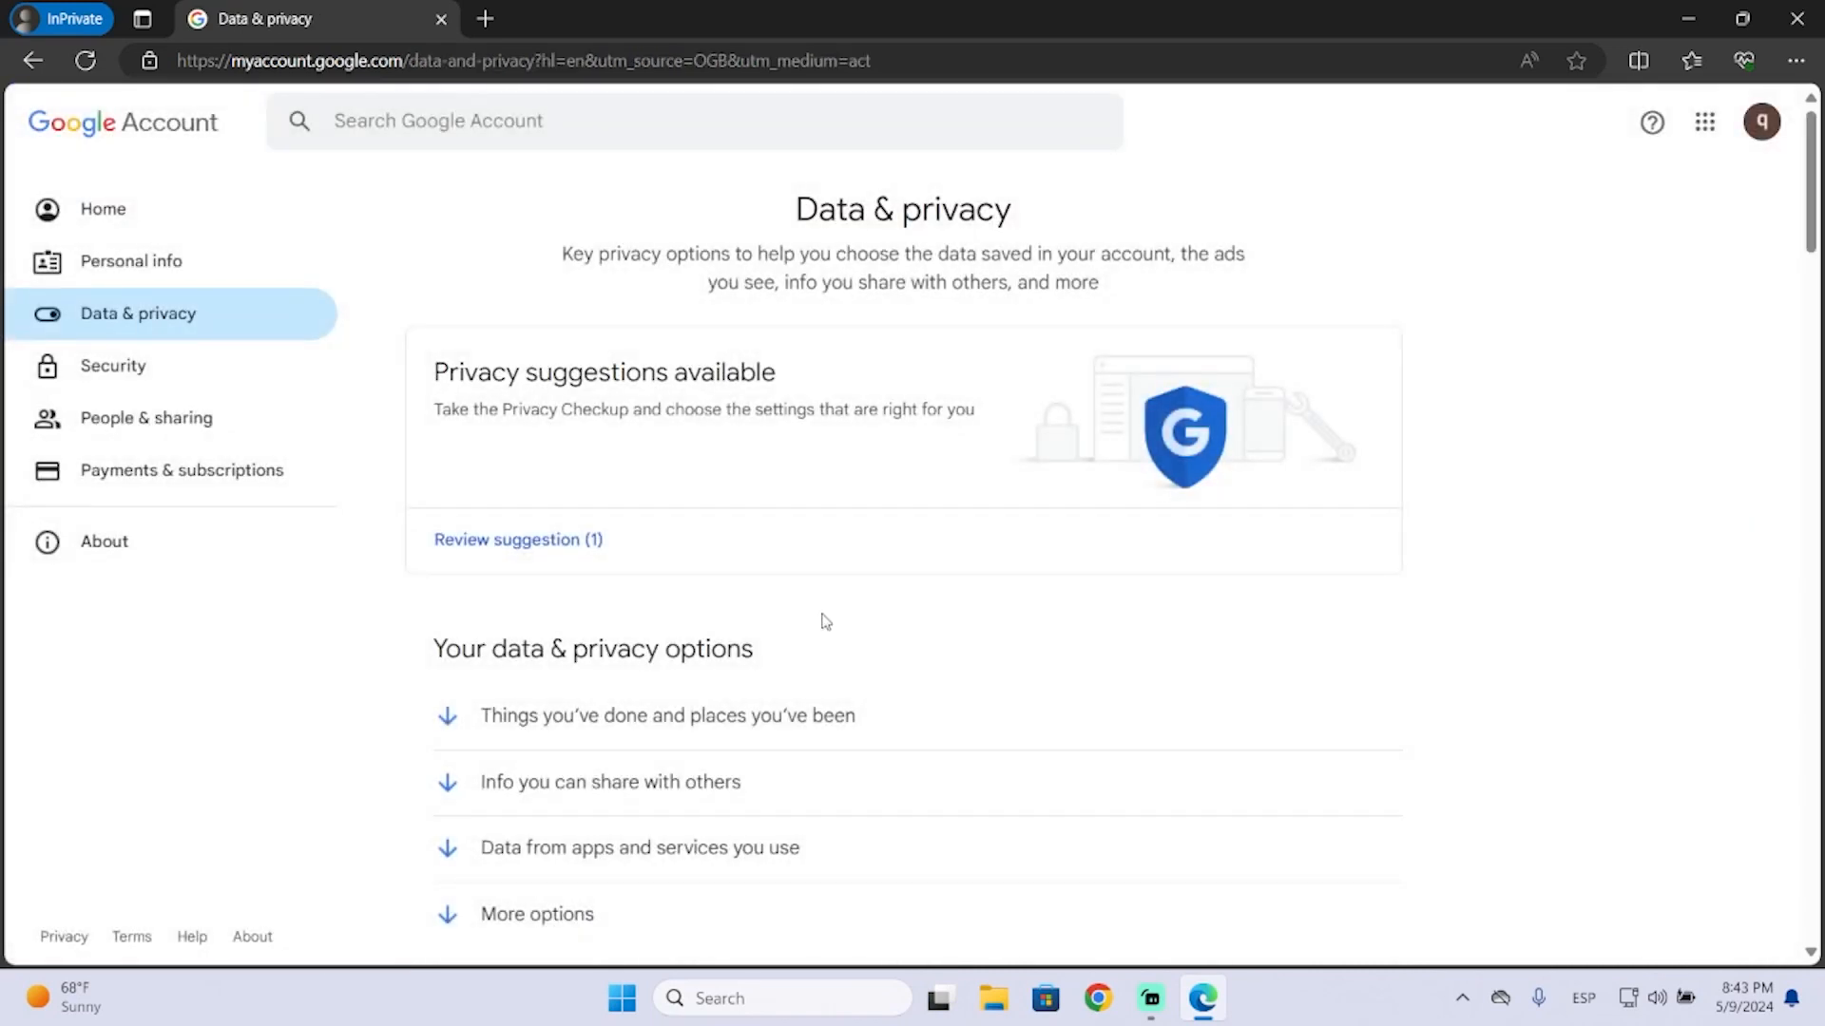
scroll(down, 3)
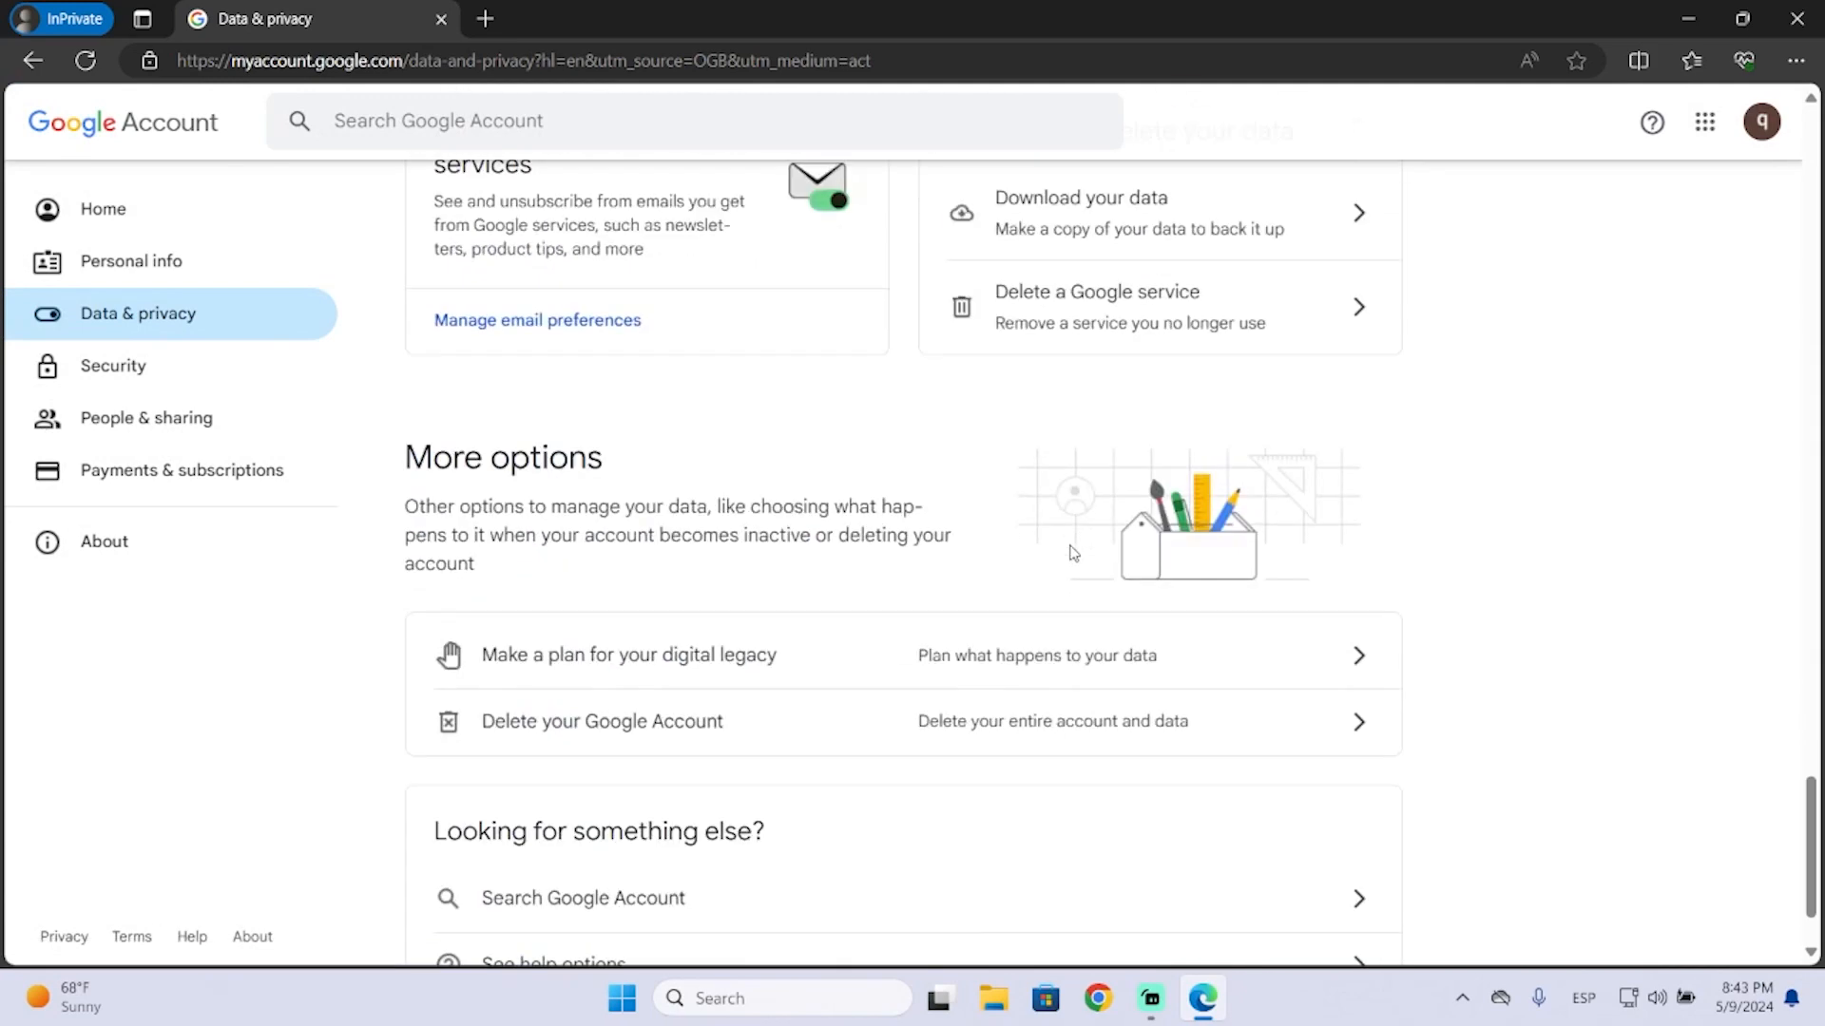
scroll(down, 3)
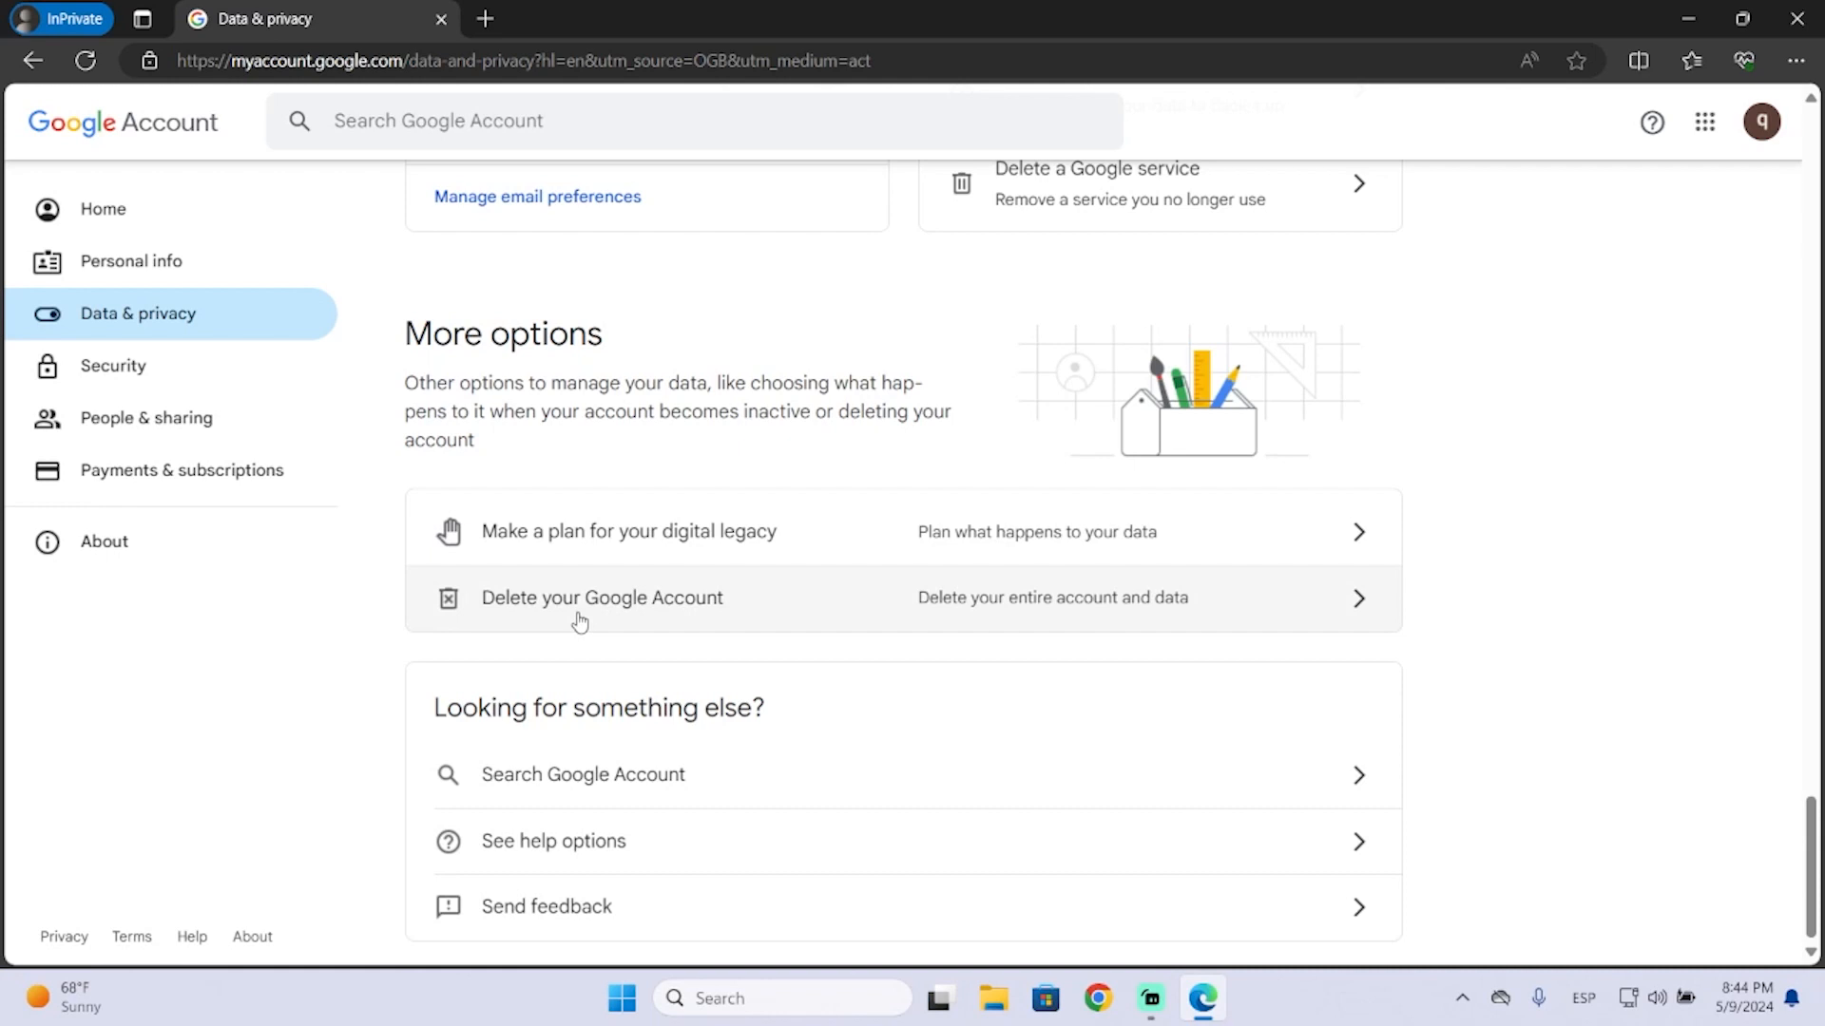
mouse_move(939, 629)
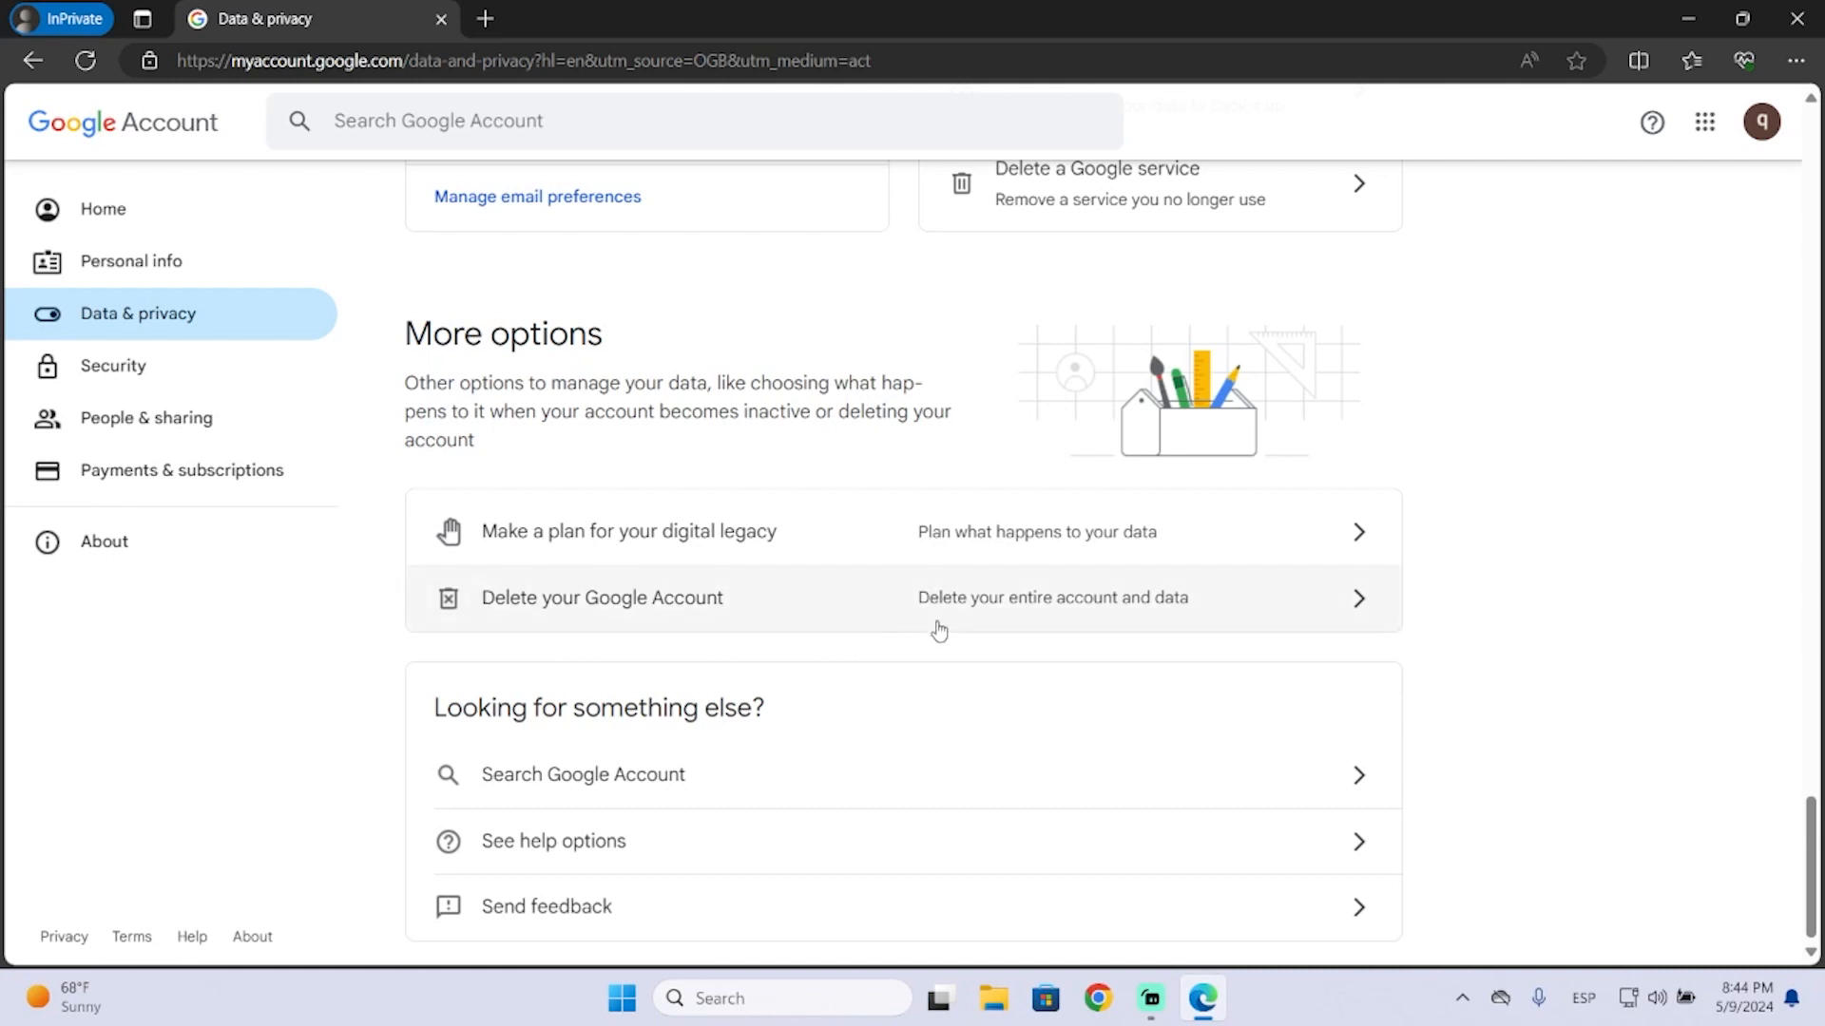
mouse_move(981, 629)
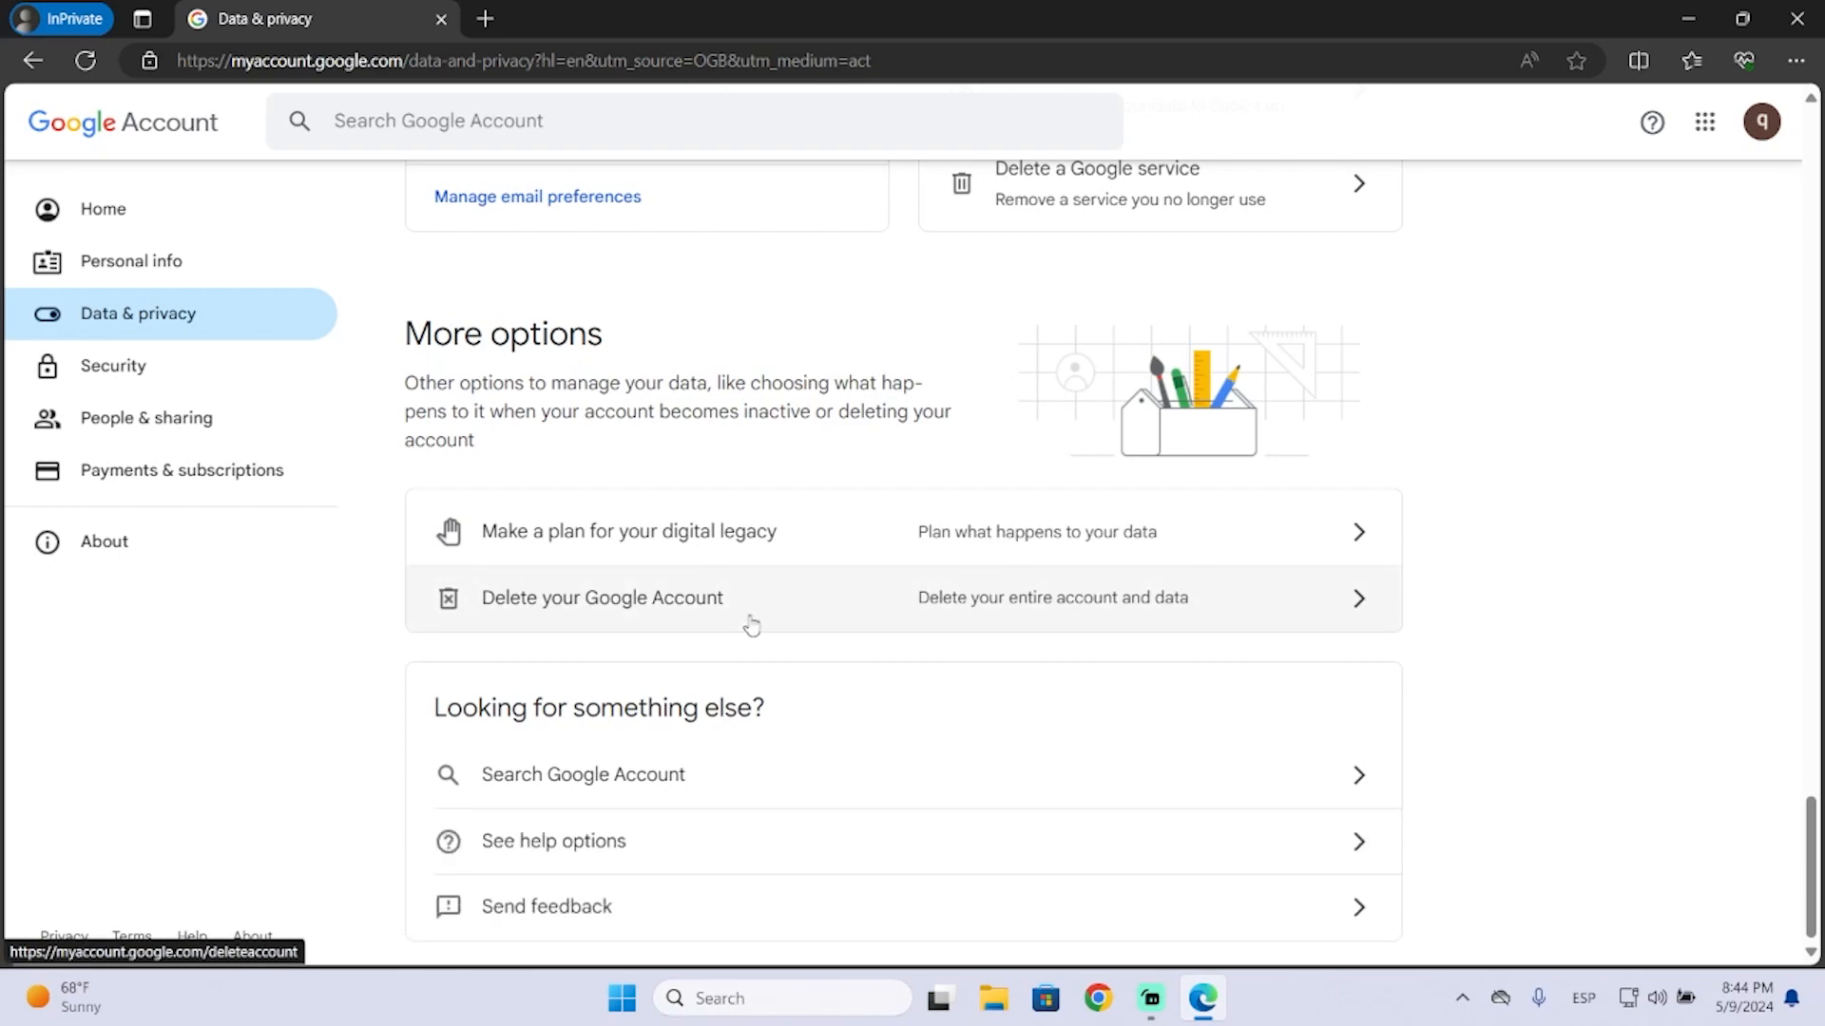
scroll(up, 3)
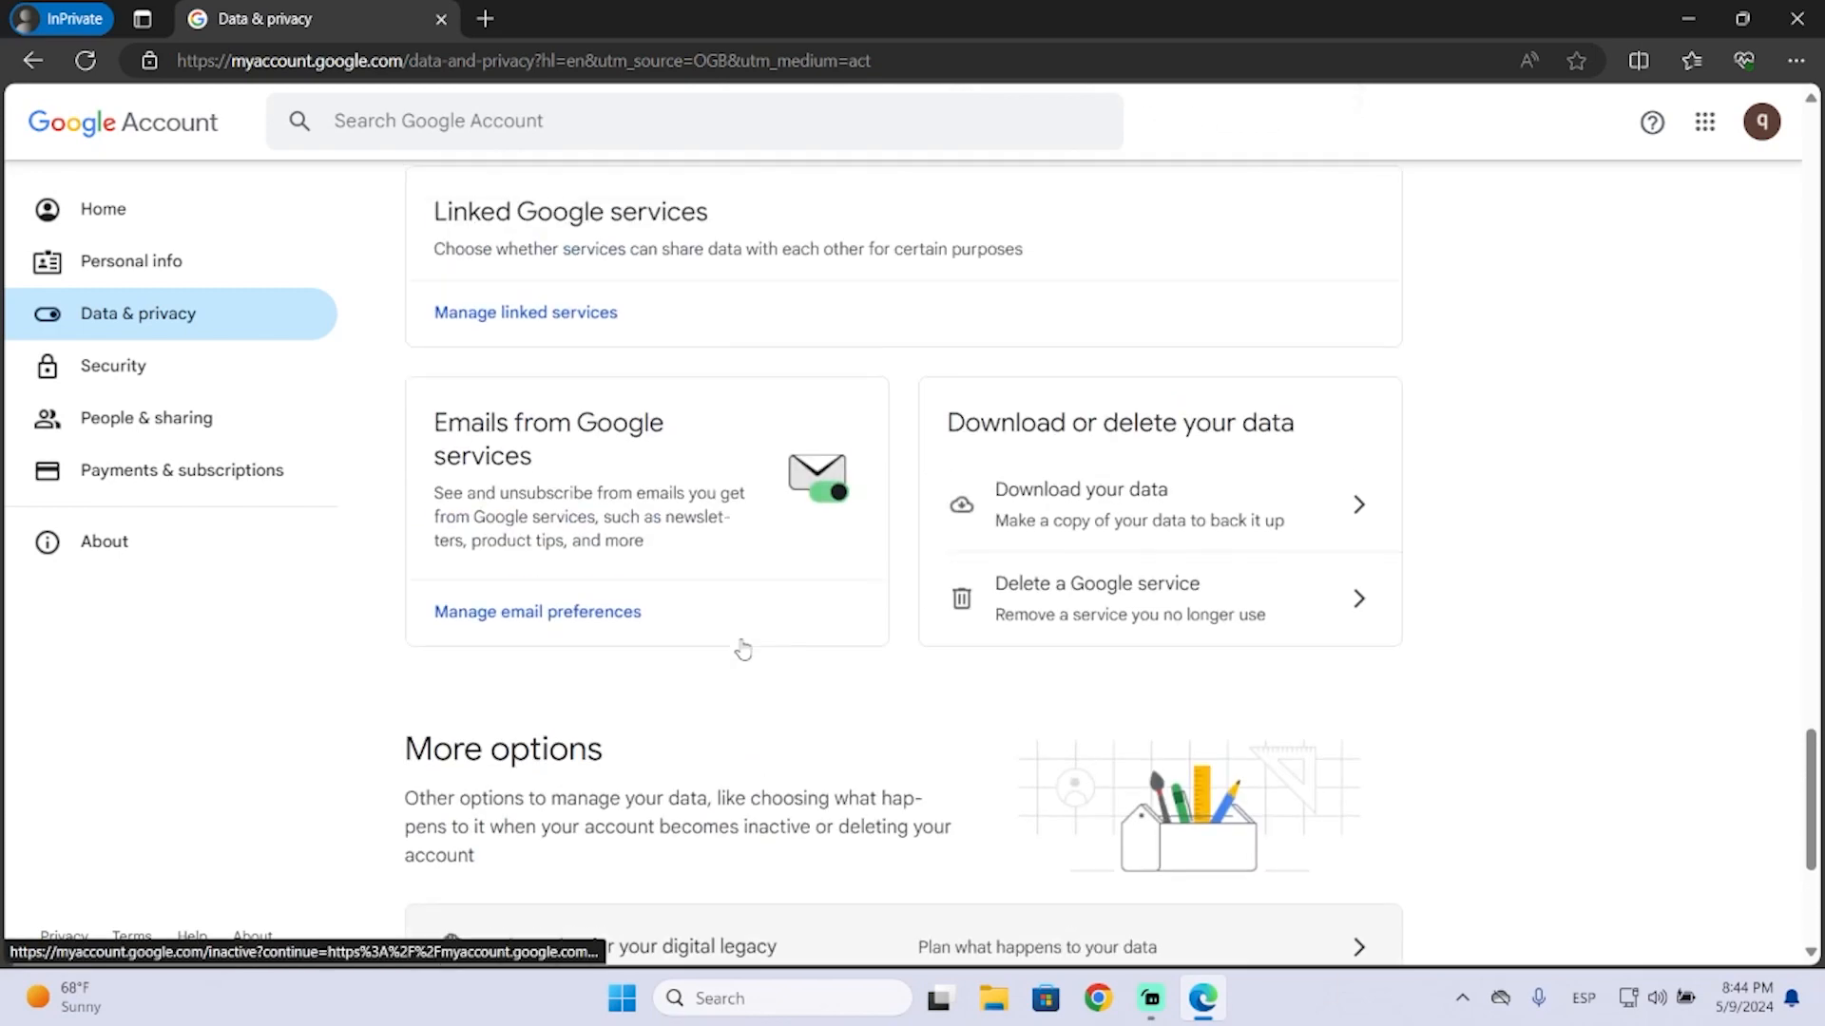
scroll(down, 3)
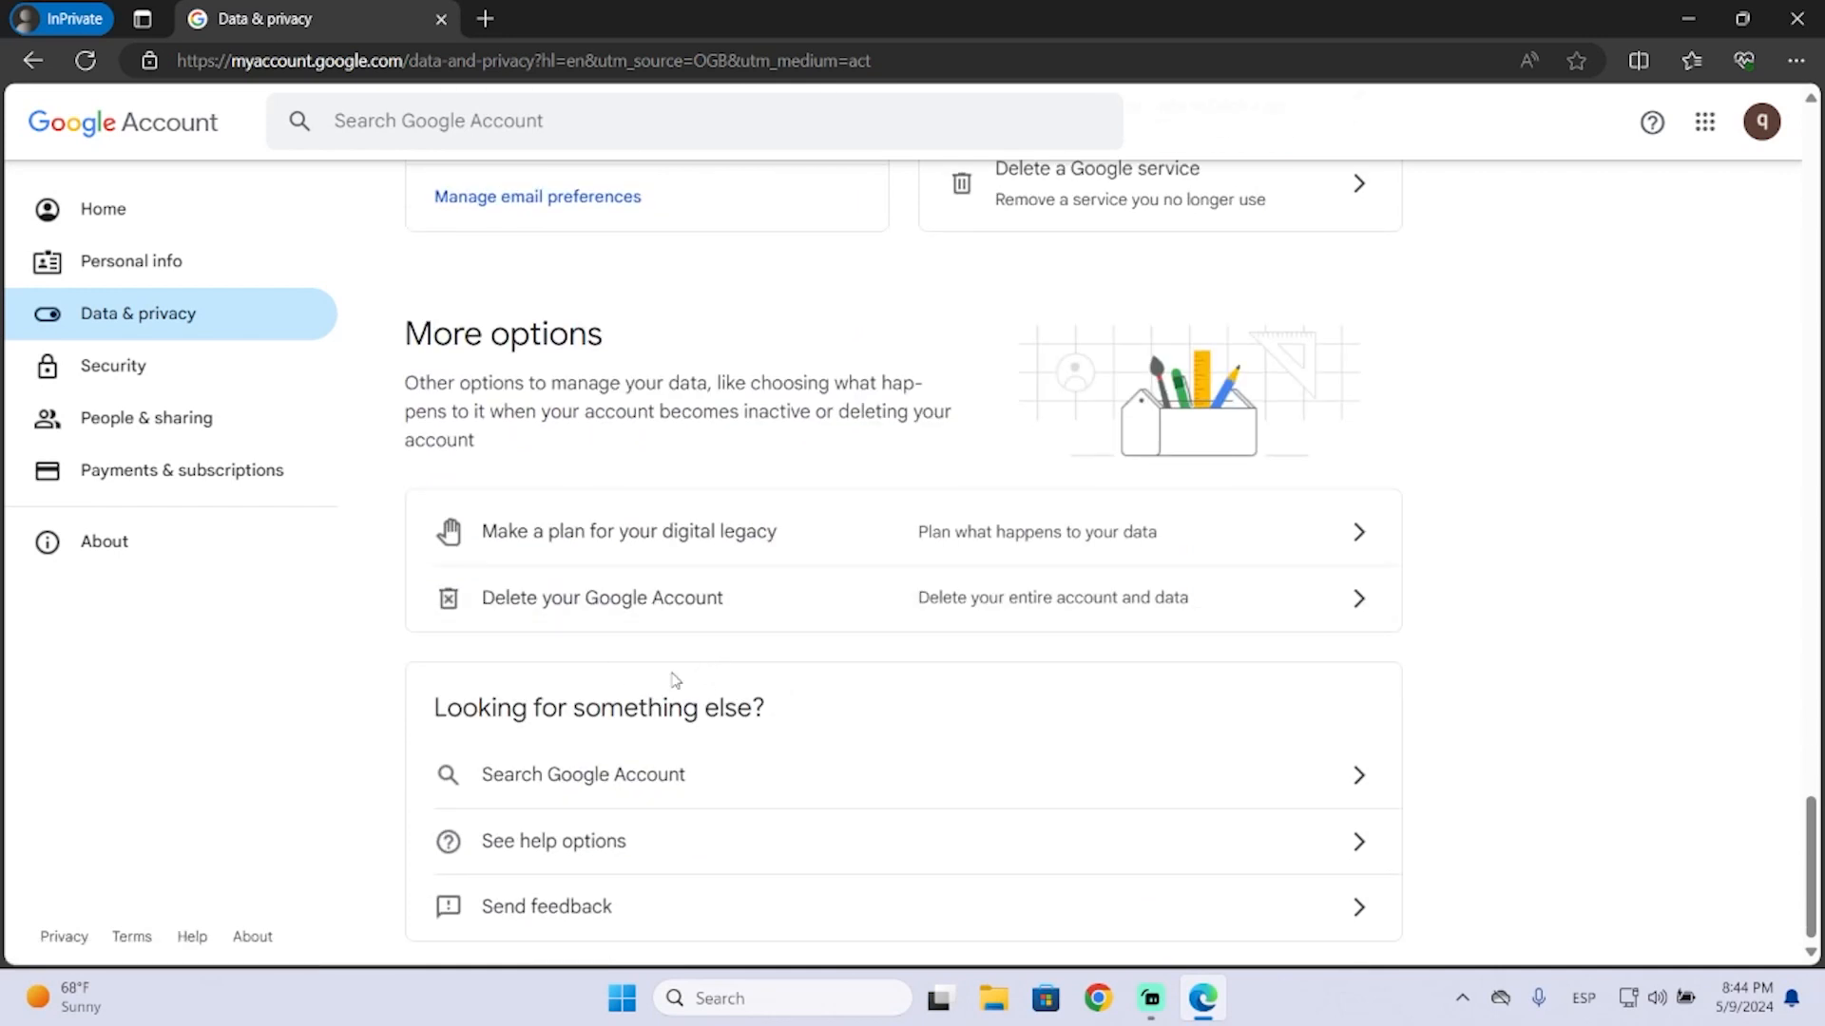
scroll(up, 3)
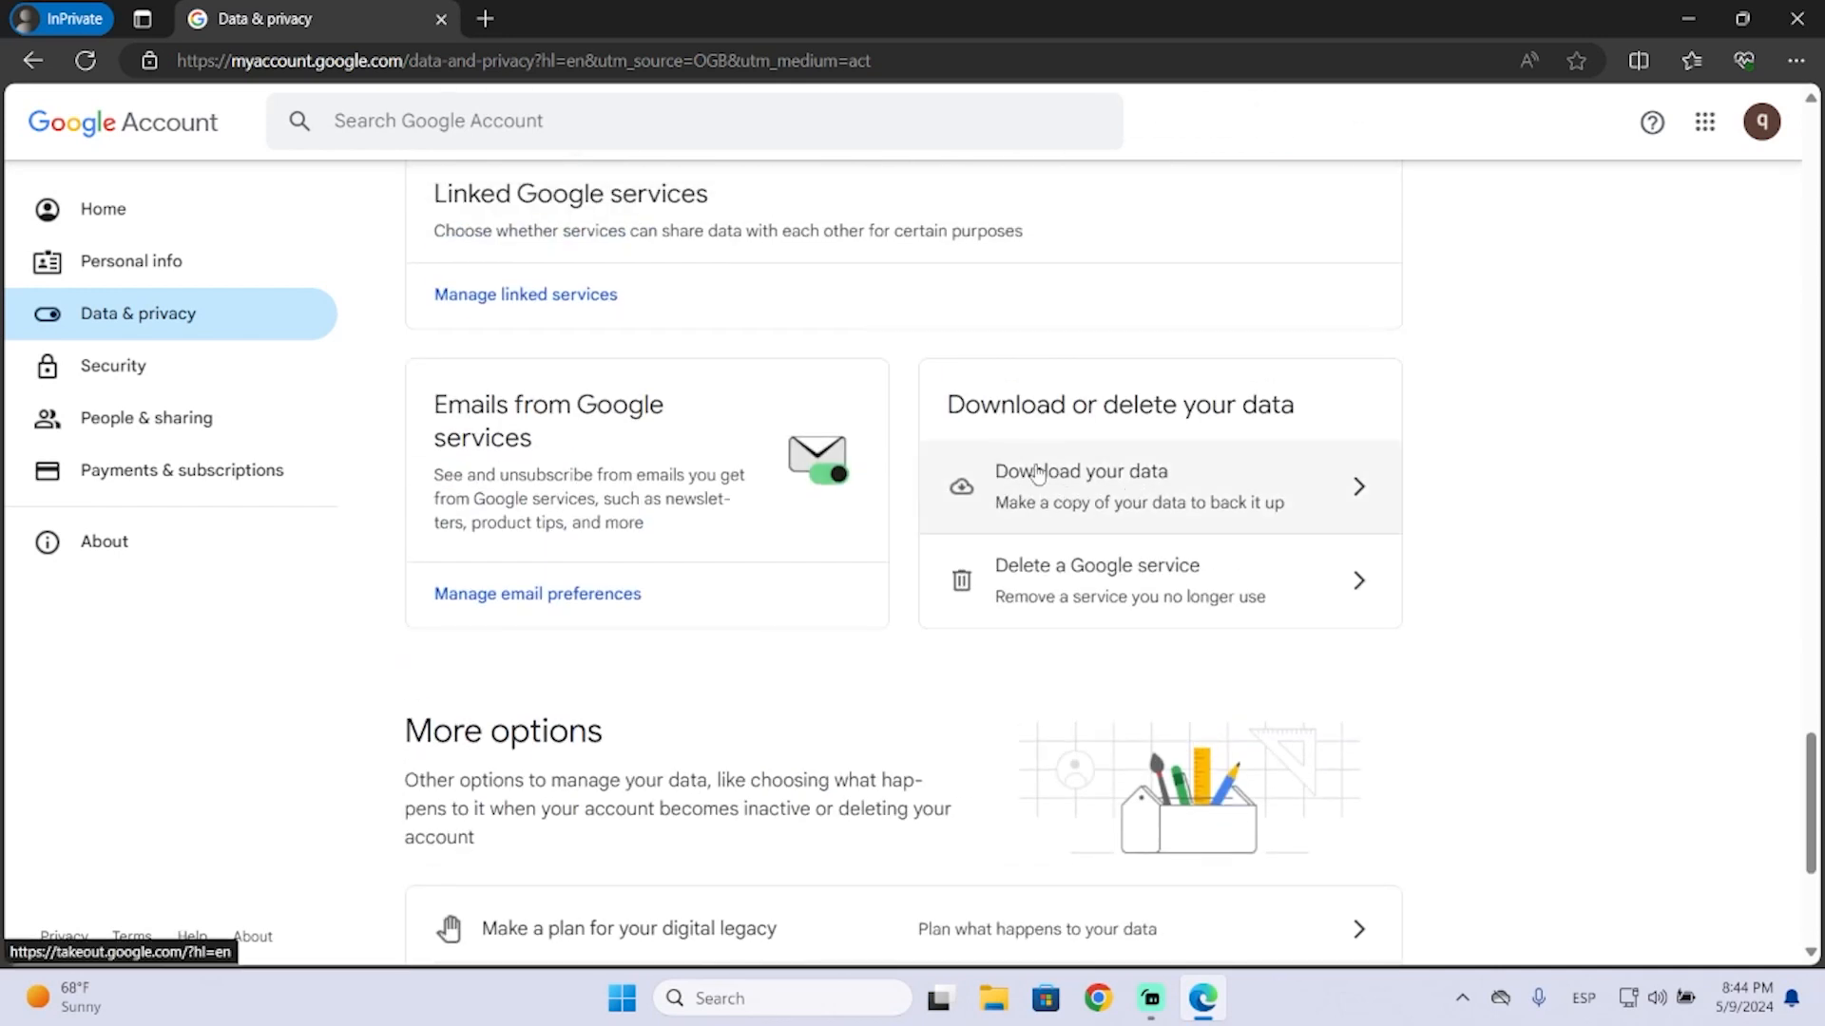
mouse_move(1122, 525)
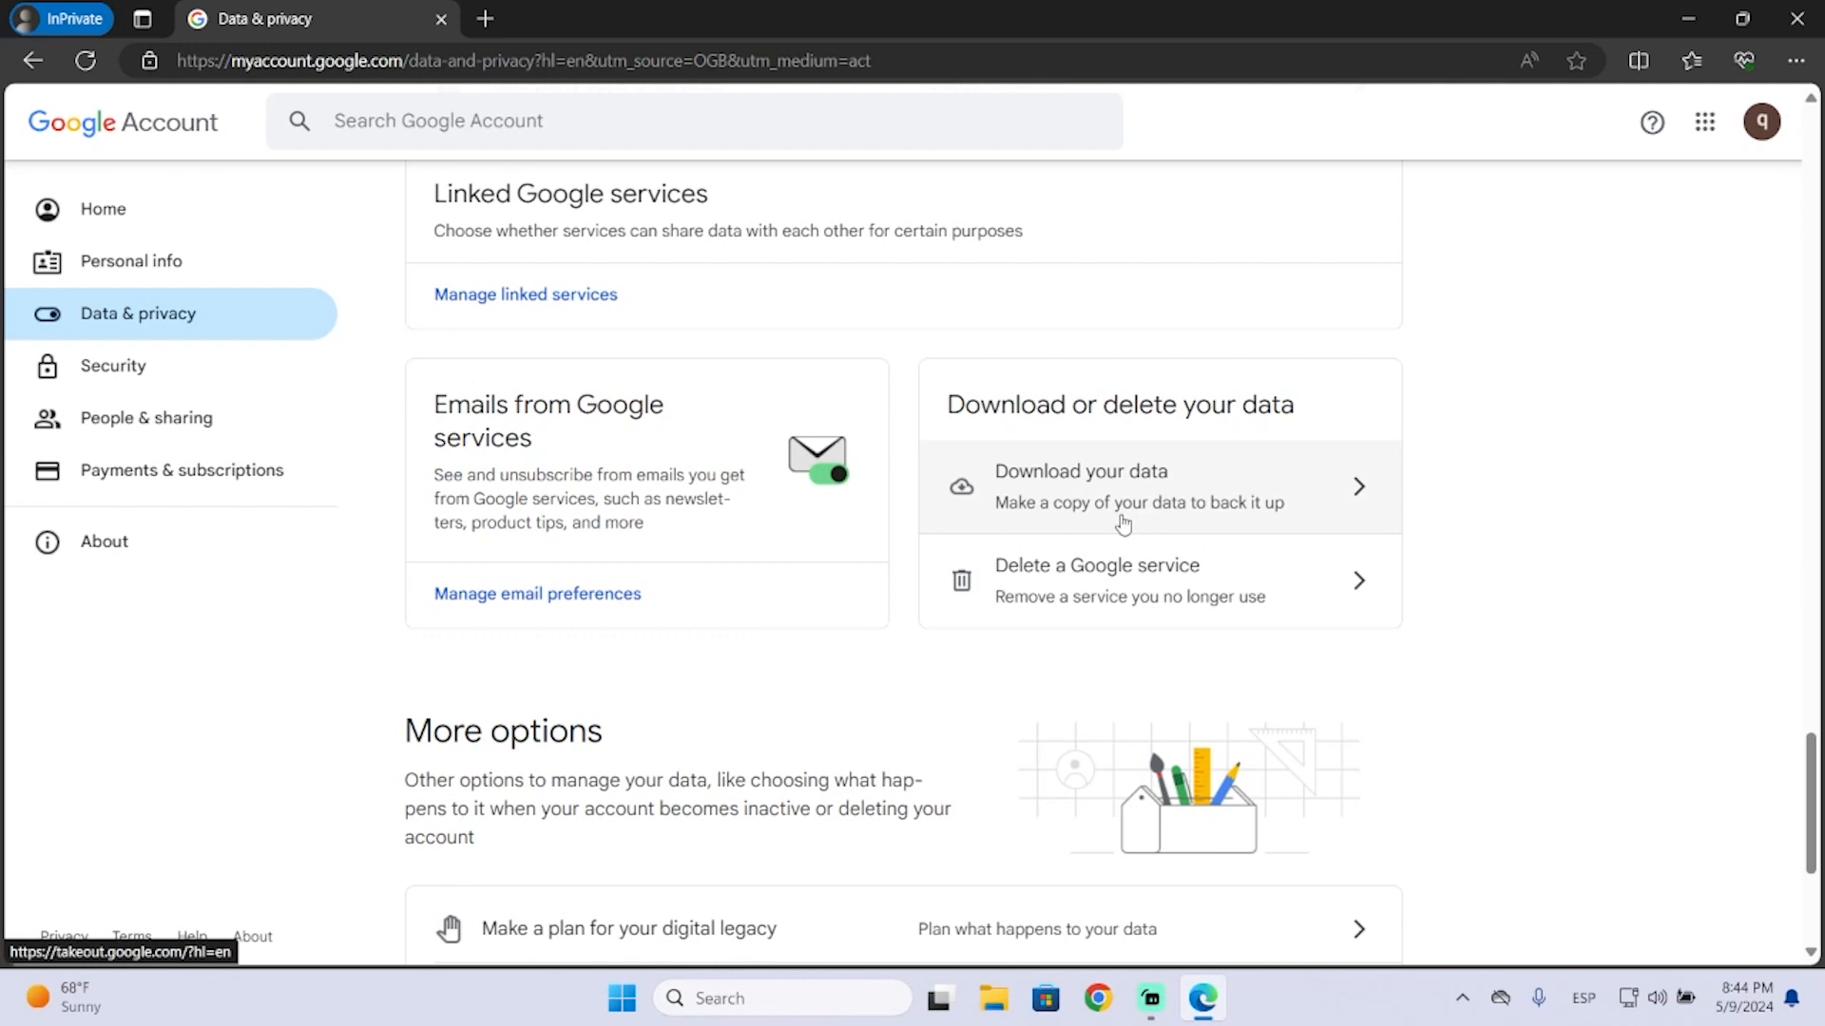
mouse_move(1095, 476)
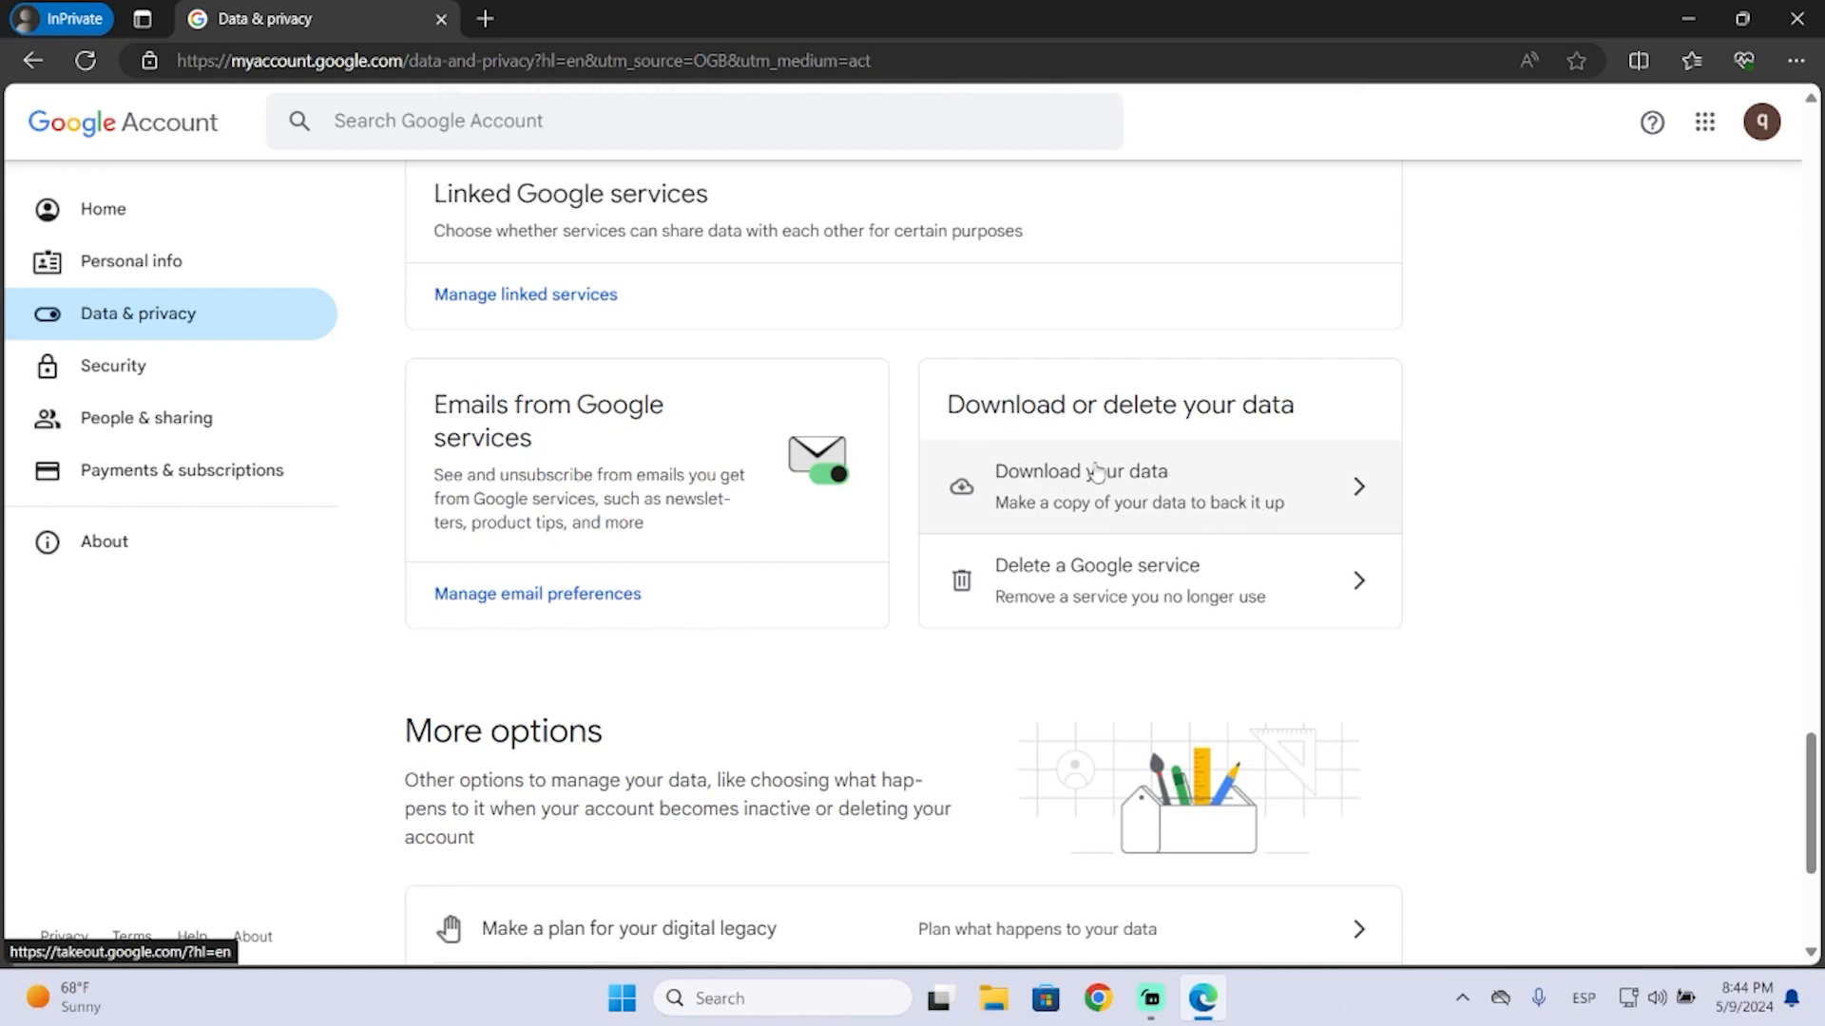
mouse_move(657, 638)
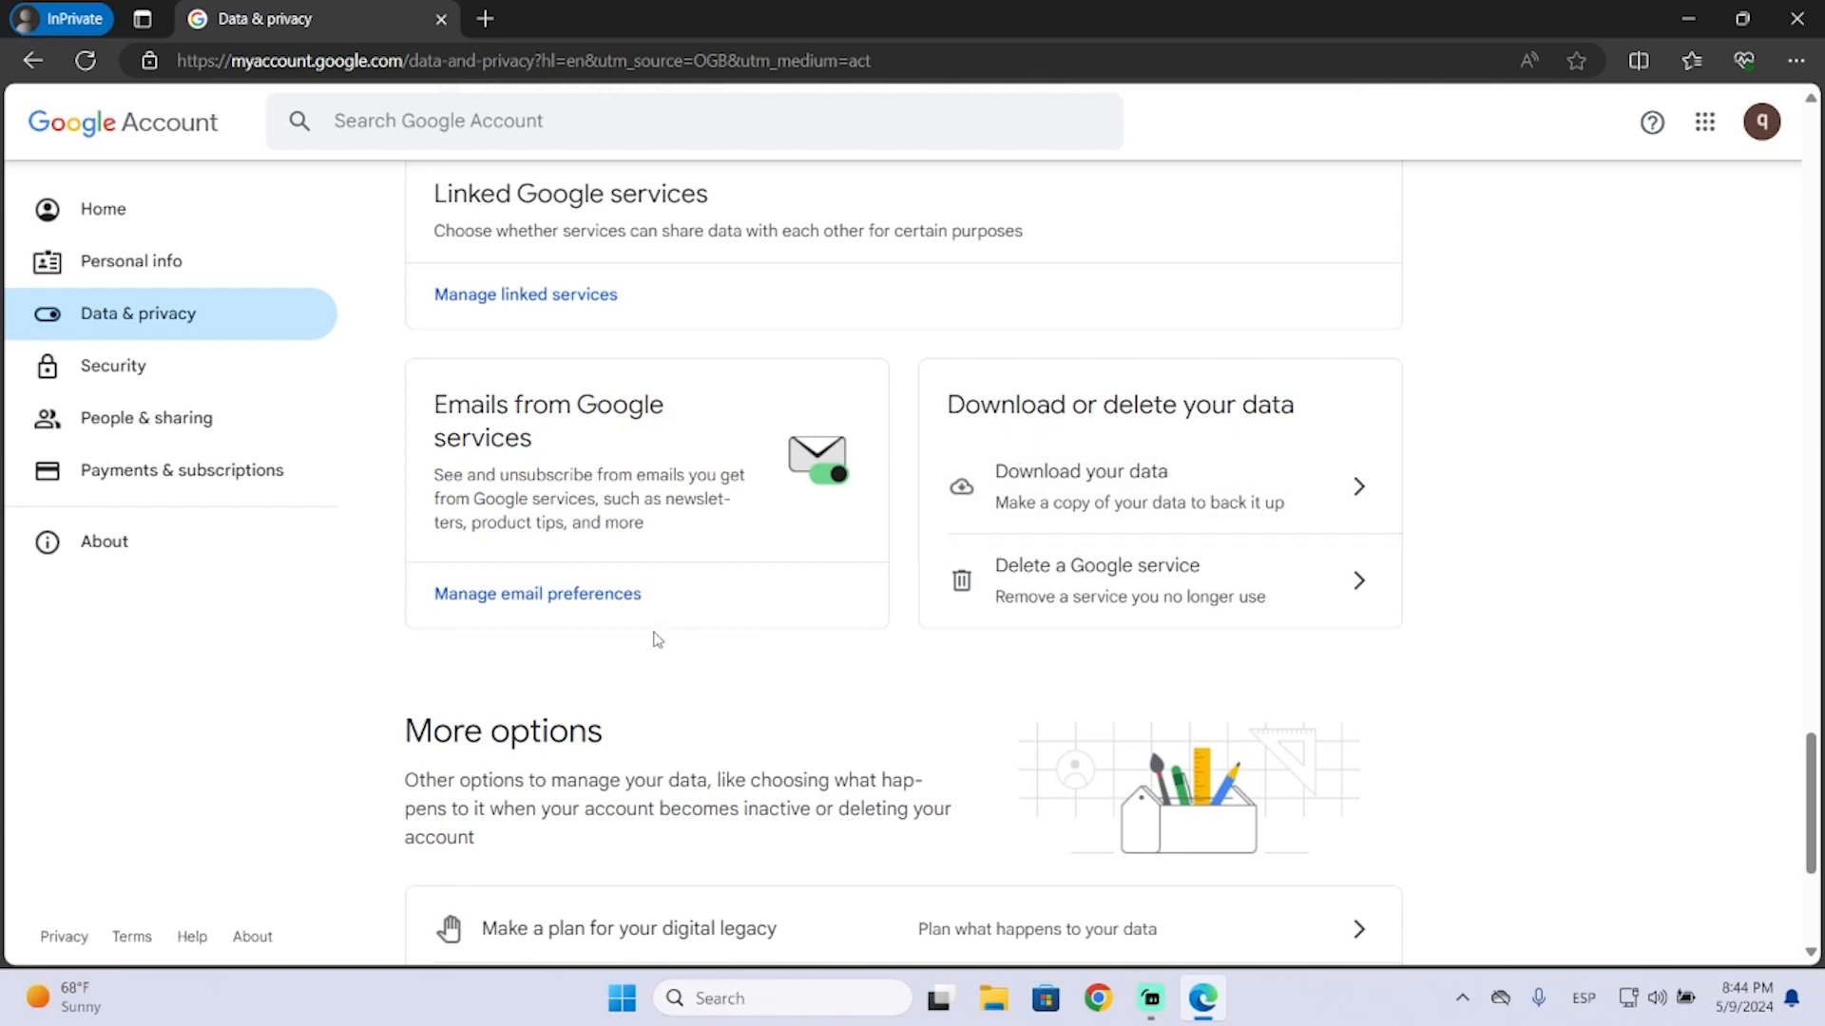
scroll(down, 3)
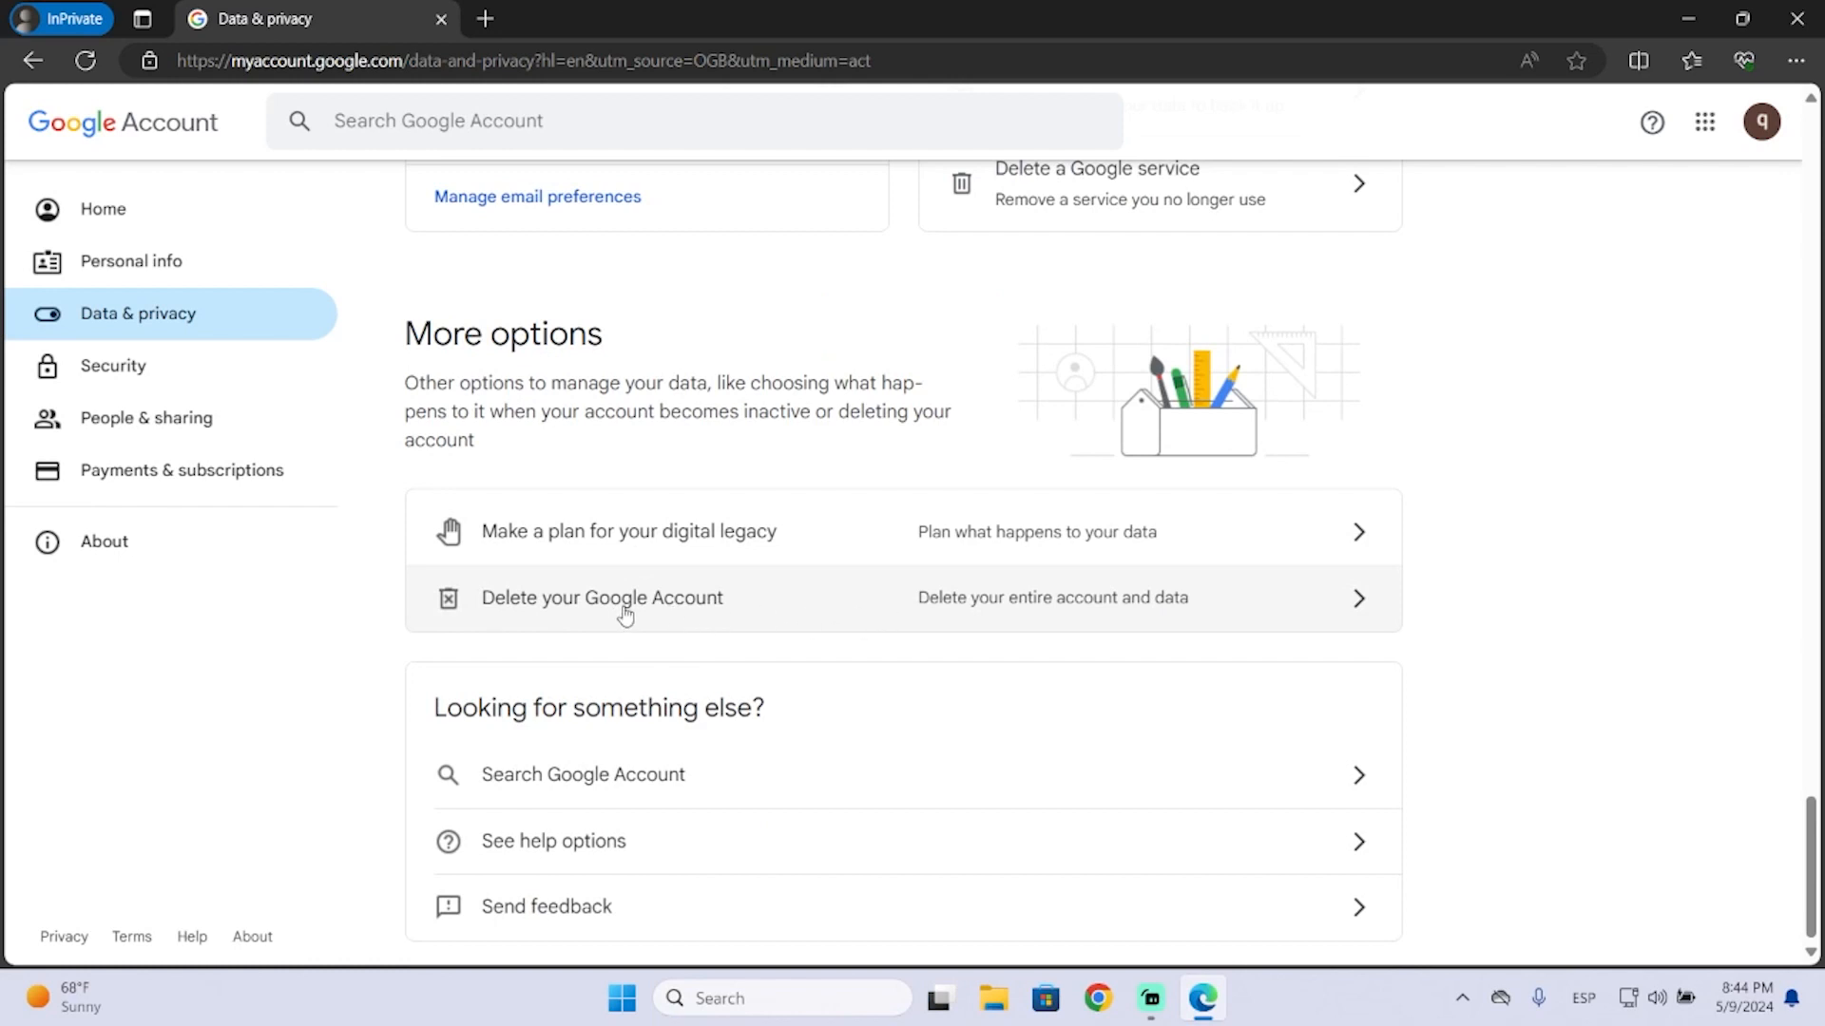
click(602, 597)
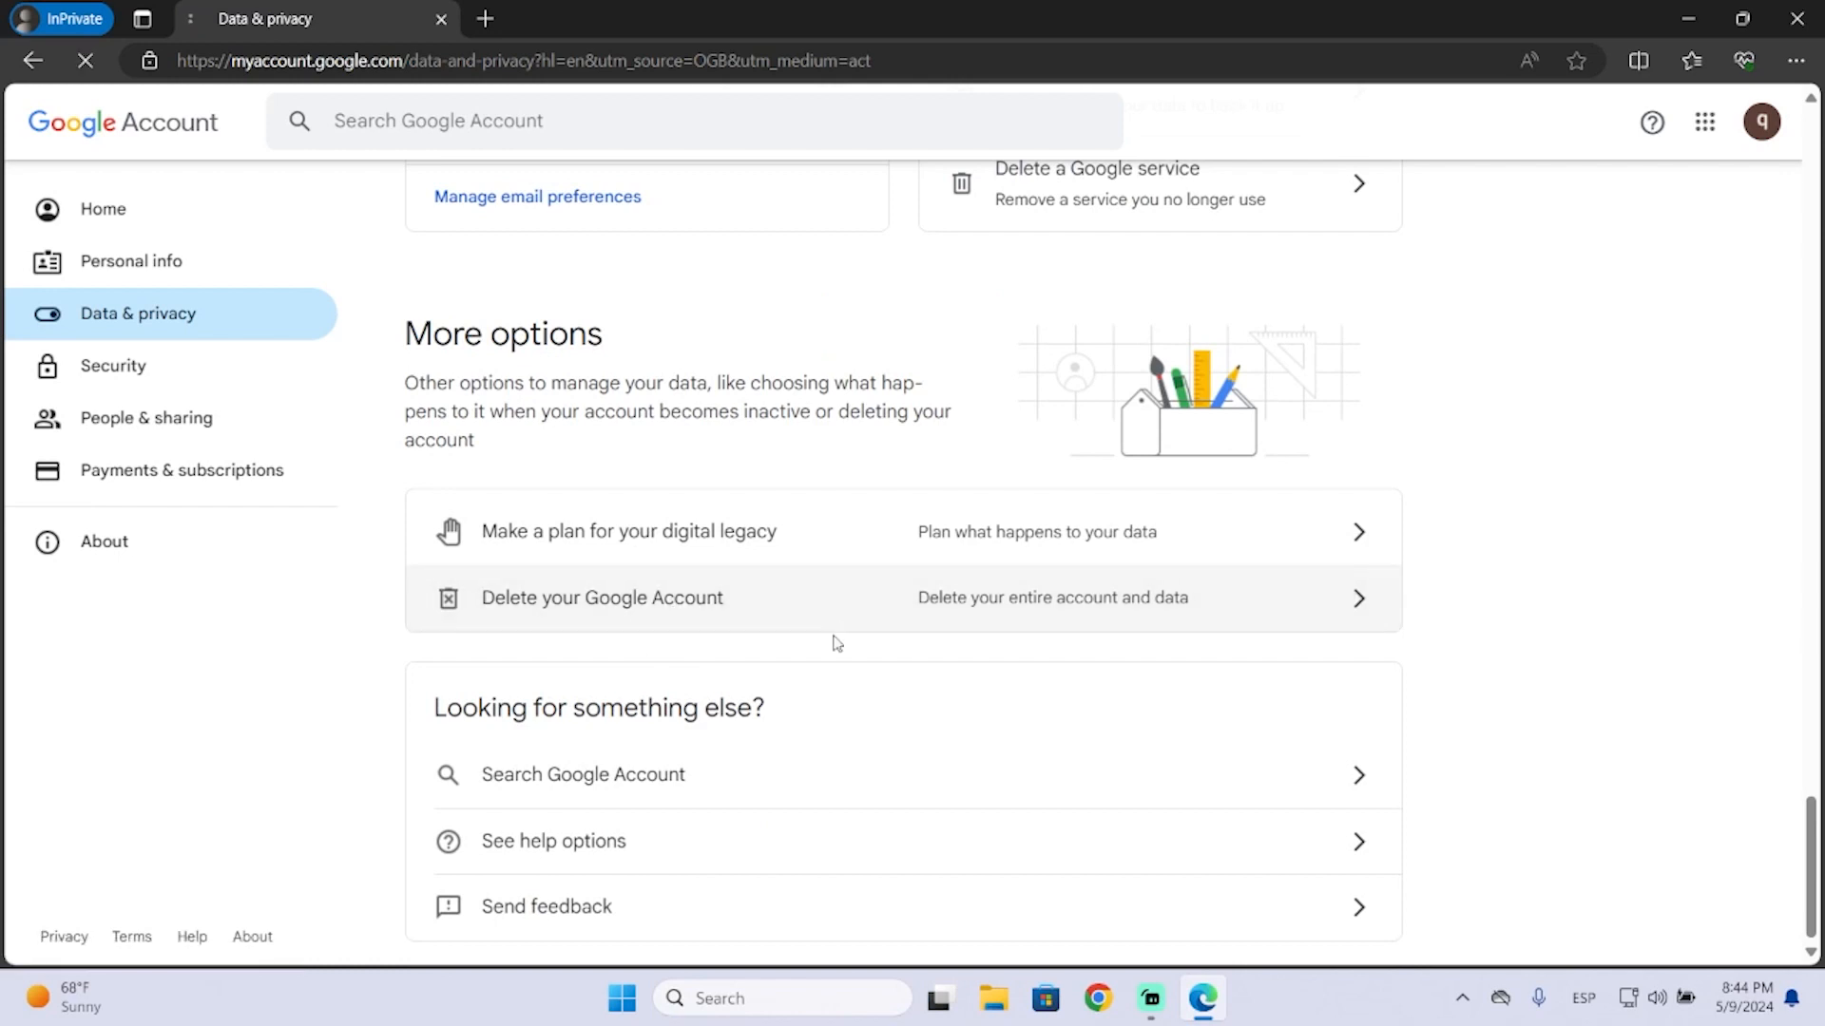
Review the deletion page and tick both acknowledgement checkboxes, accepting pending charges.
click(603, 597)
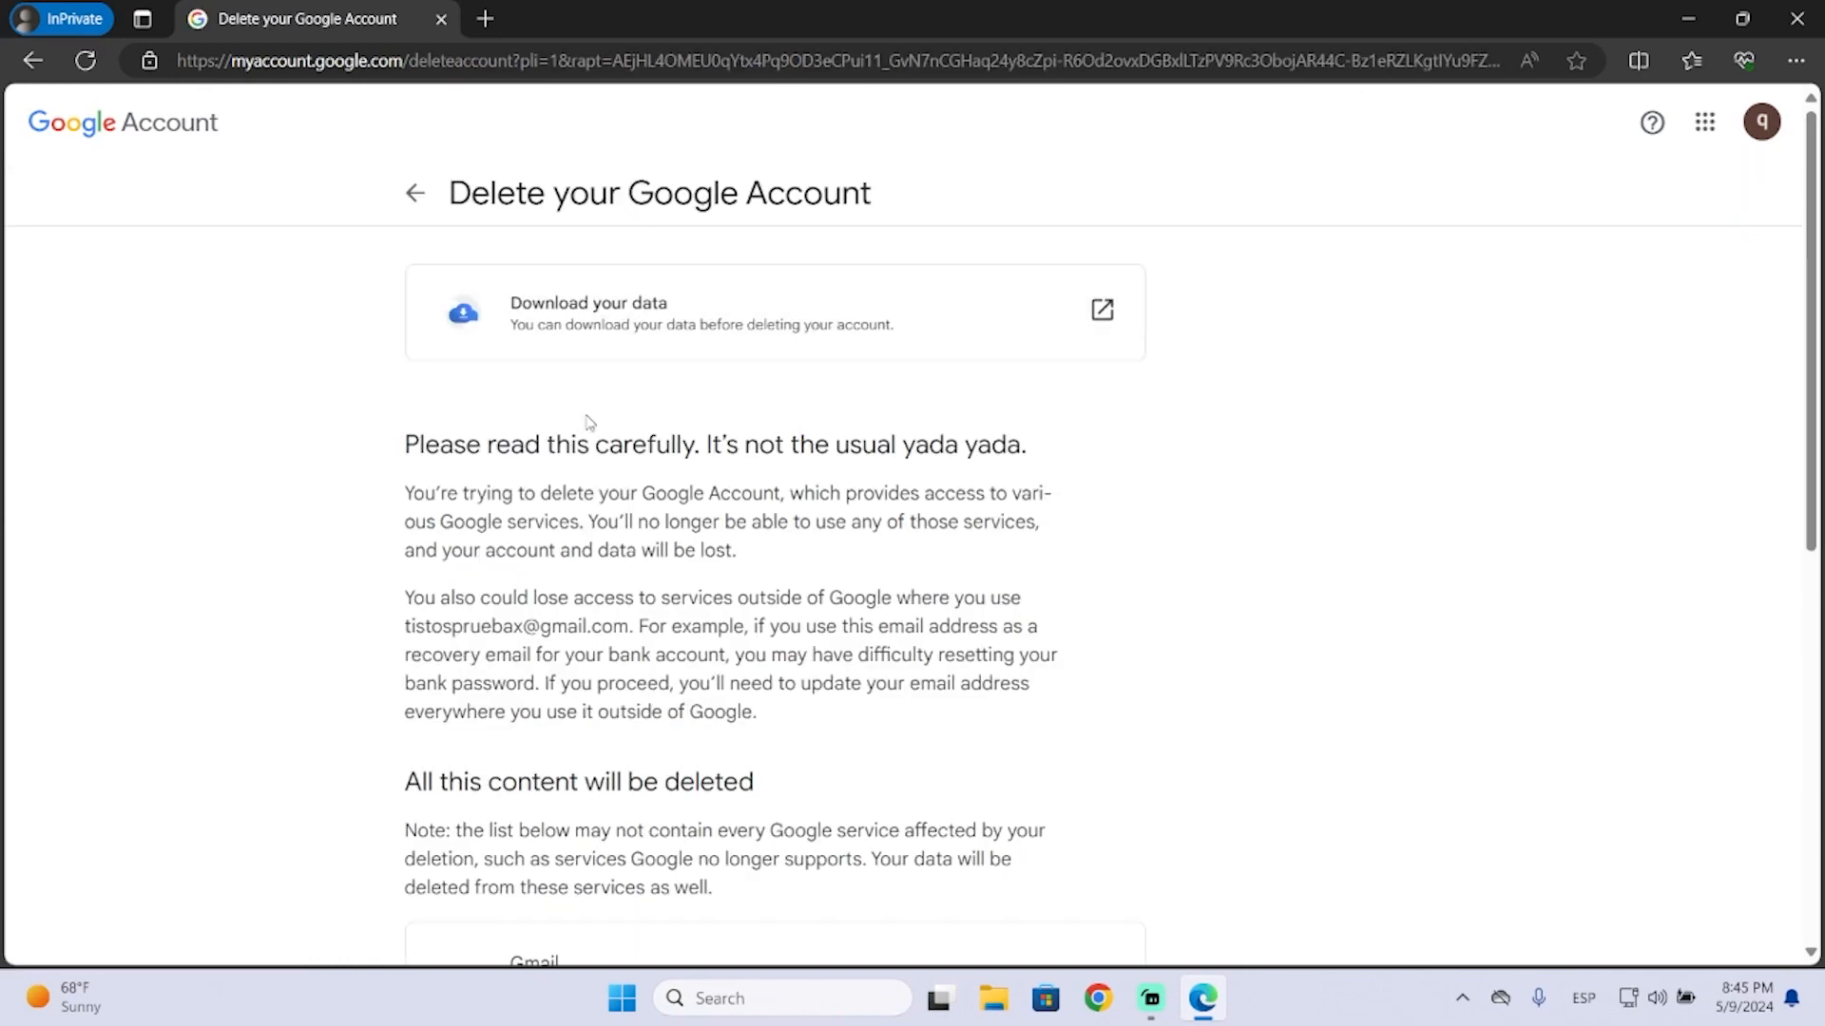
mouse_move(800, 350)
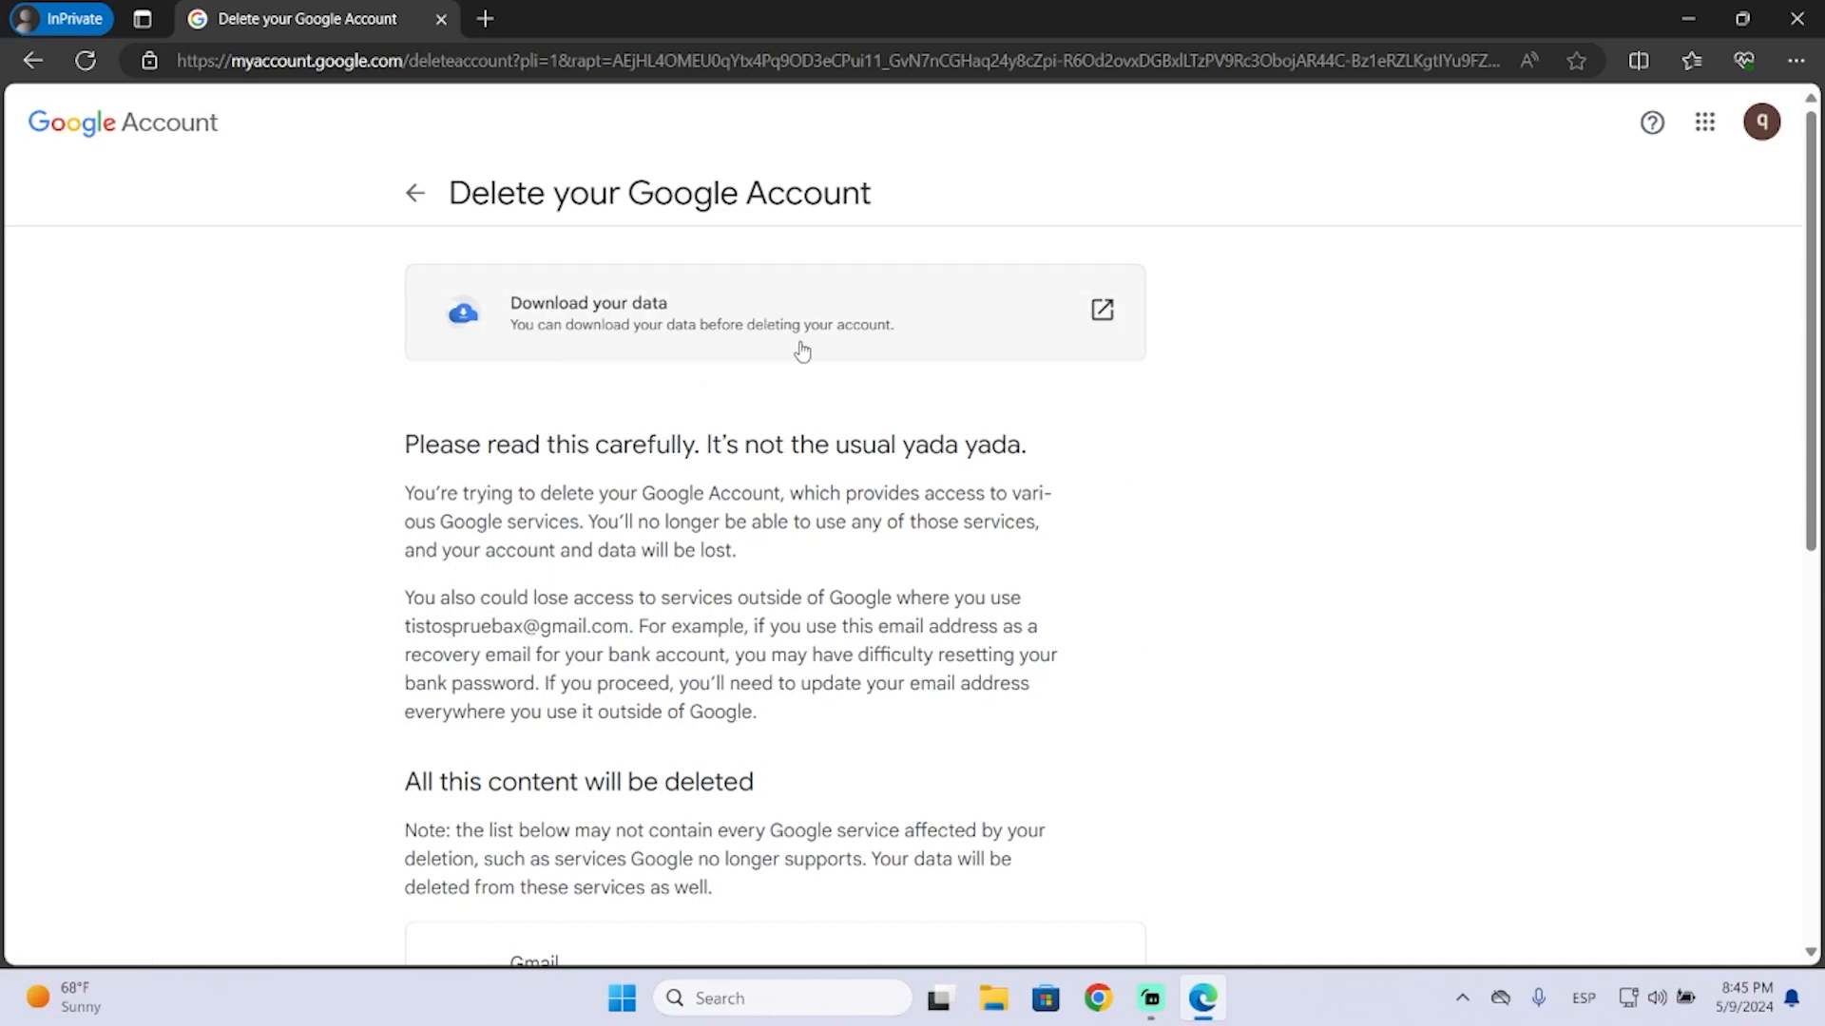
mouse_move(768, 374)
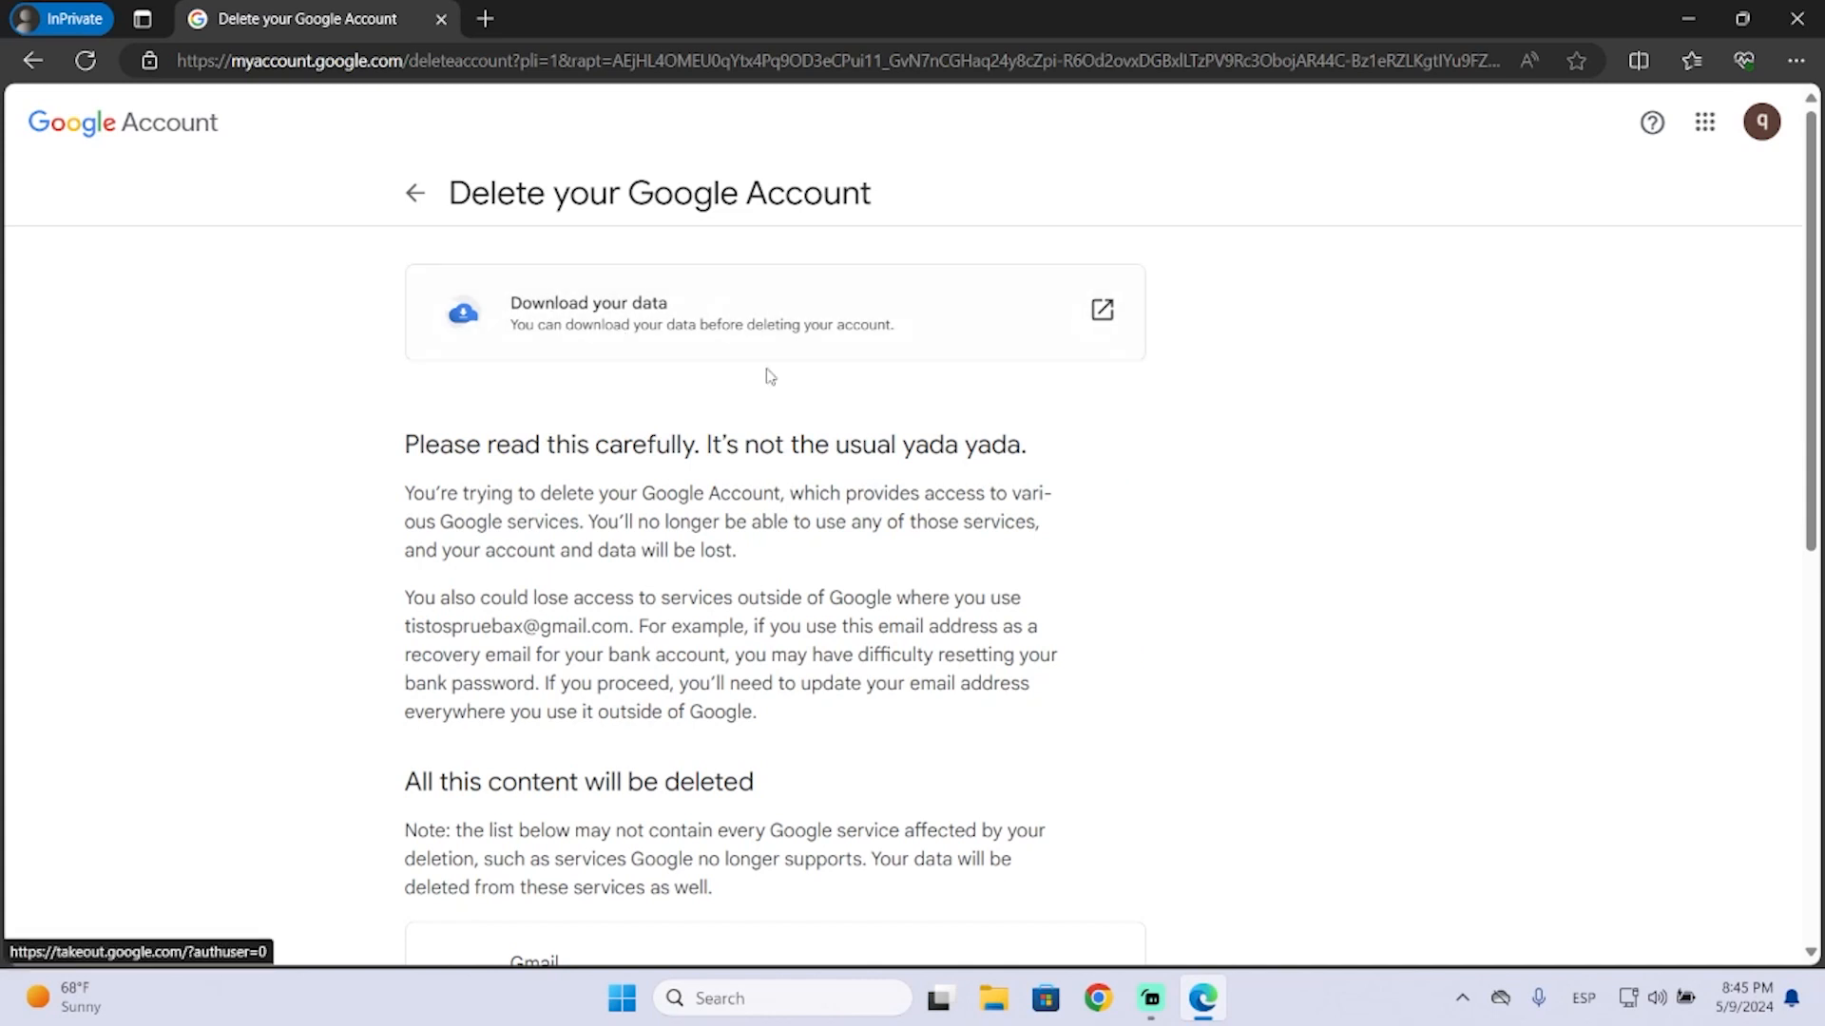
scroll(down, 3)
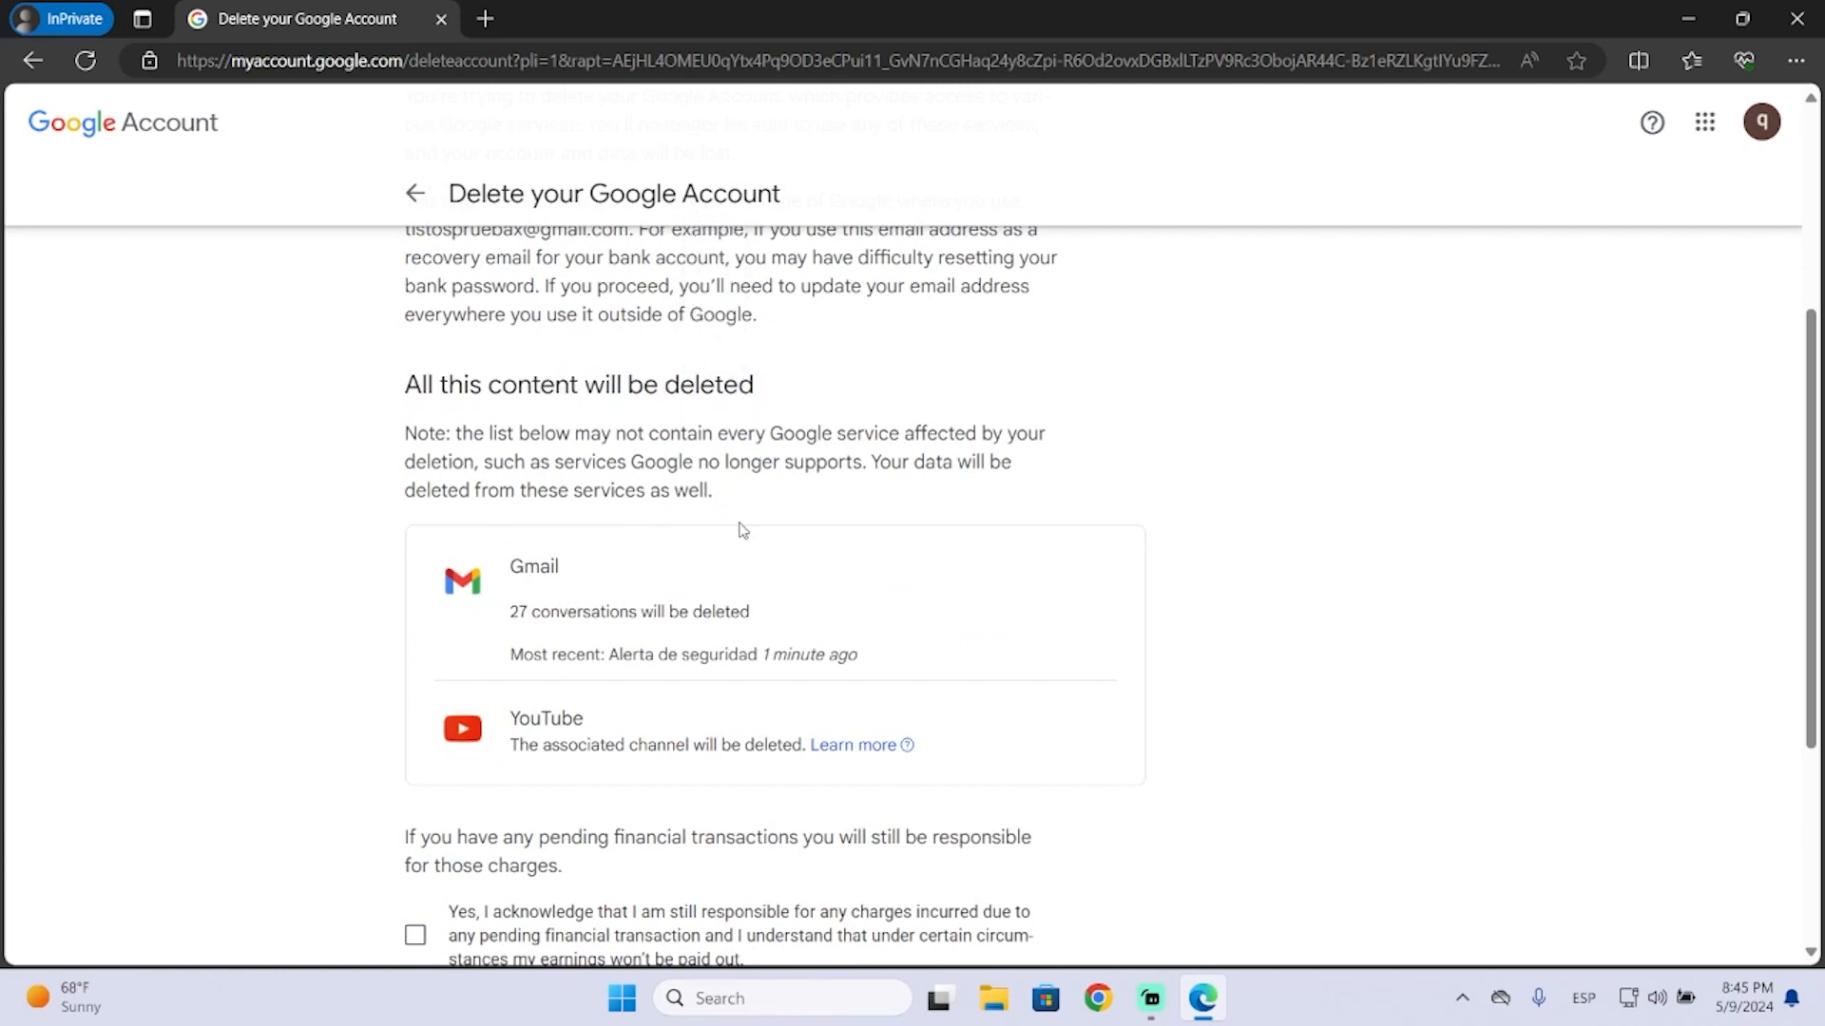
scroll(down, 3)
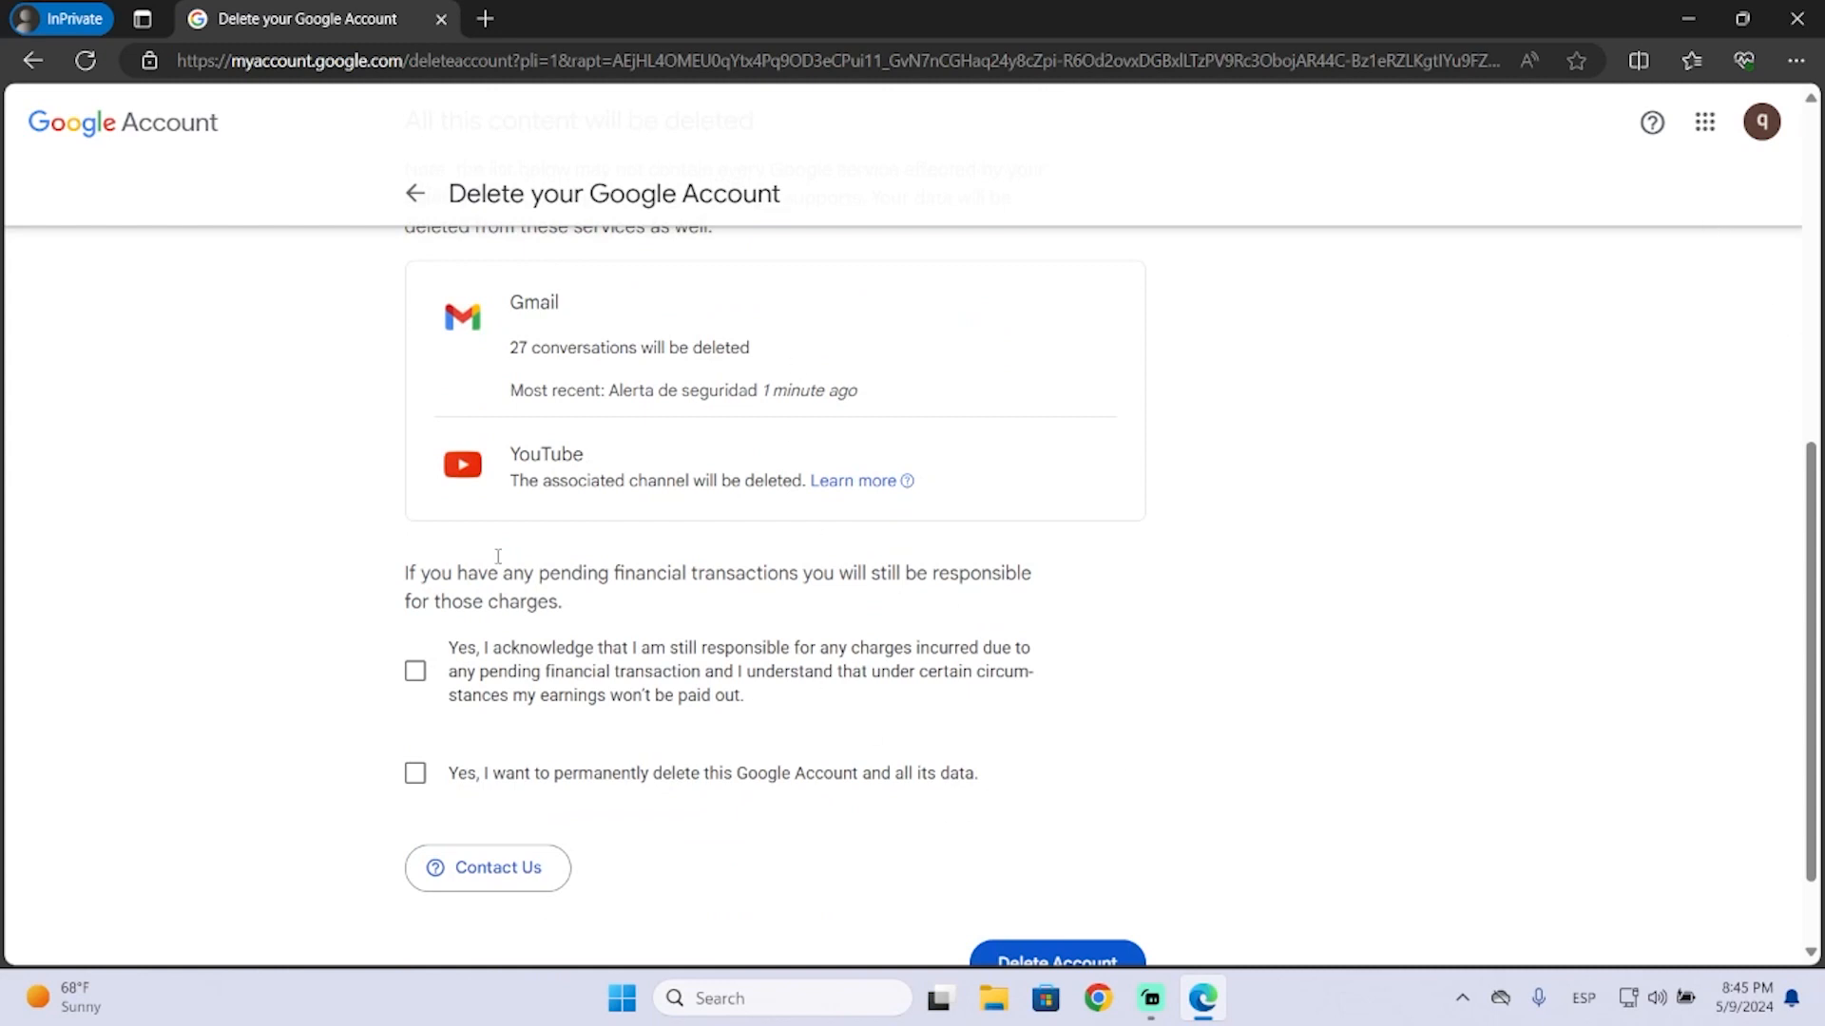
mouse_move(489, 344)
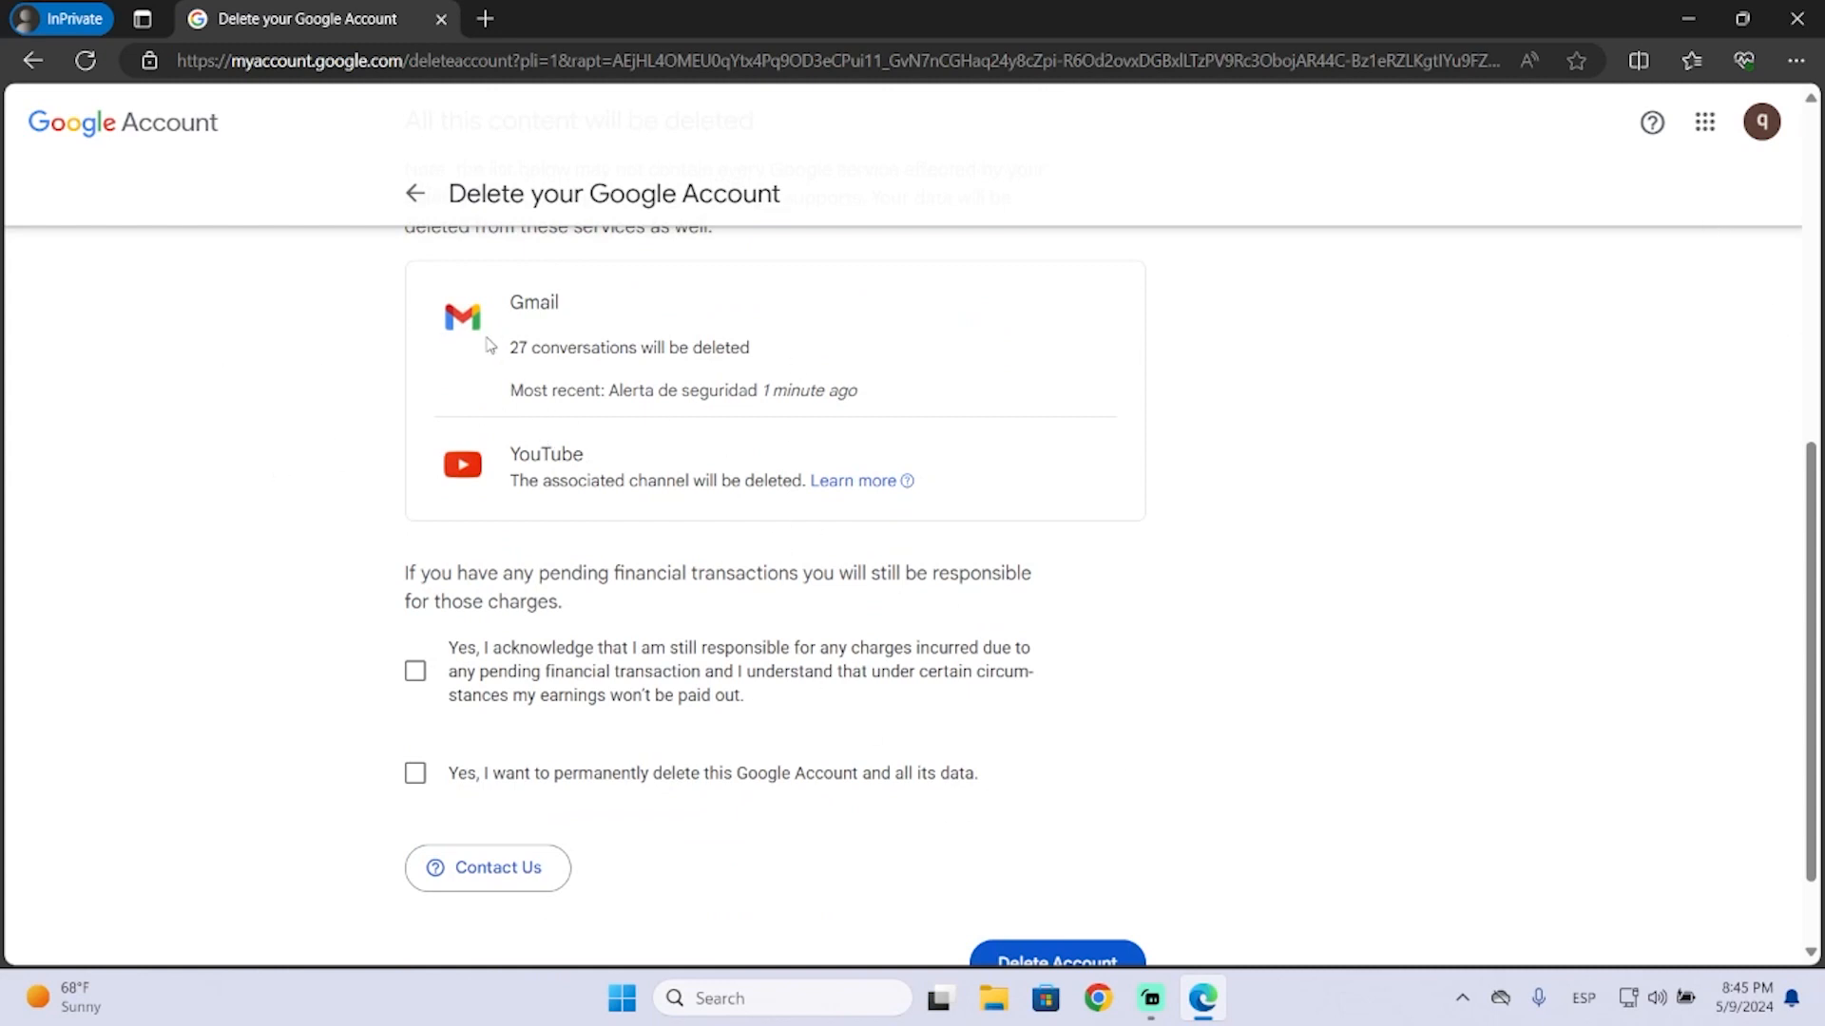
double_click(532, 302)
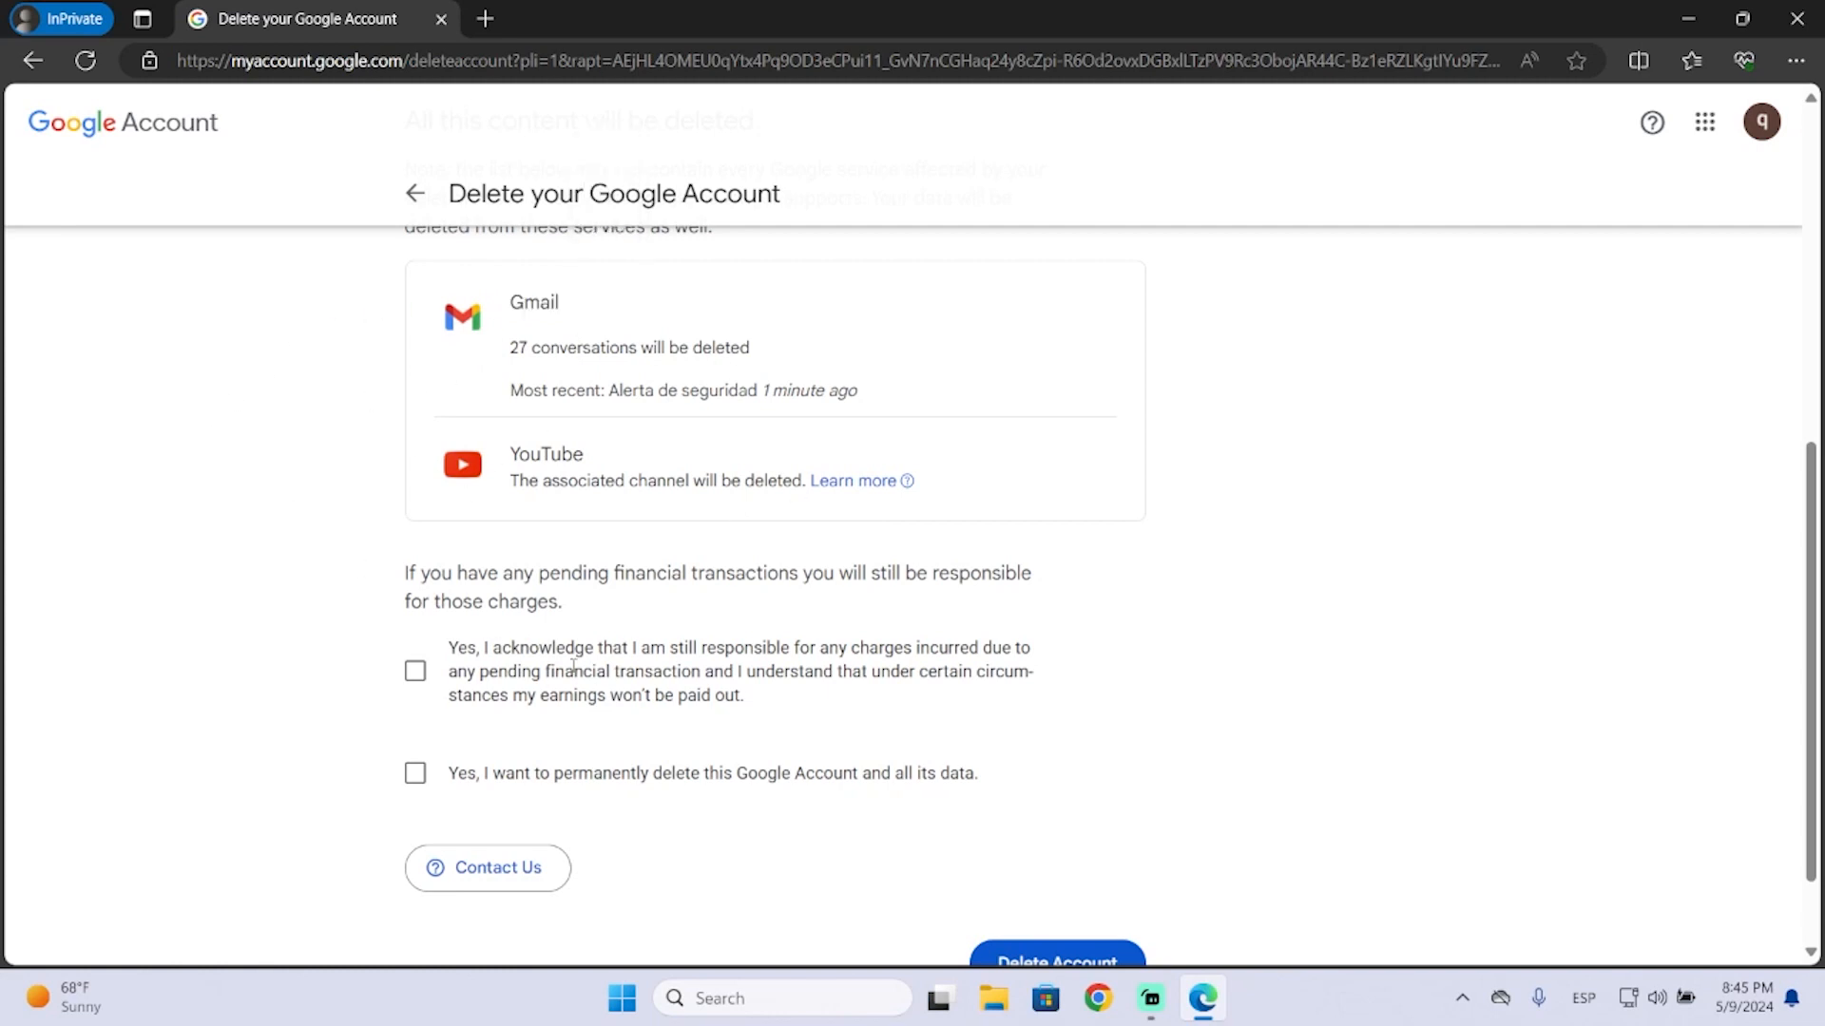
mouse_move(509, 493)
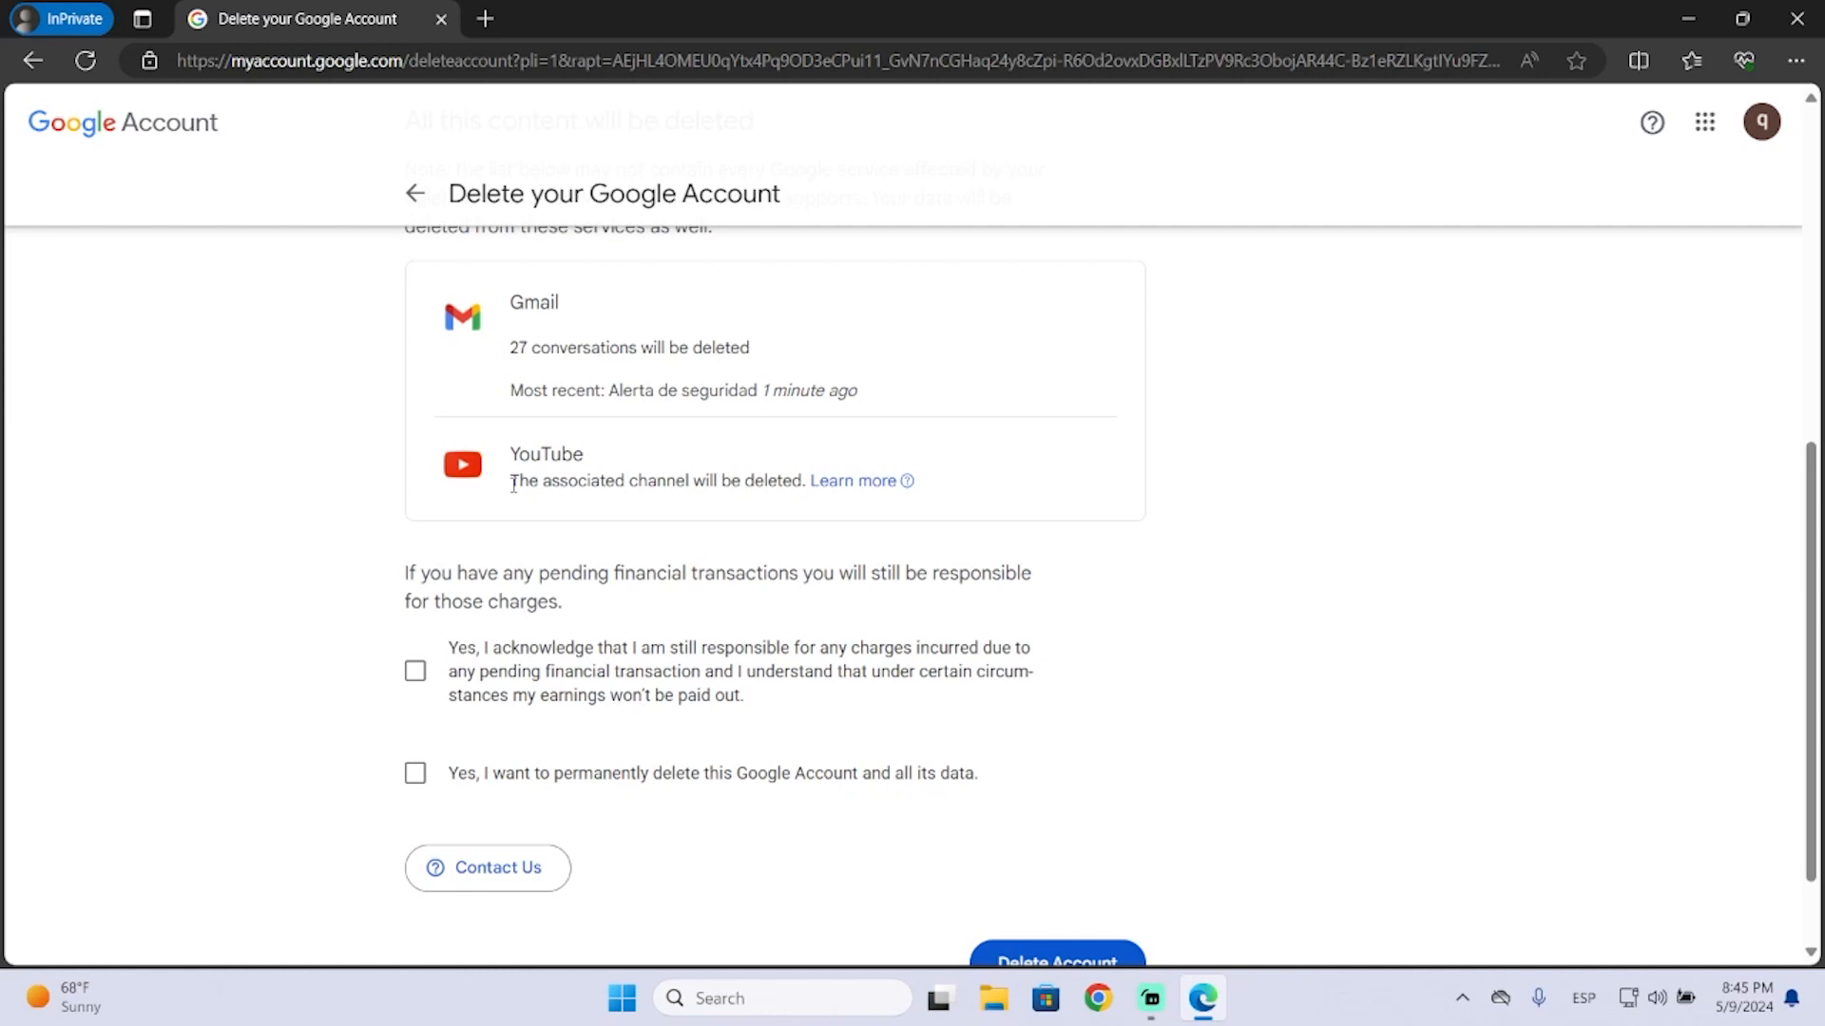
mouse_move(654, 502)
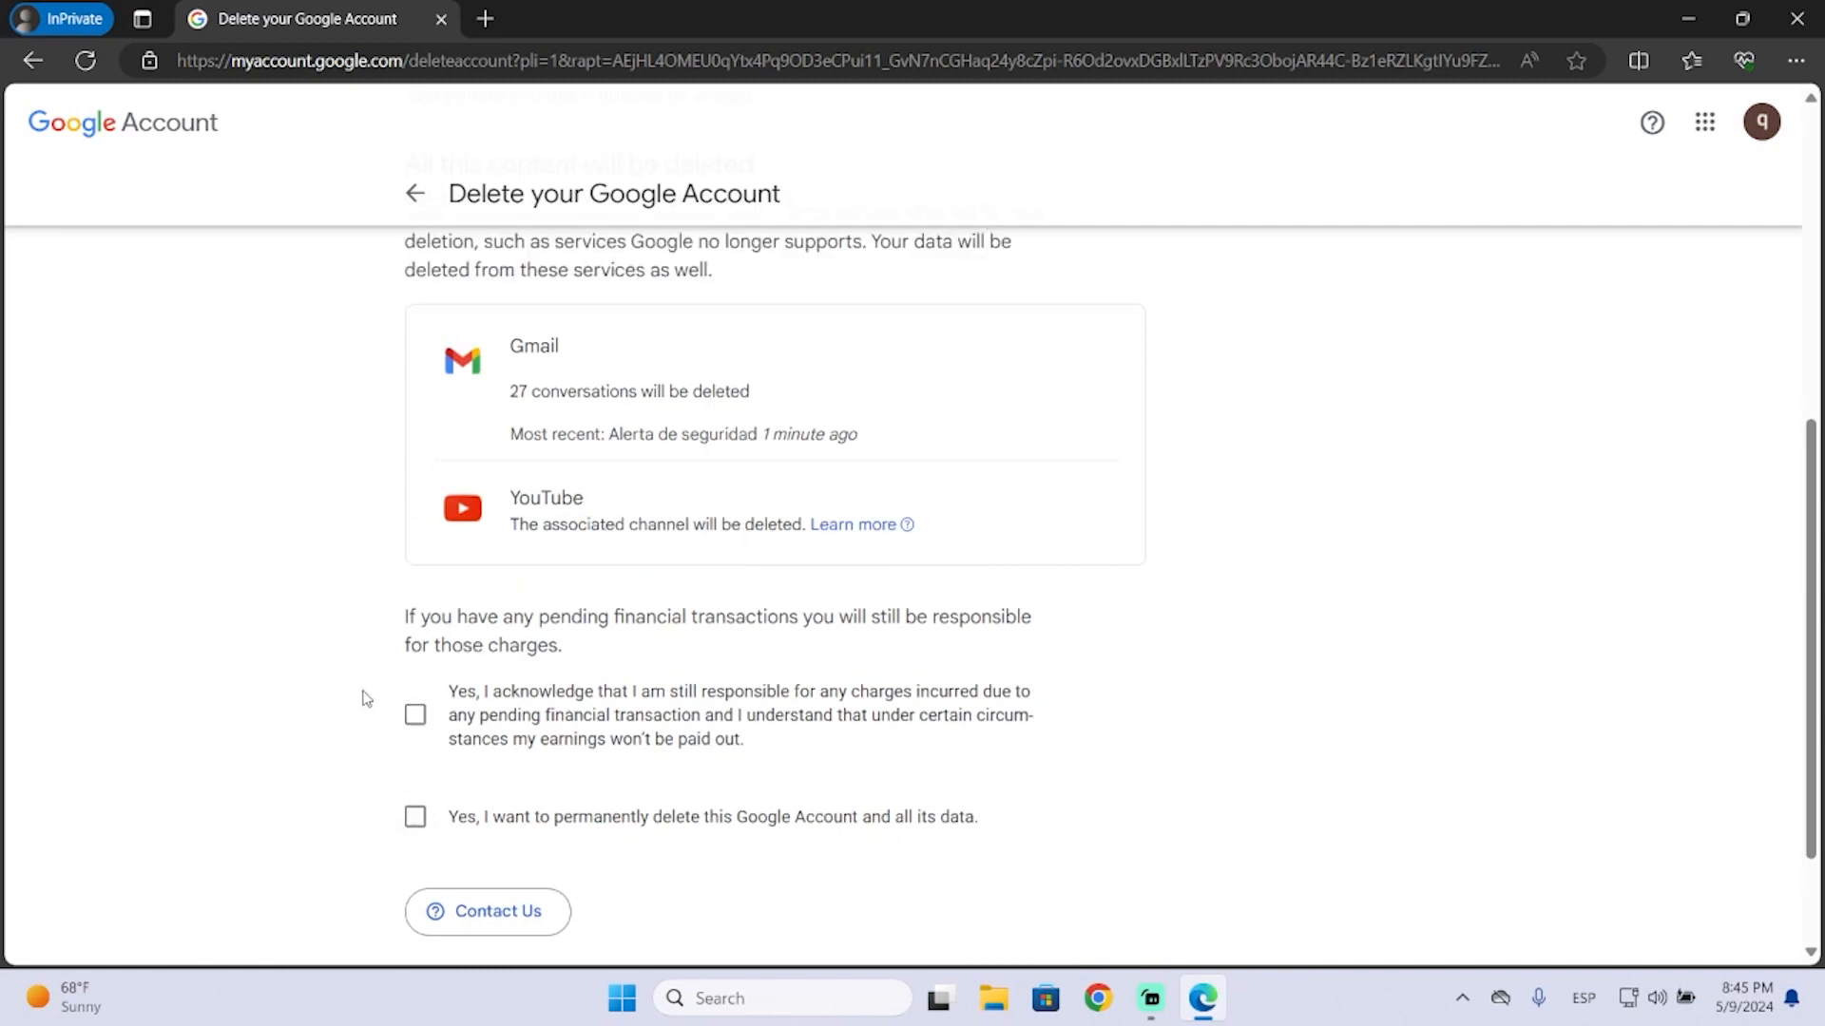
scroll(up, 3)
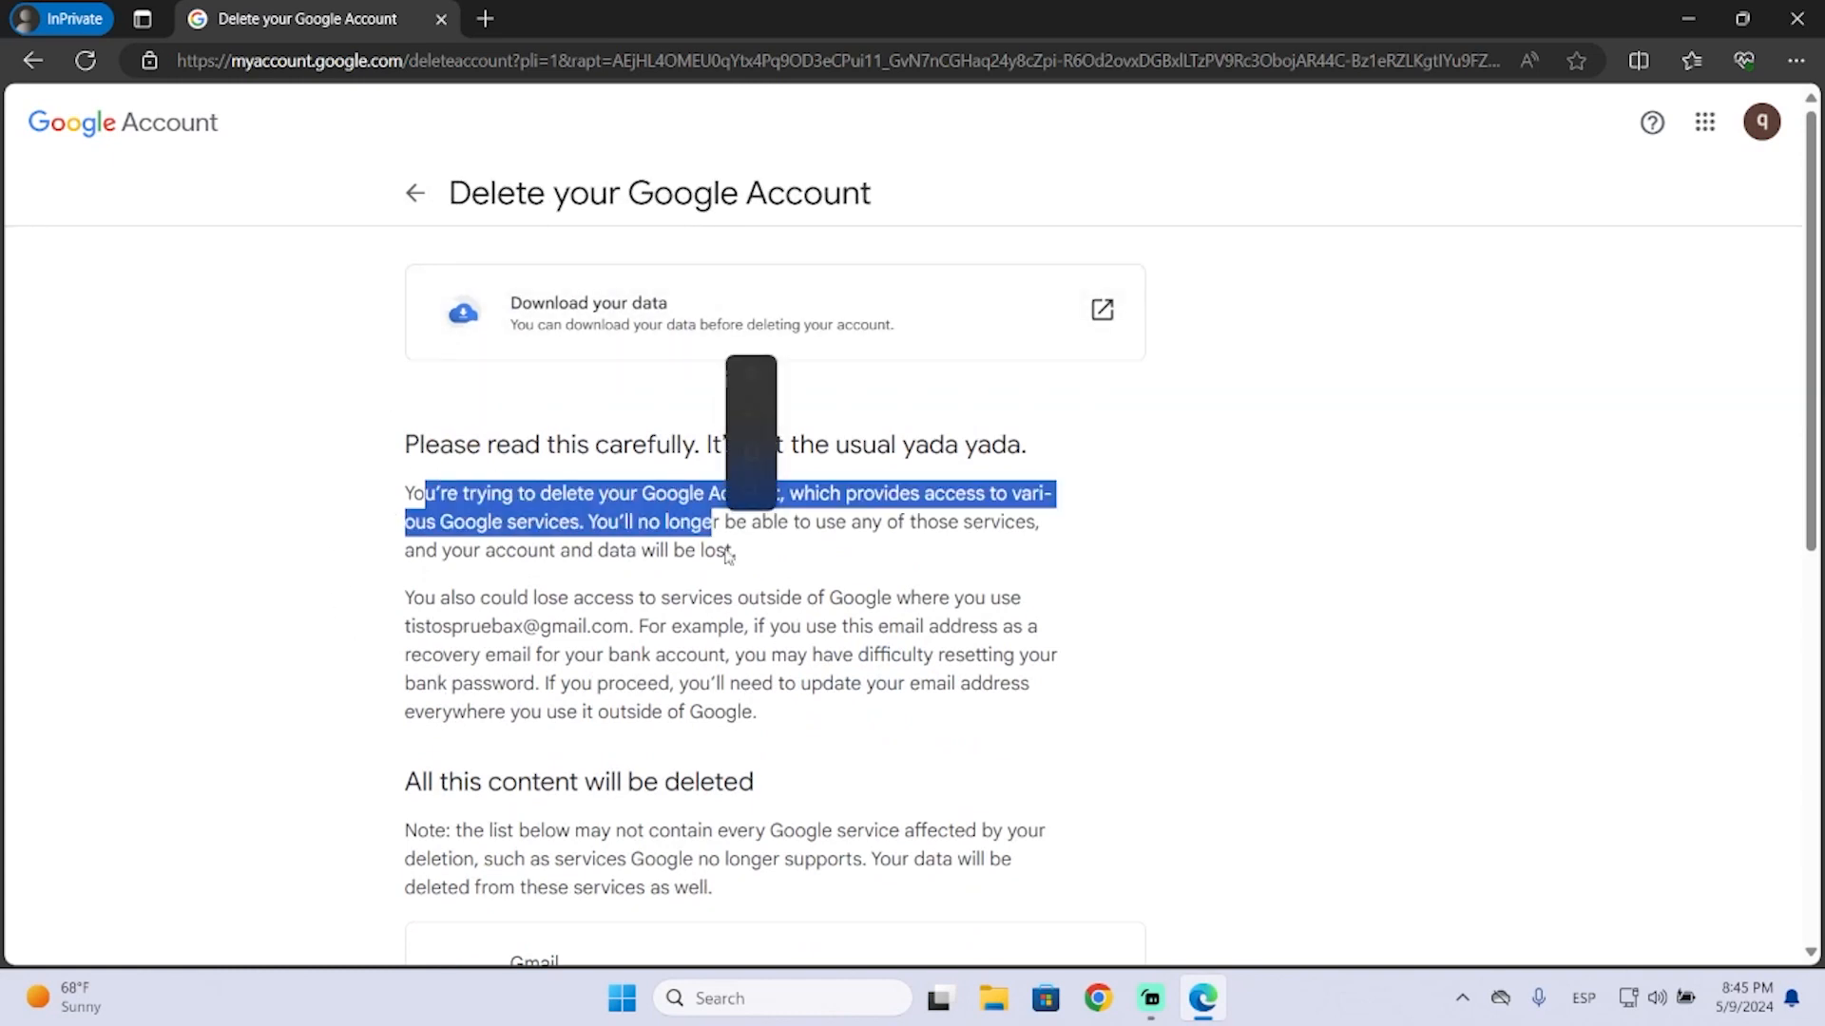
scroll(down, 3)
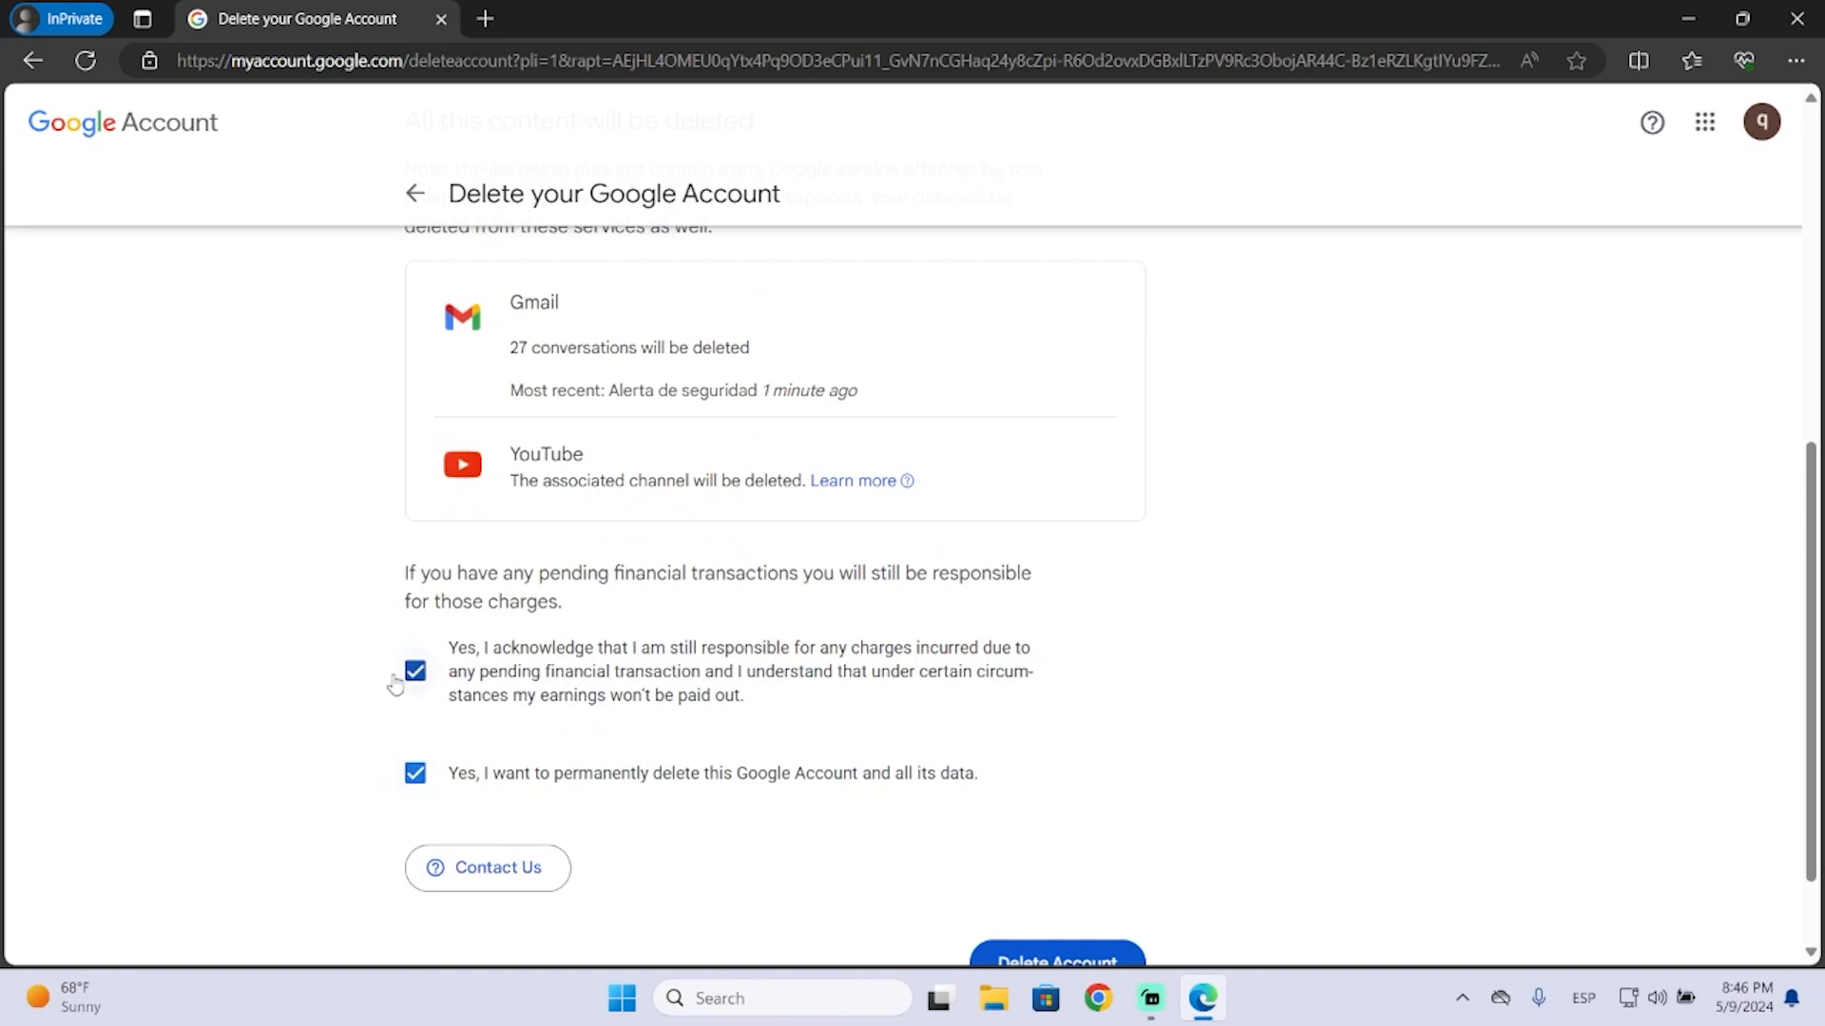
scroll(down, 3)
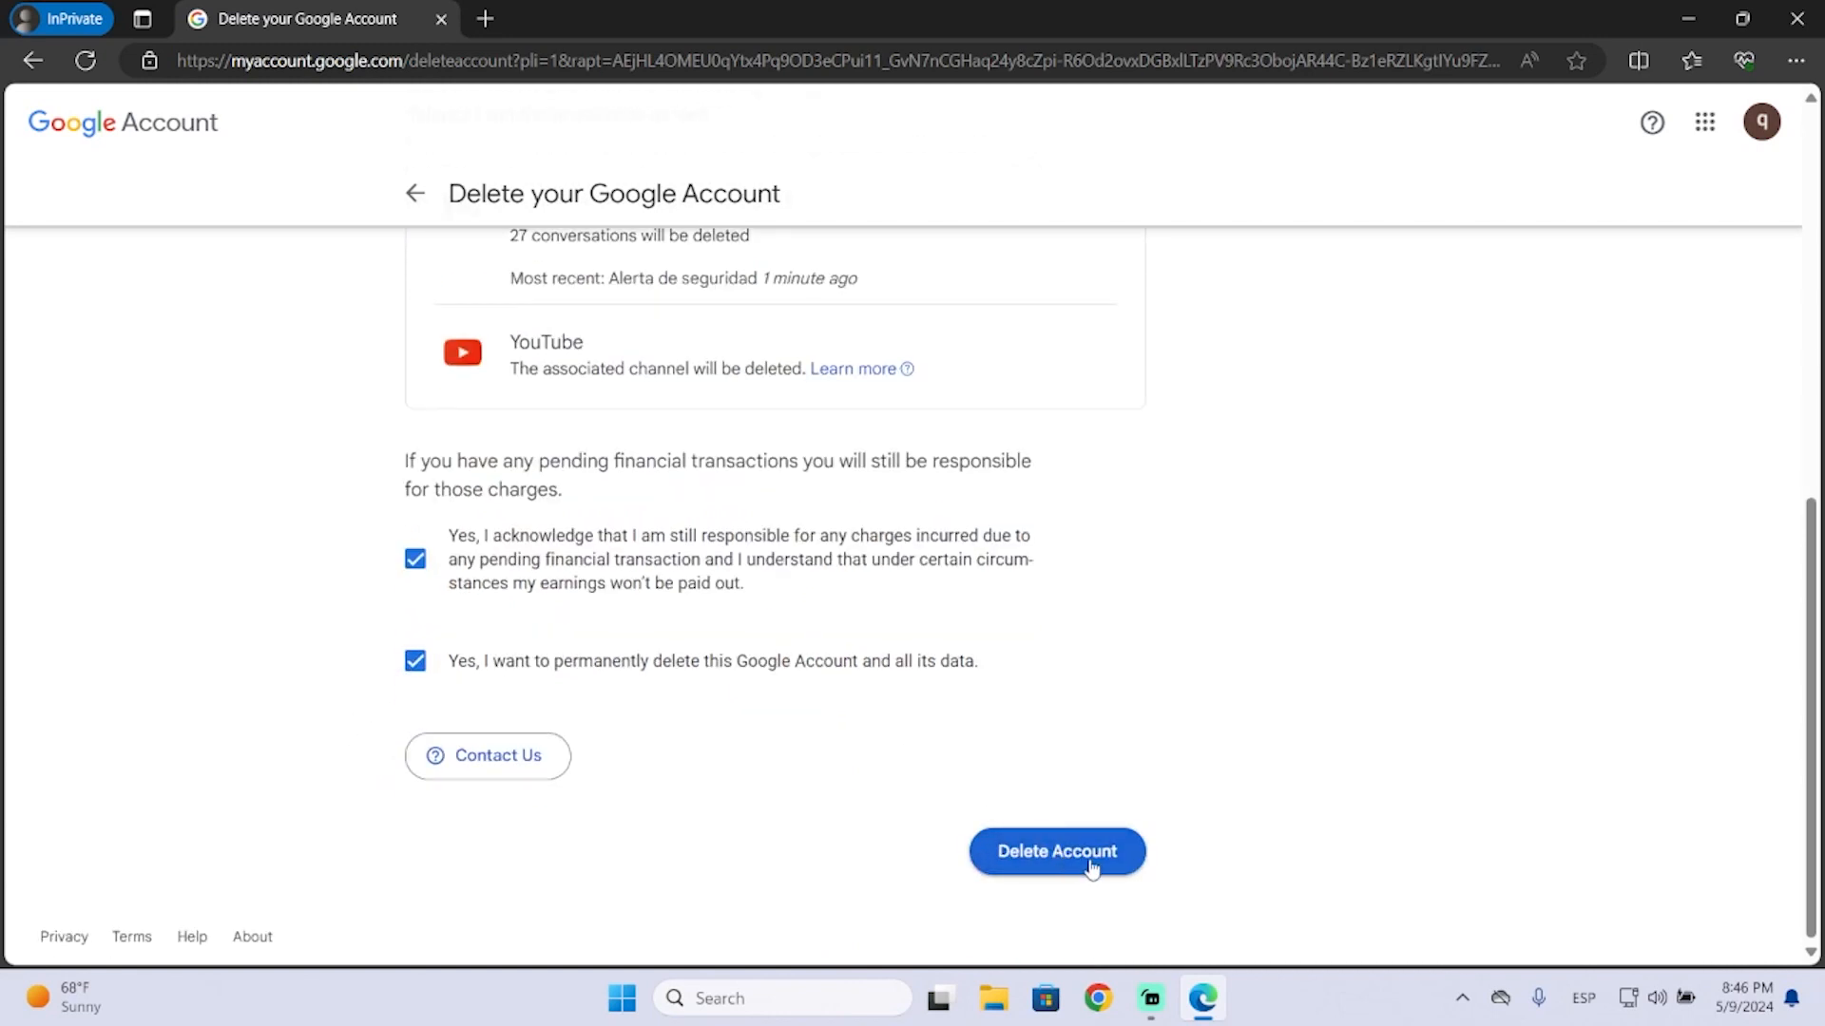
Confirm with Delete Account, reaching the 'account and all its data have been deleted' page.
click(1055, 852)
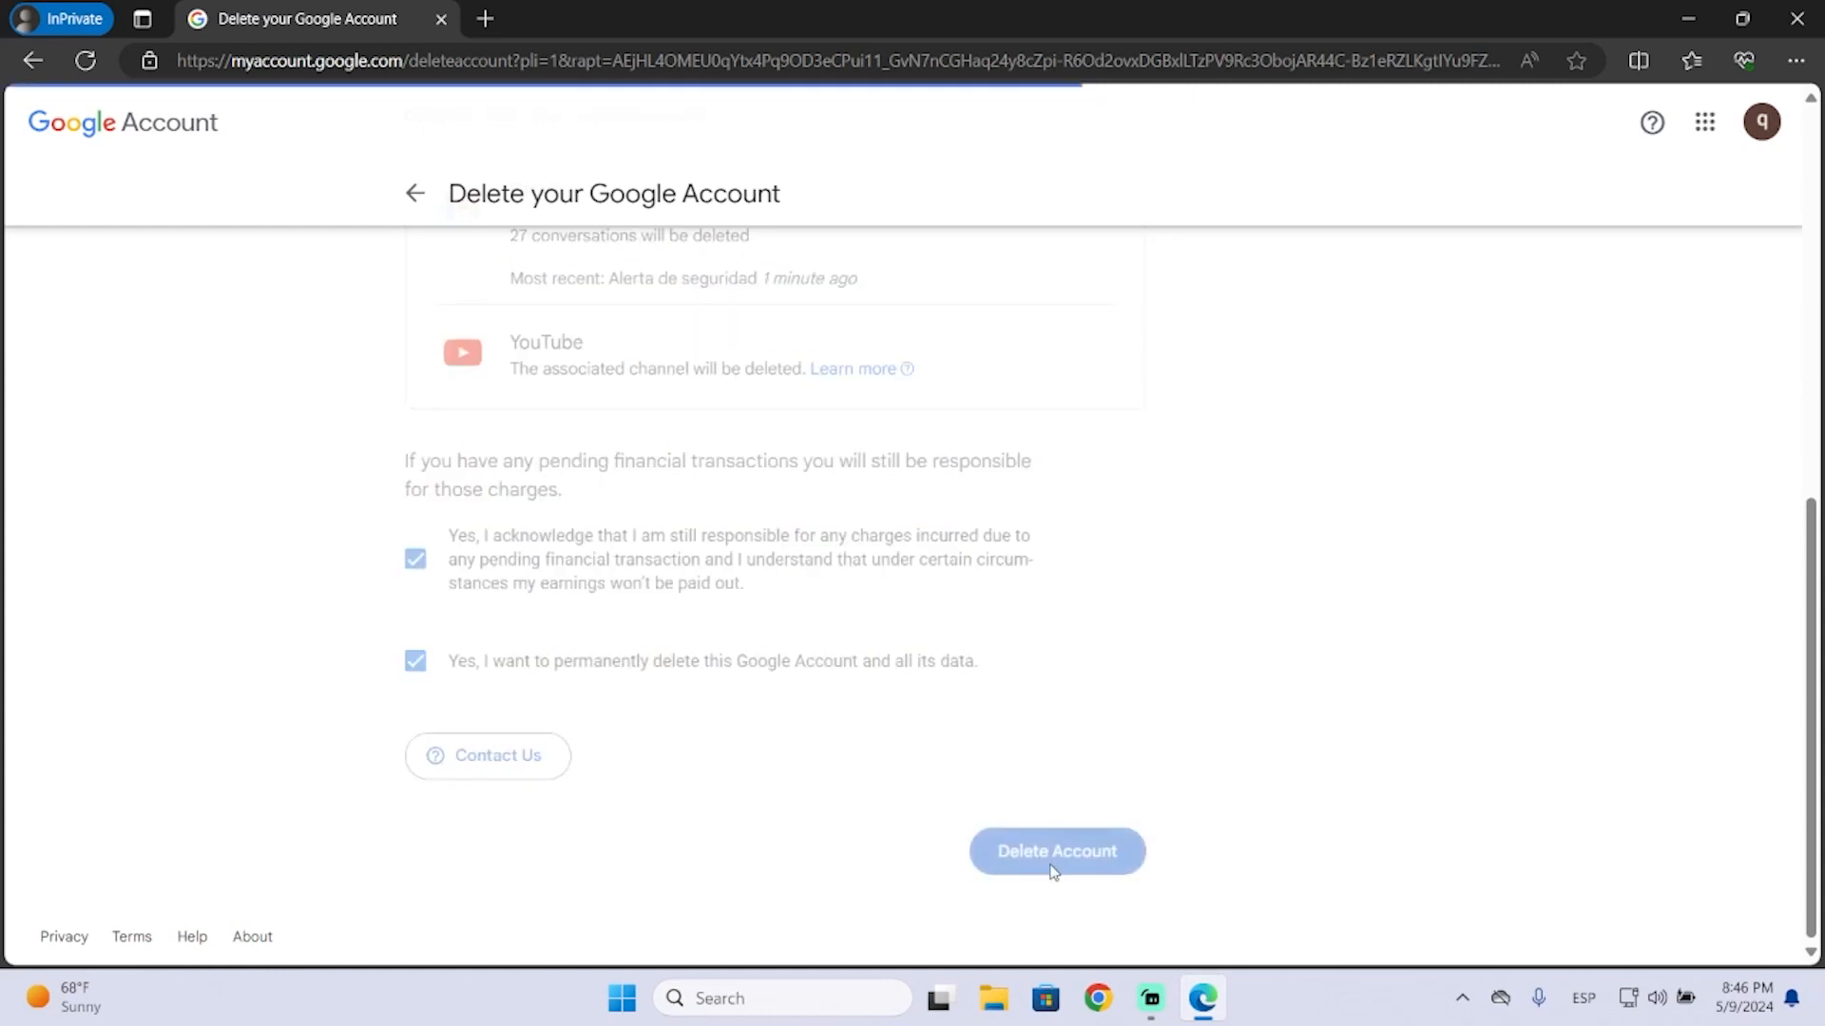
click(1055, 851)
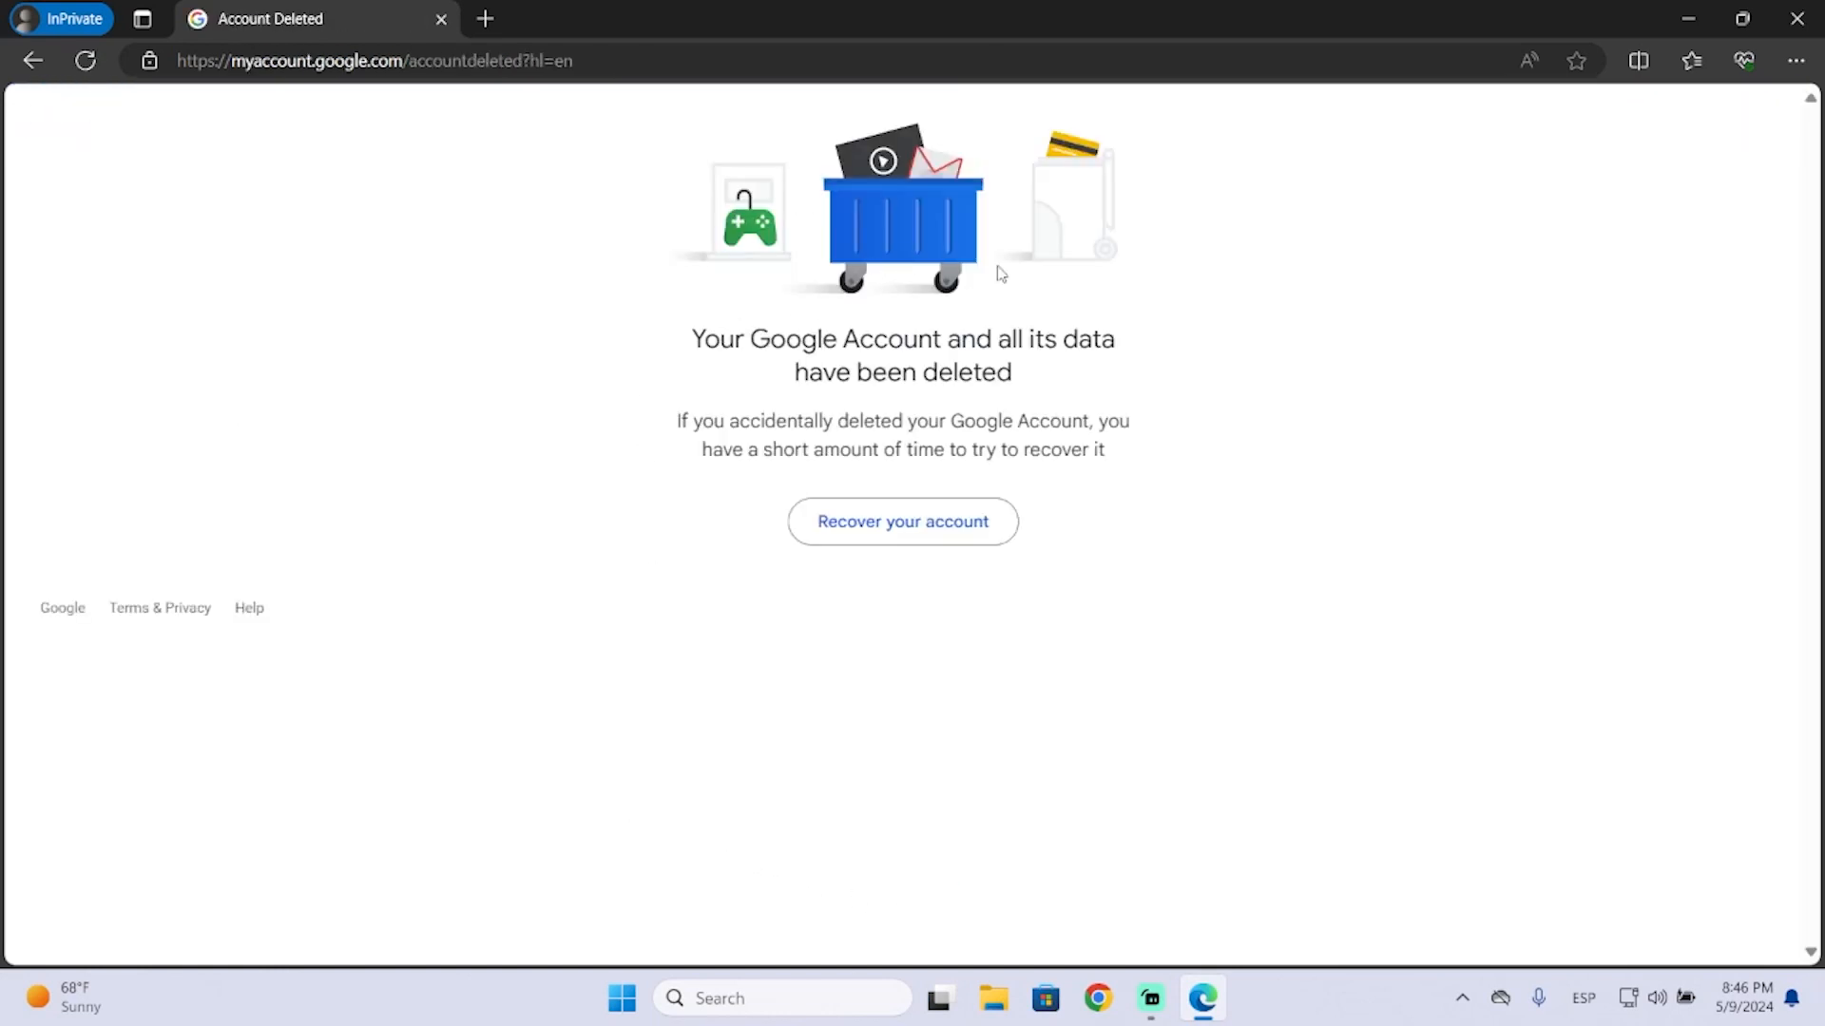
mouse_move(937, 434)
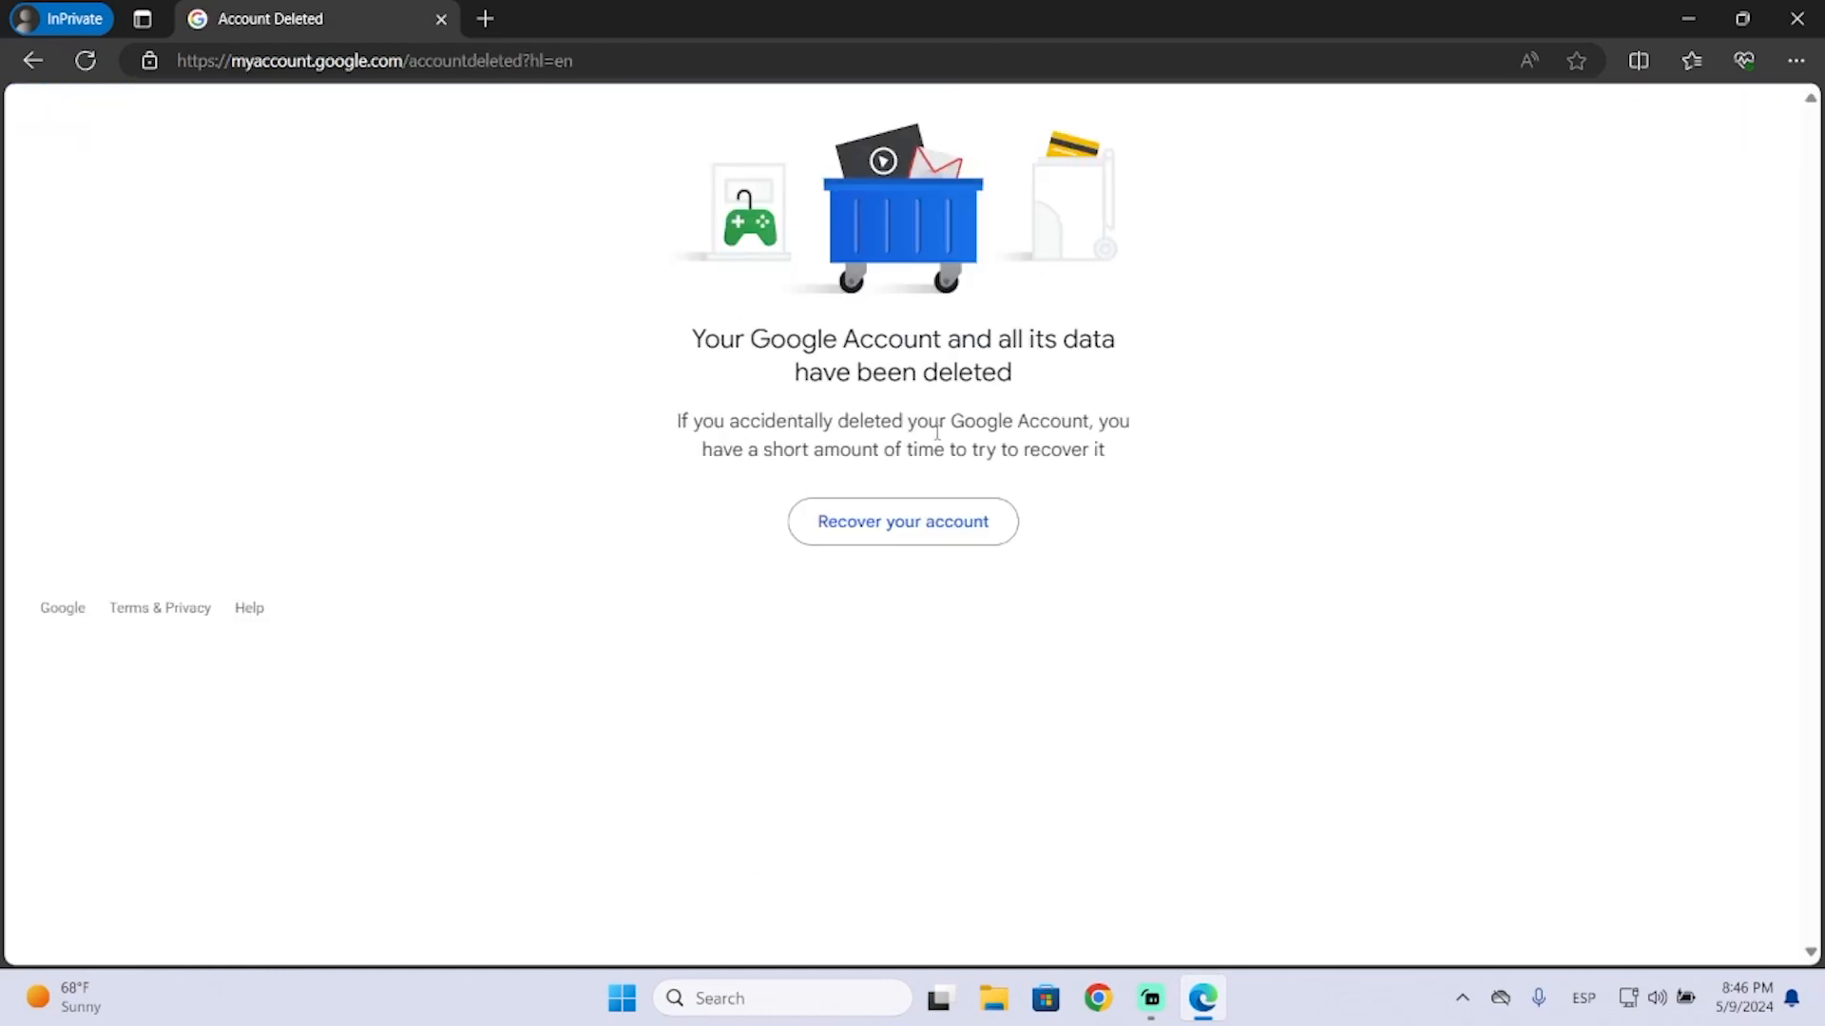
mouse_move(1002, 543)
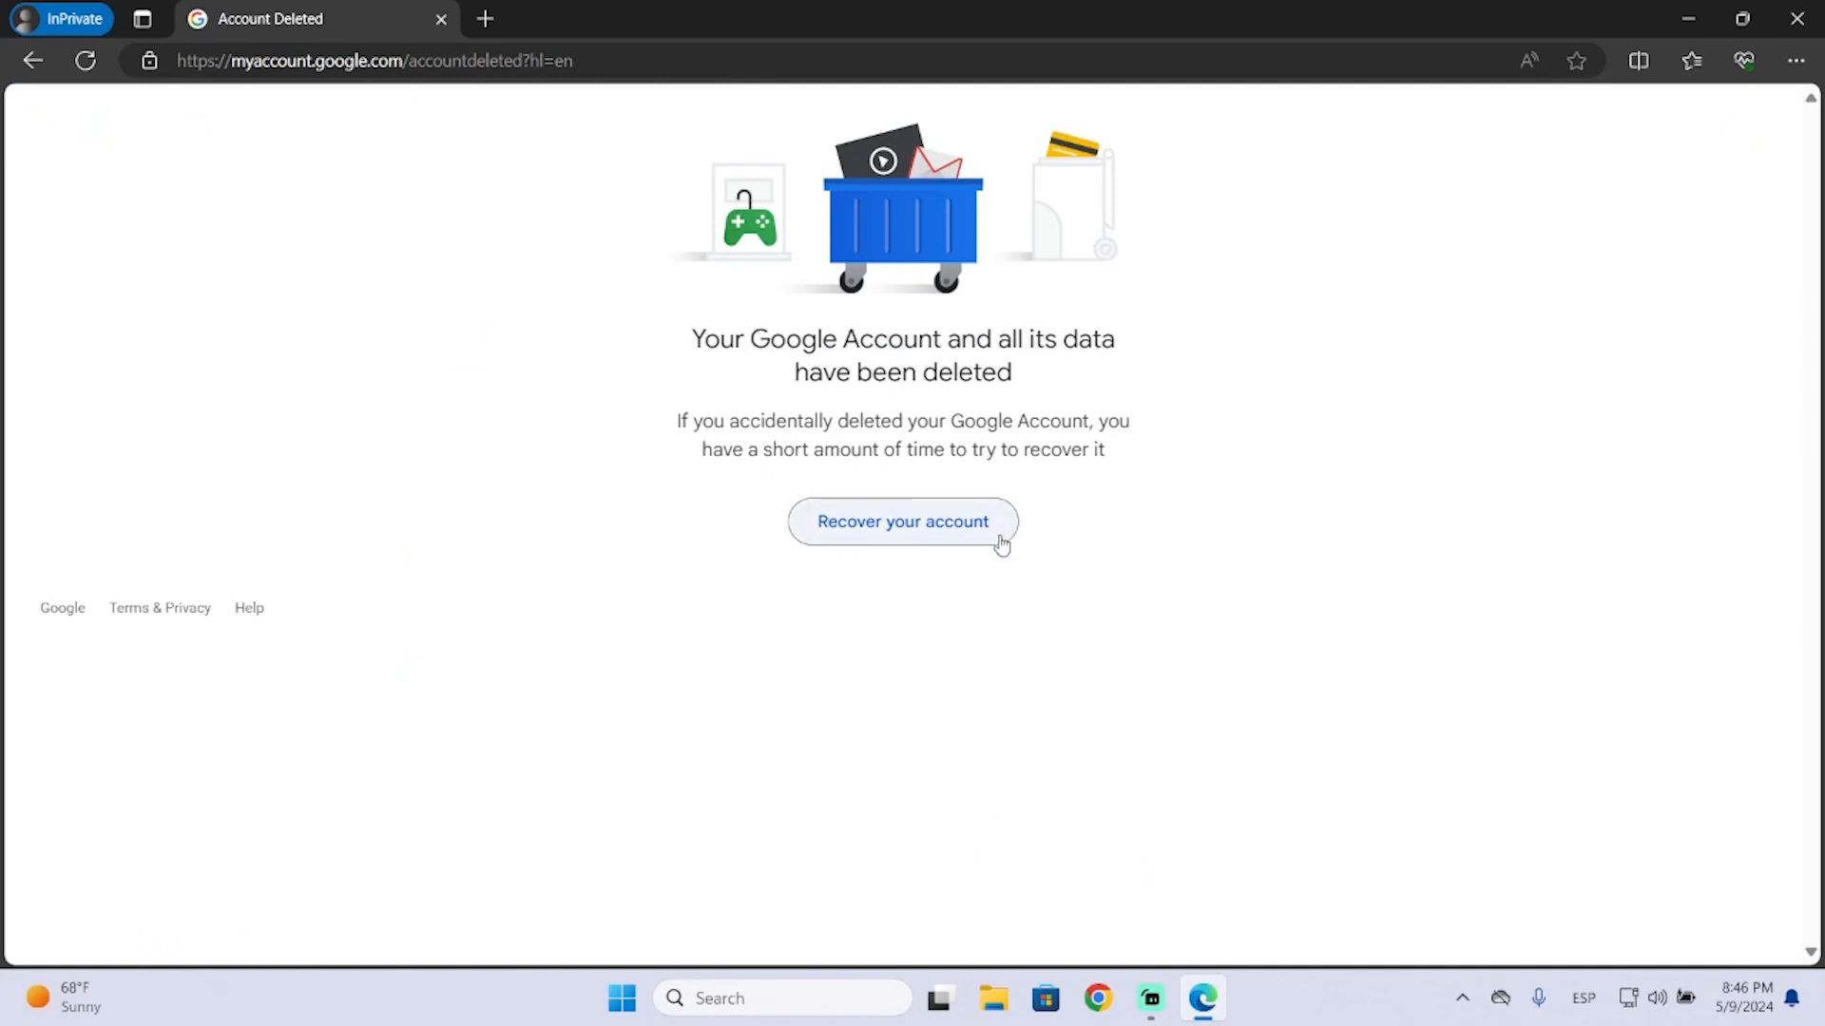
mouse_move(874, 565)
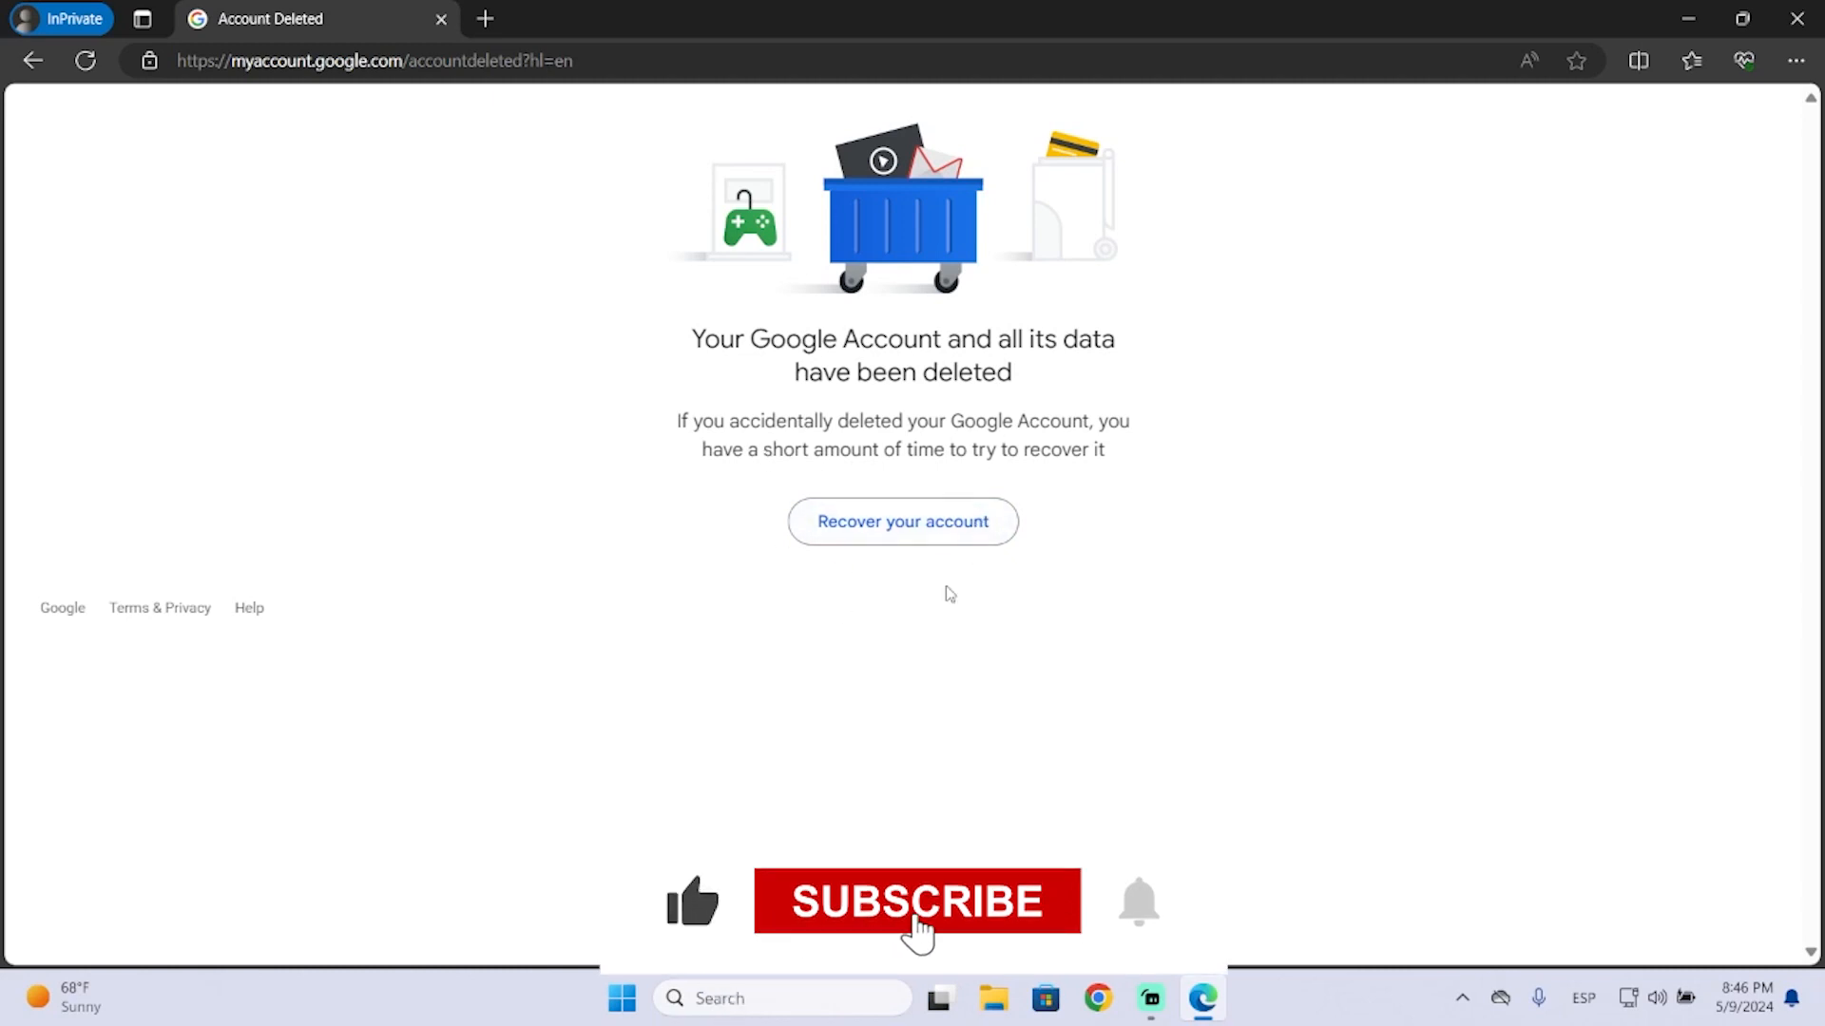
click(916, 901)
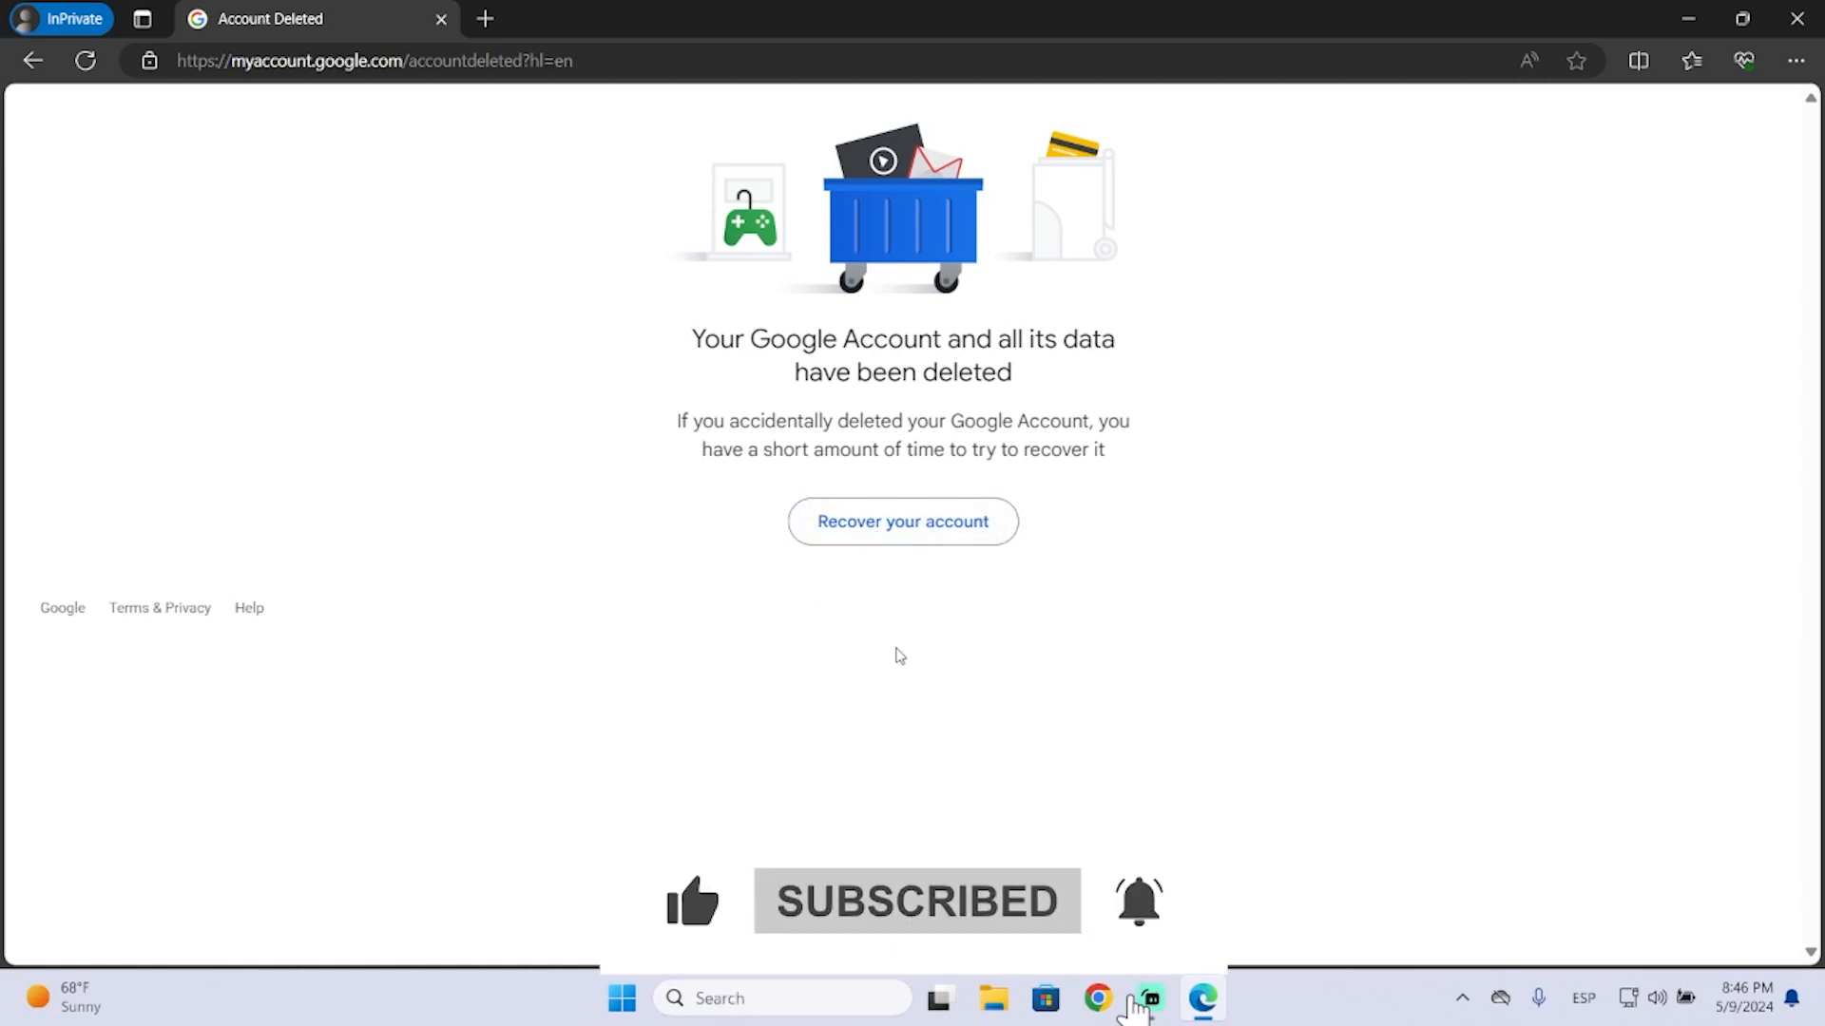